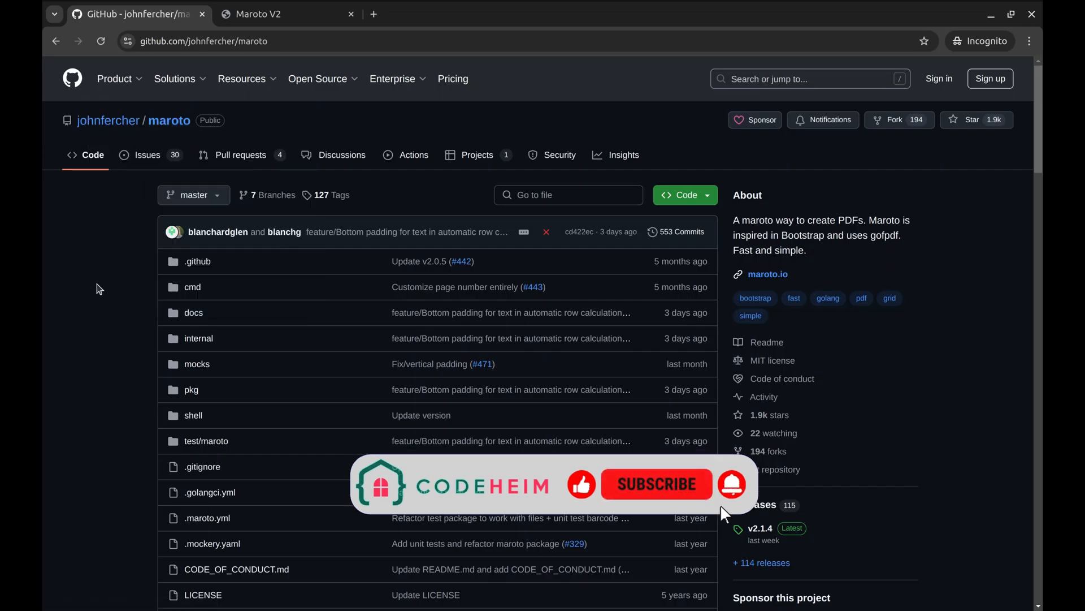
# Step: Locate the 'Maroto v2.1.3 is here' section and copy its go get command to the clipboard
pyautogui.scroll(-3)
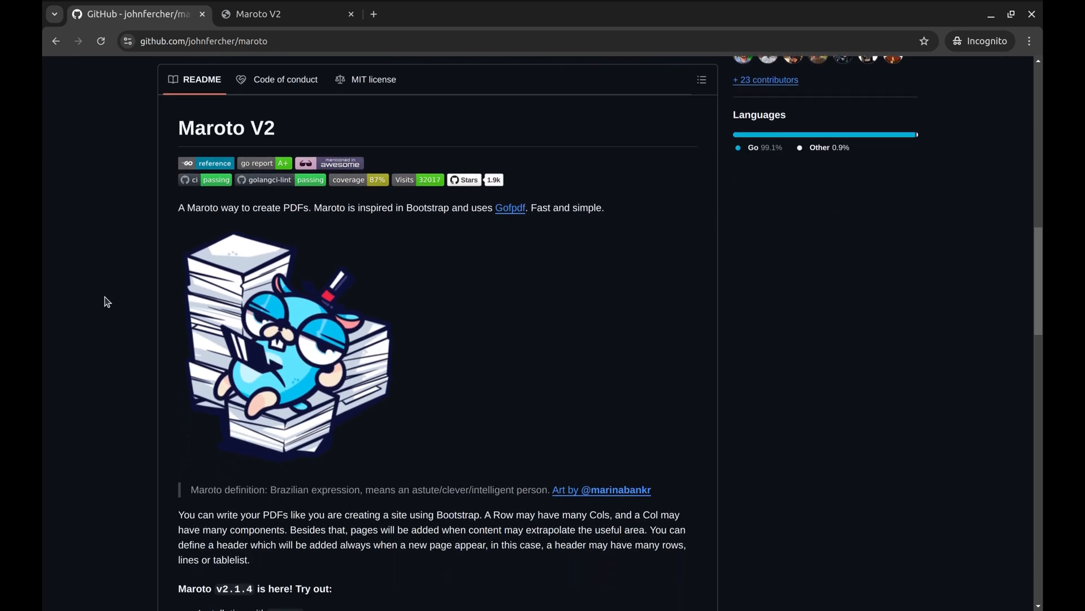
pyautogui.scroll(-3)
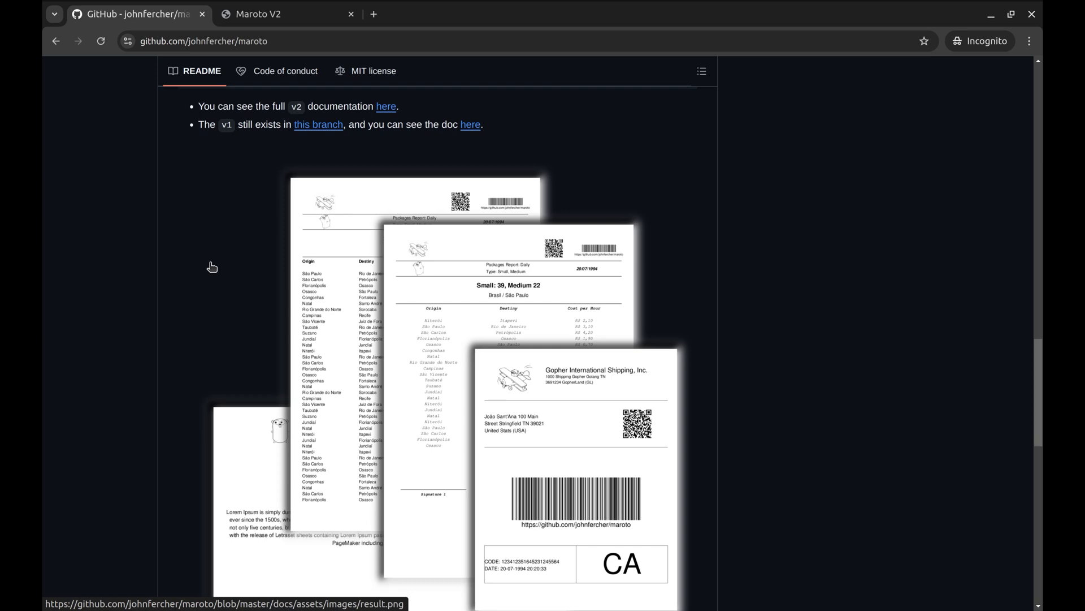
pyautogui.scroll(-3)
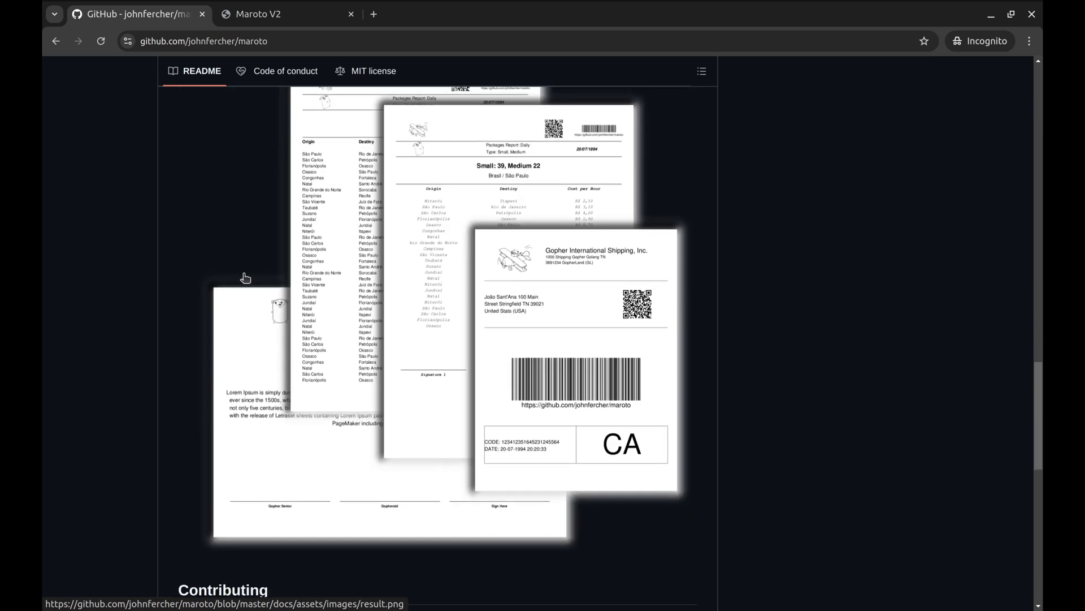
pyautogui.scroll(3)
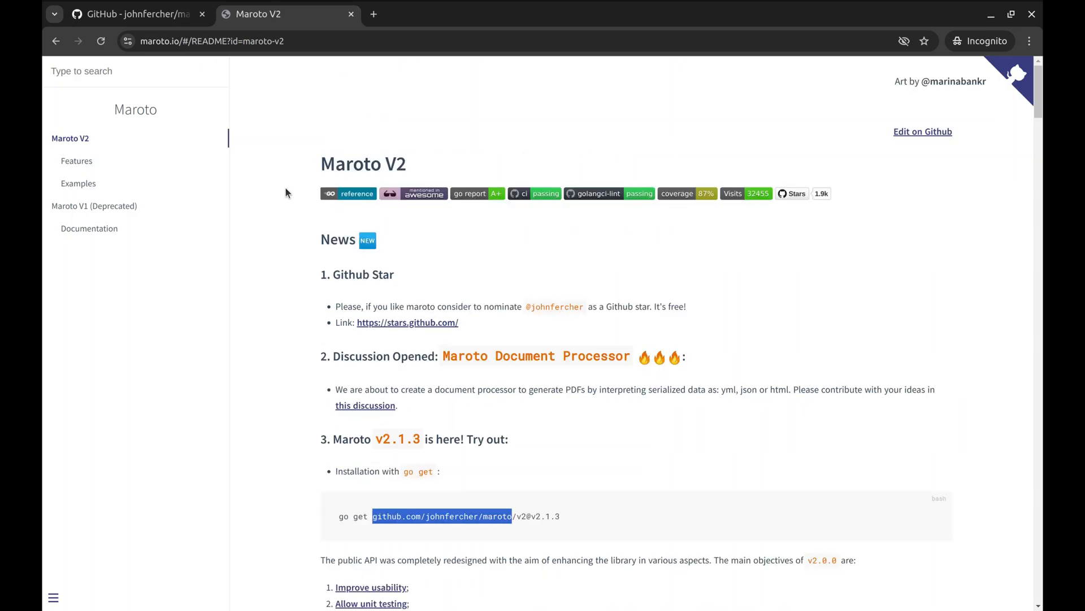
pyautogui.moveTo(500, 214)
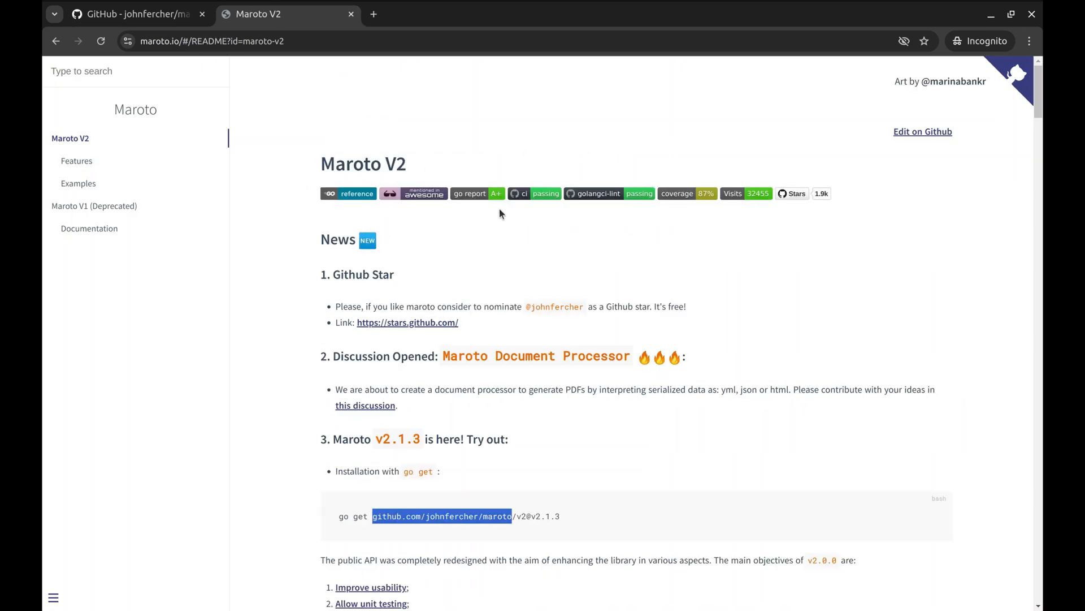
pyautogui.scroll(-3)
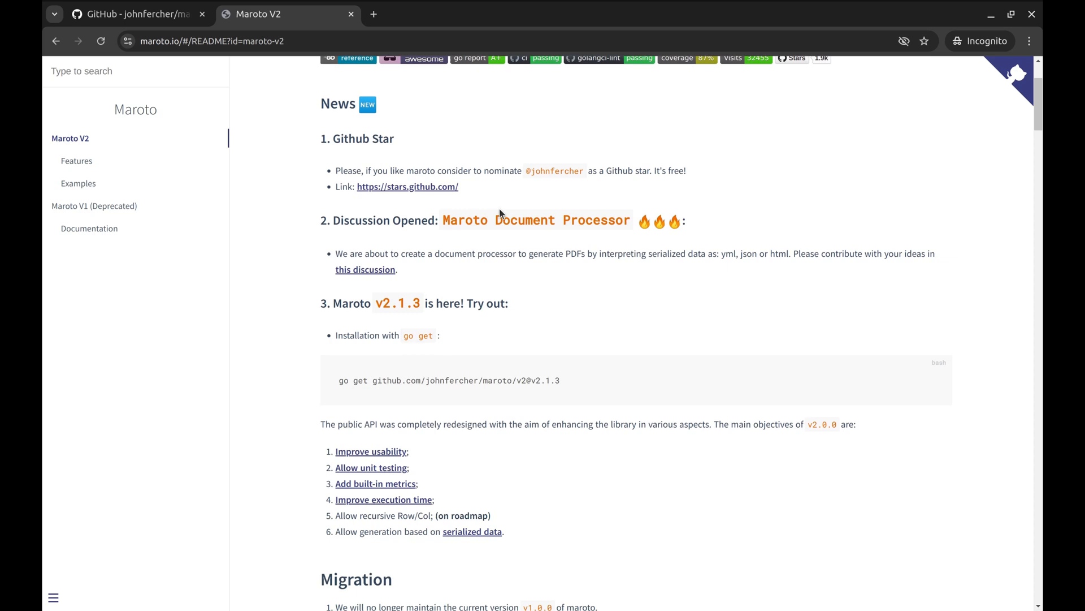
pyautogui.scroll(-3)
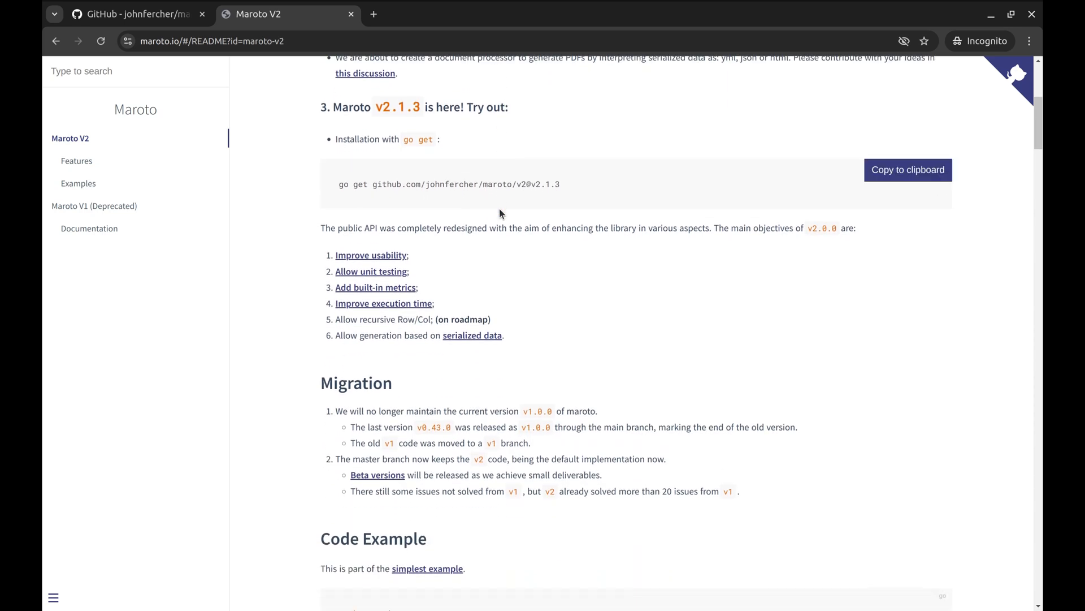
pyautogui.moveTo(631, 188)
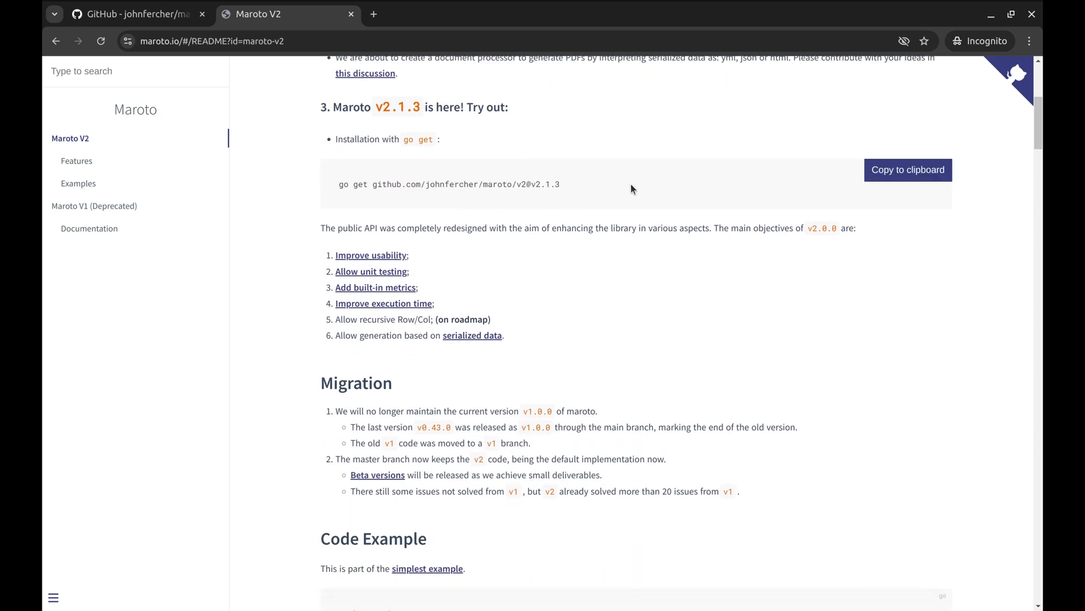
pyautogui.moveTo(604, 193)
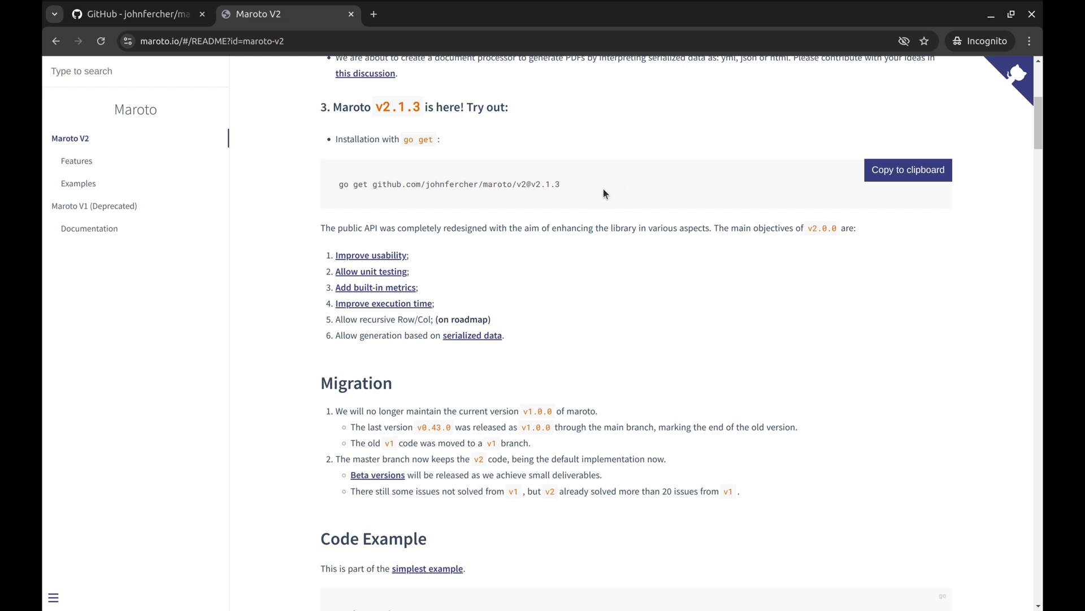
pyautogui.moveTo(907, 201)
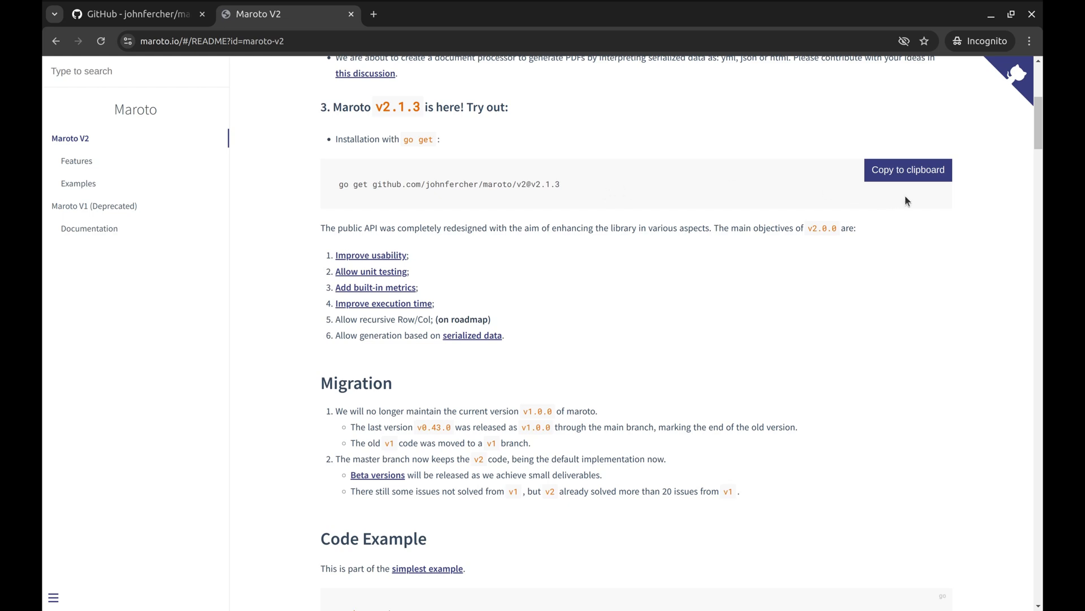
pyautogui.click(908, 169)
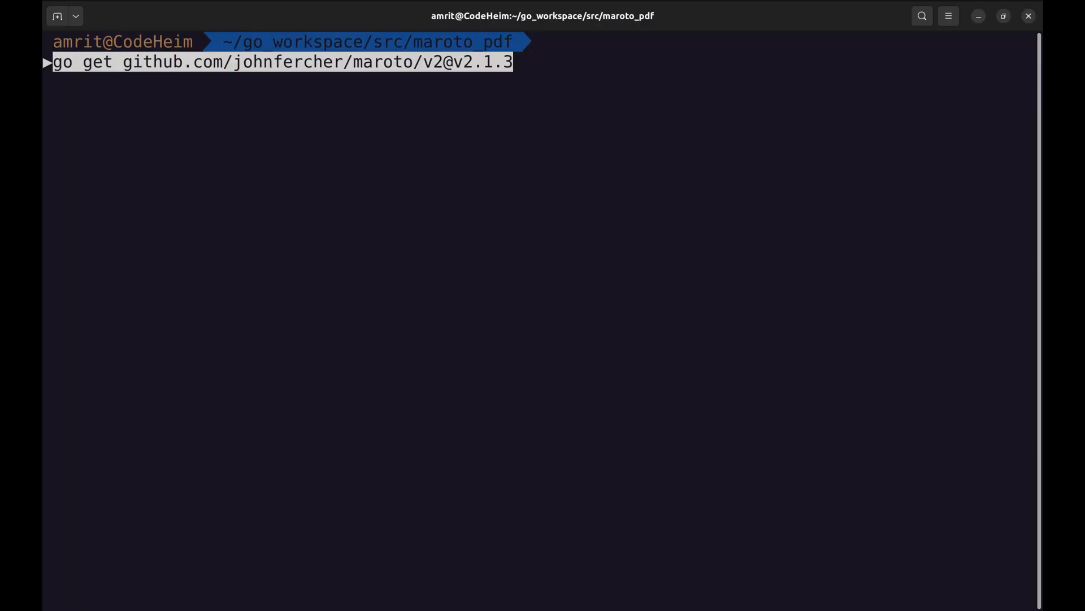
pyautogui.press('Return')
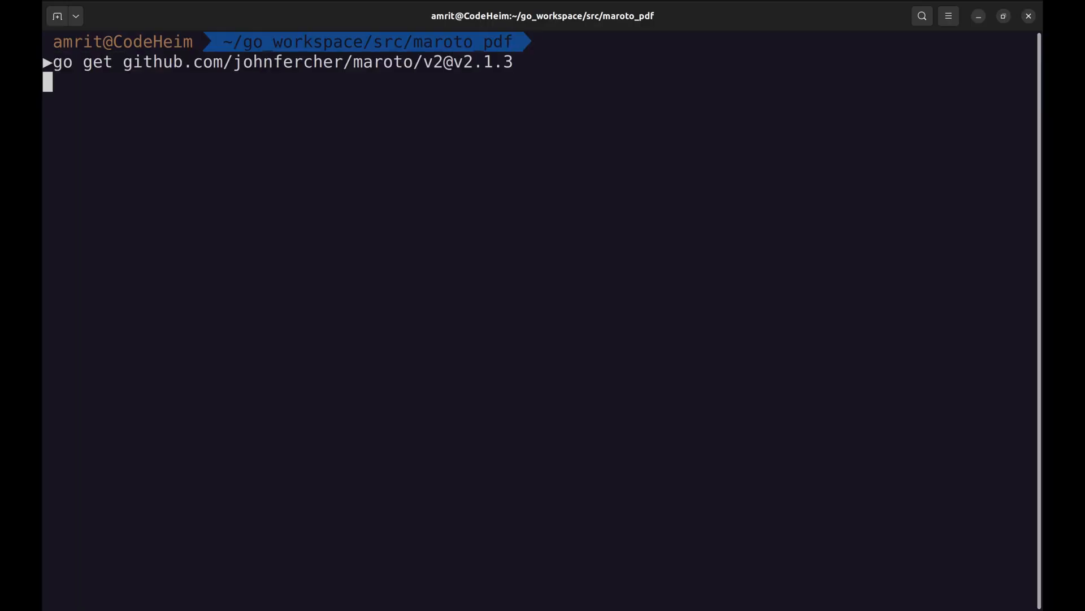
pyautogui.press('Return')
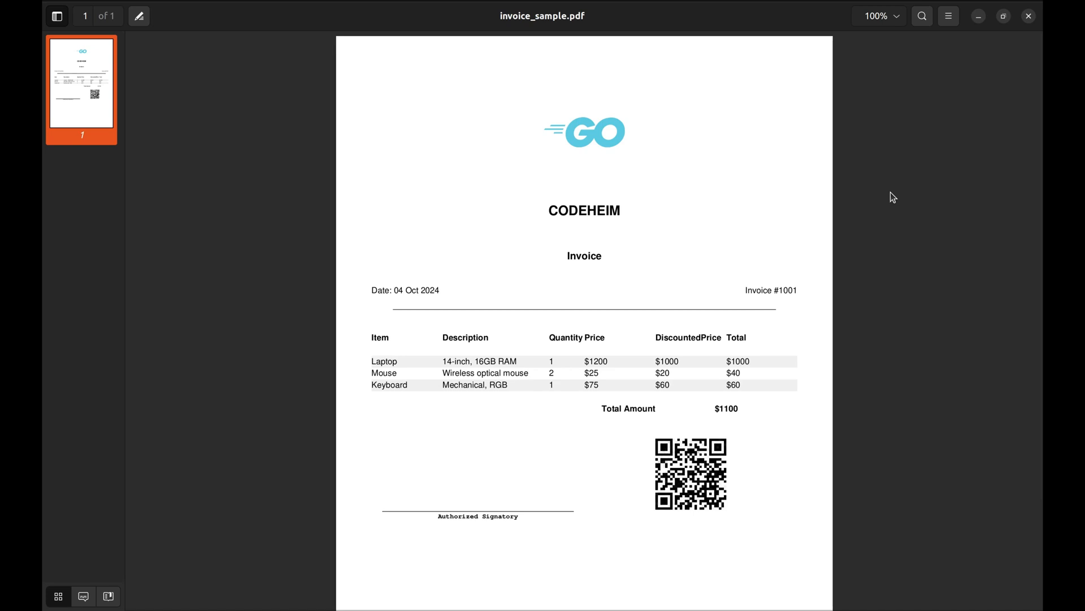
pyautogui.moveTo(662, 188)
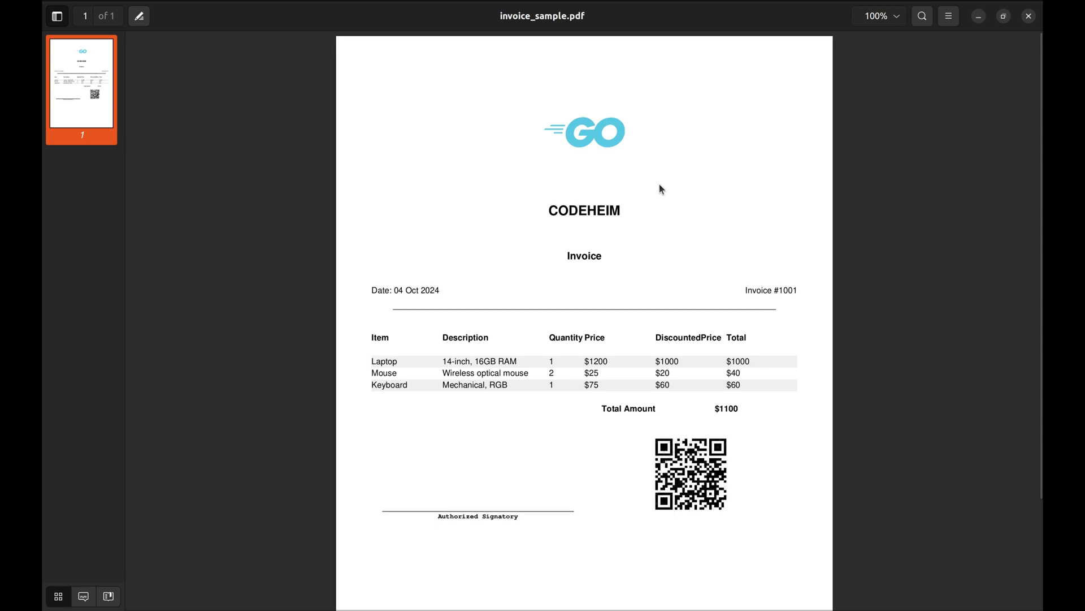
pyautogui.moveTo(572, 166)
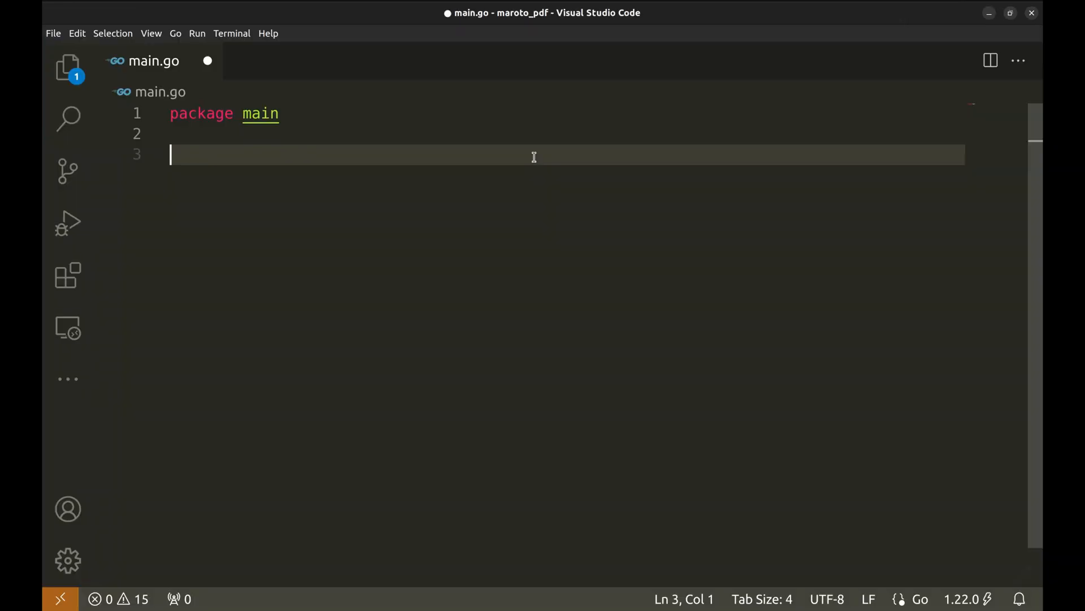
# Step: Write func main() with an 'Initialize PDF with Portrait and A4 size' comment and m := maroto.New()
pyautogui.write('func main(')
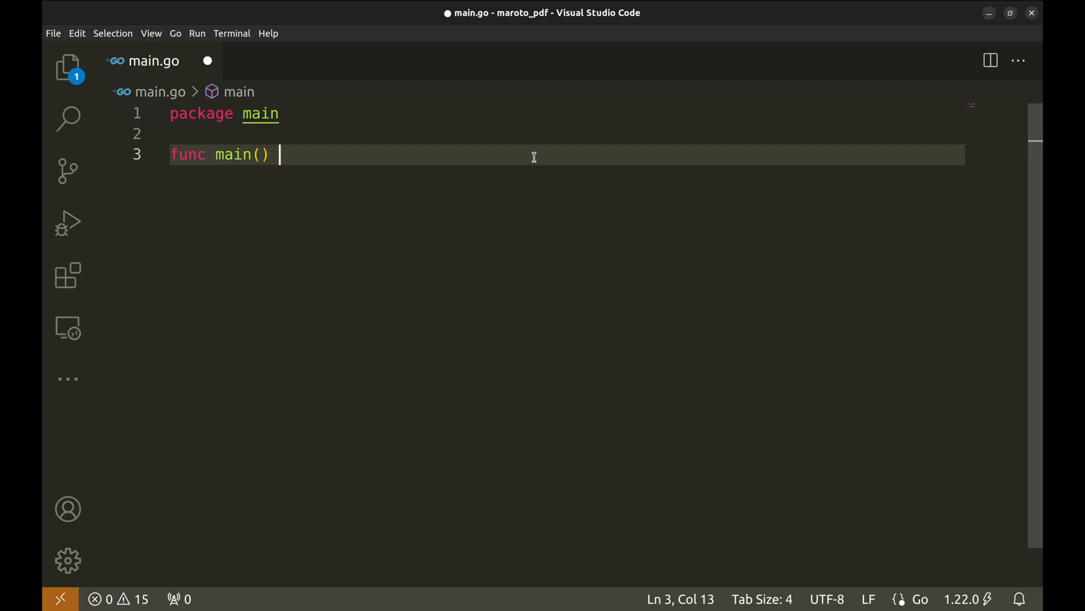
pyautogui.write('{')
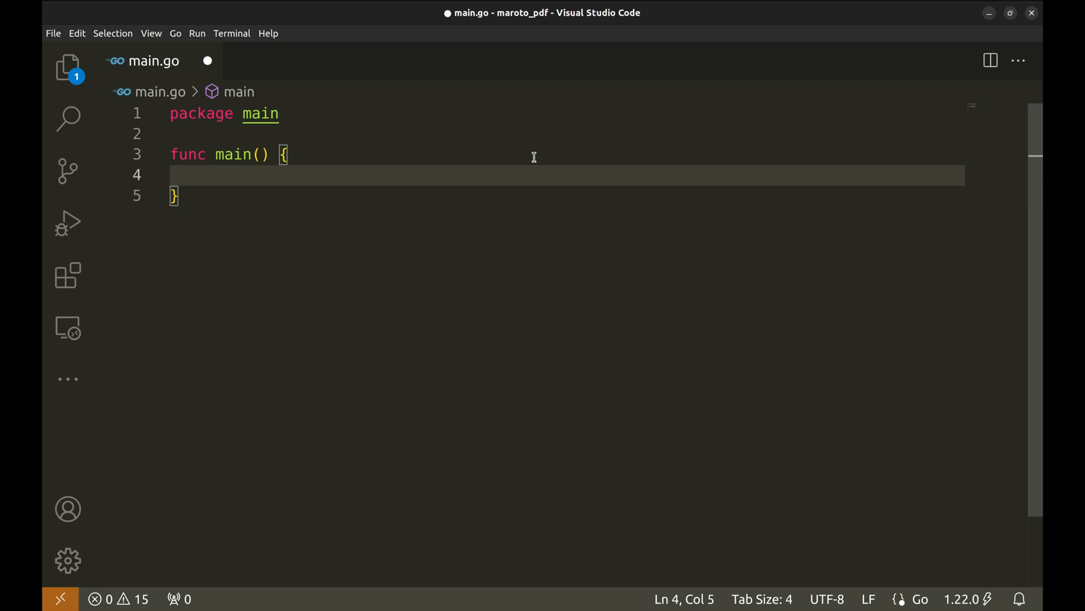
pyautogui.write('// Initialize PDF with Portrait and A4 size')
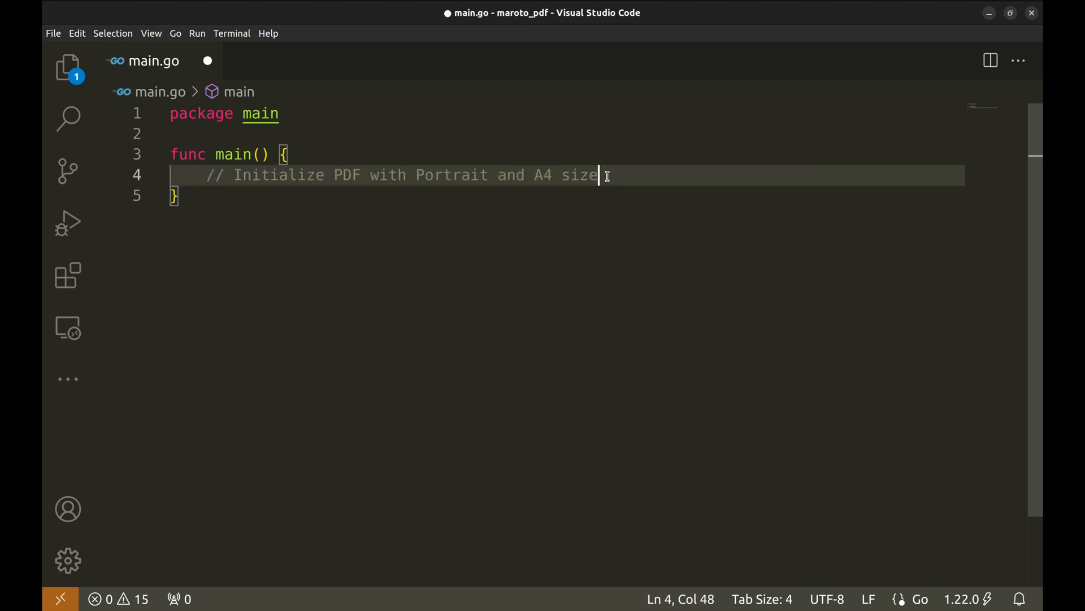
pyautogui.press('Return')
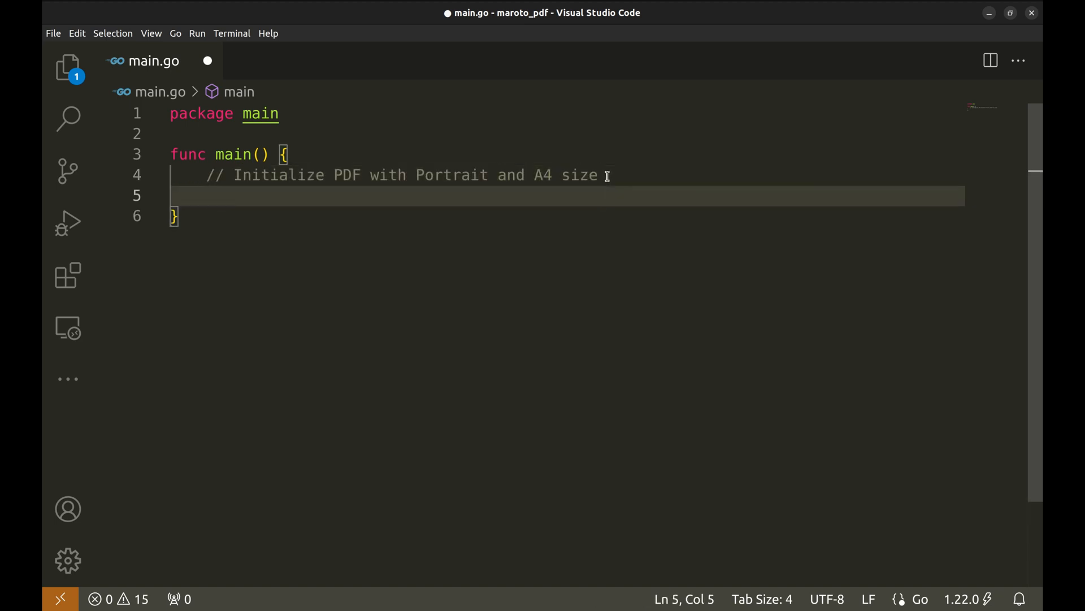
pyautogui.write('m')
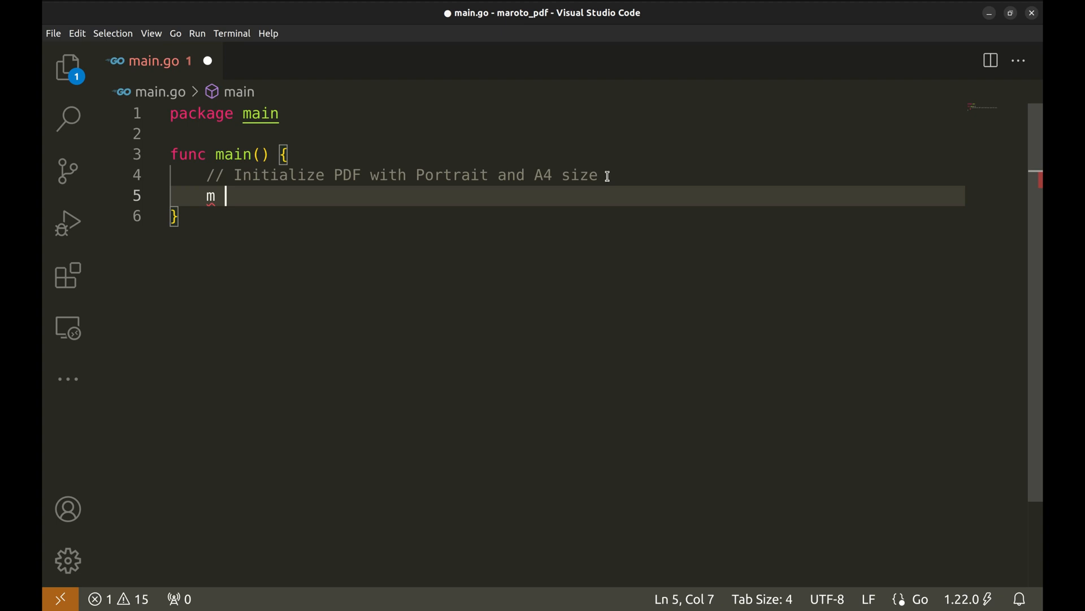
pyautogui.write(':= maroto')
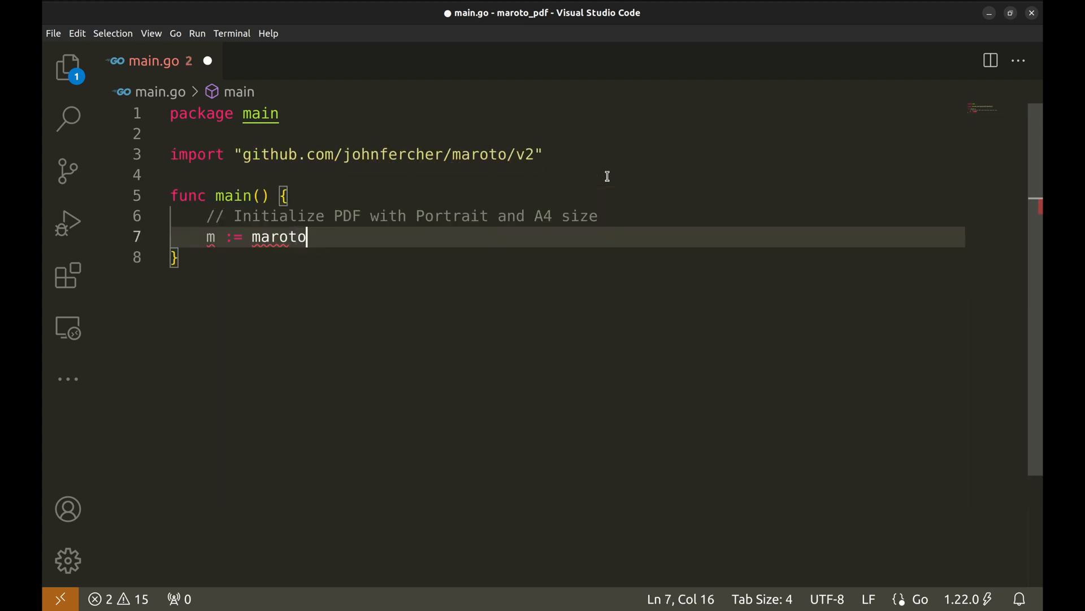
pyautogui.write('.New()')
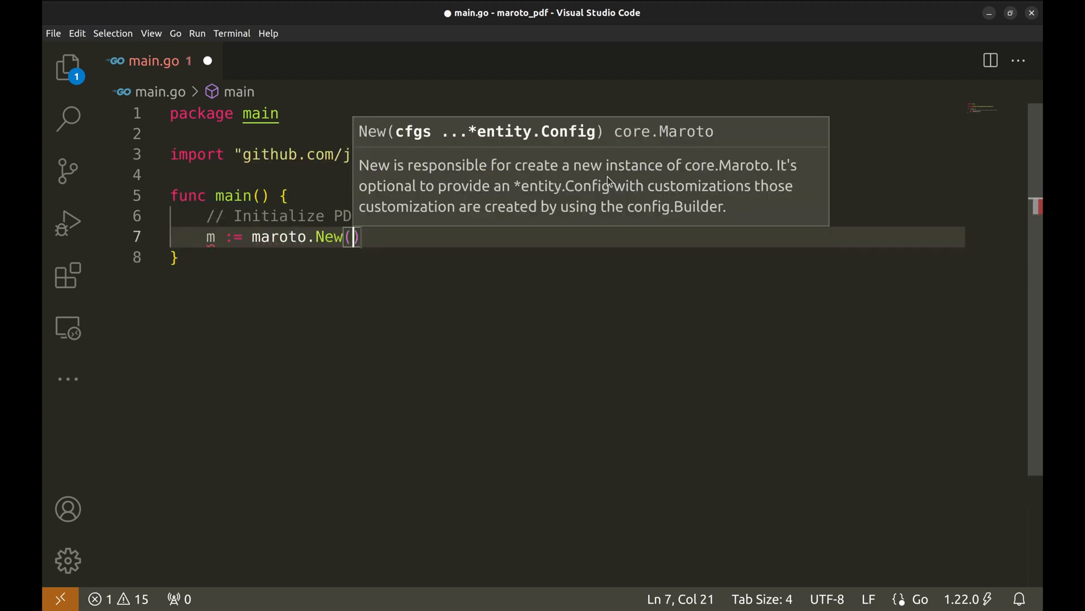
pyautogui.moveTo(598, 138)
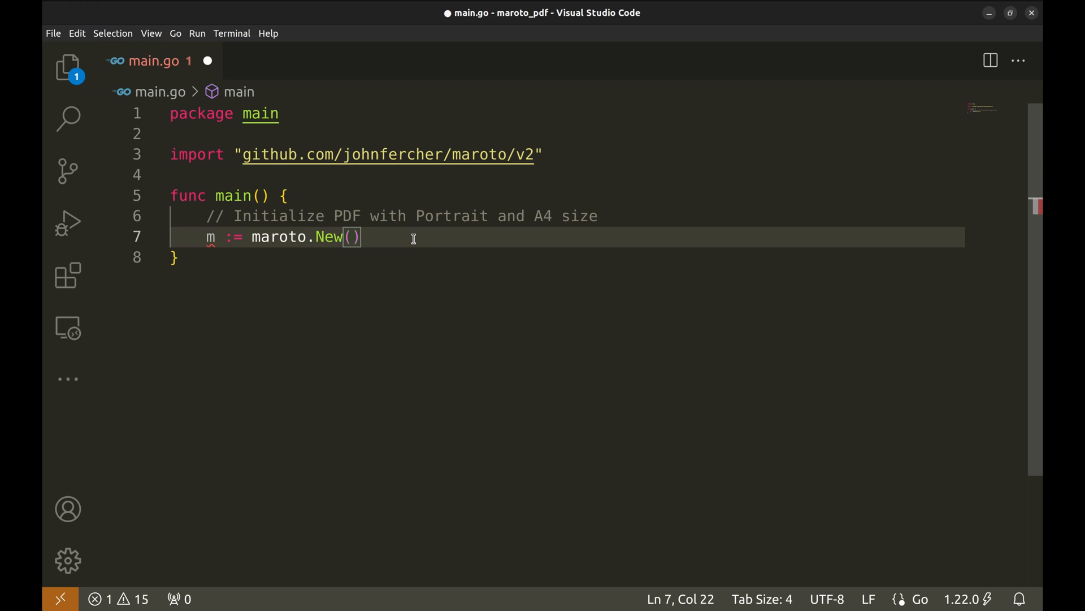
# Step: Start cfg := config.NewBuilder() chained with WithOrientation(orientation.Vertical)
pyautogui.write('cfg')
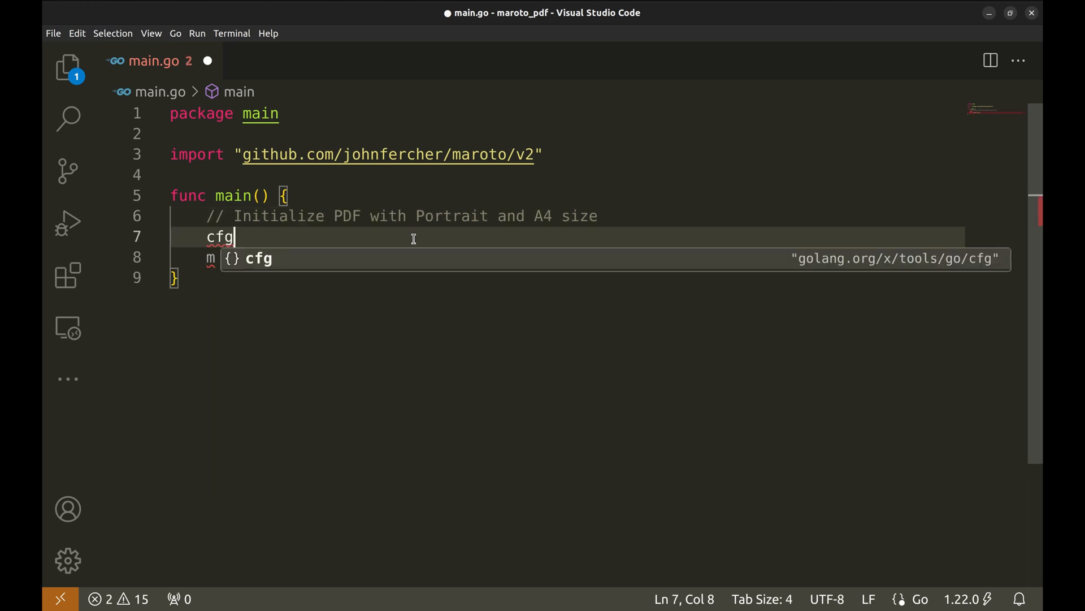
pyautogui.write(':= config.NewBuilder(')
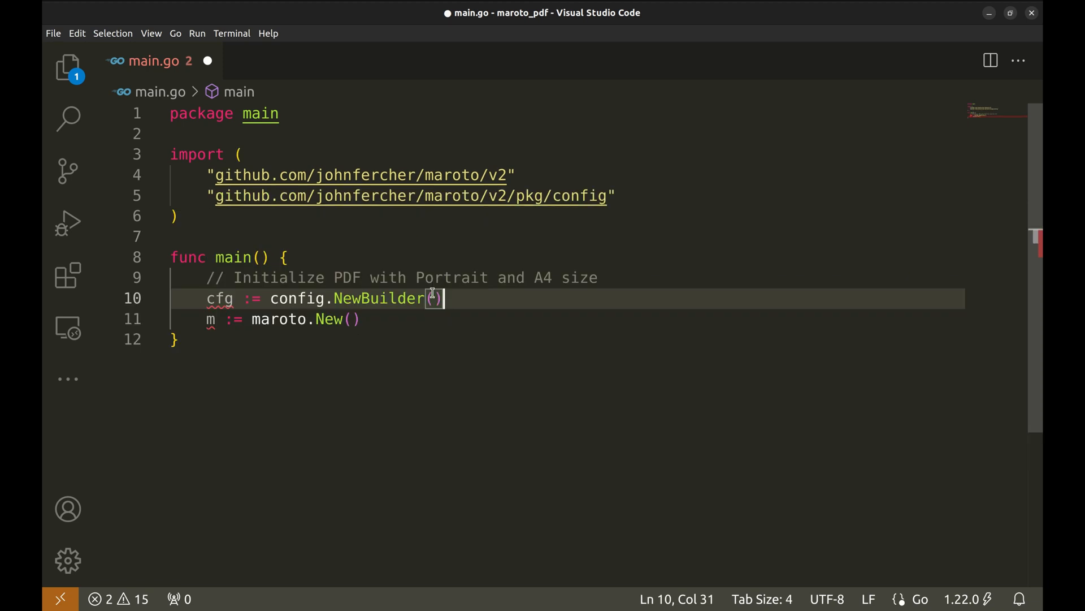
pyautogui.moveTo(380, 297)
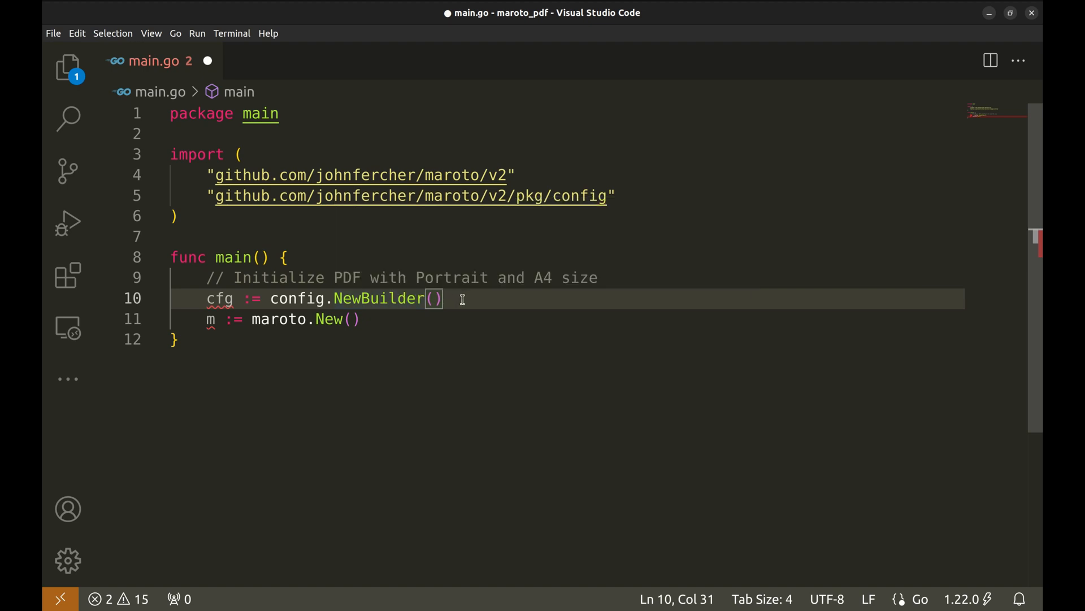
pyautogui.write('.')
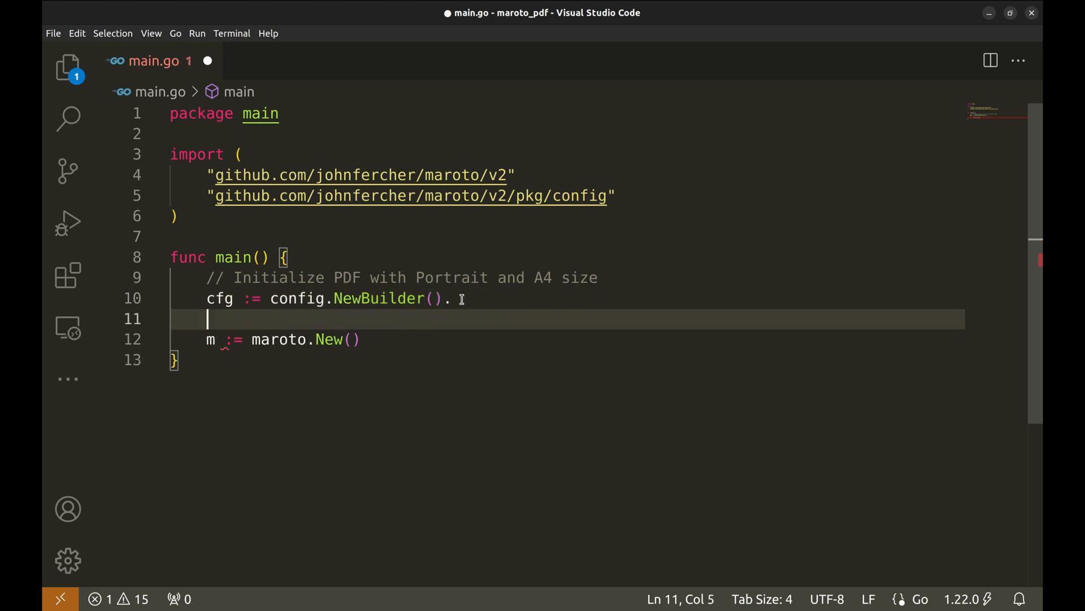
pyautogui.write('WithOrientation(')
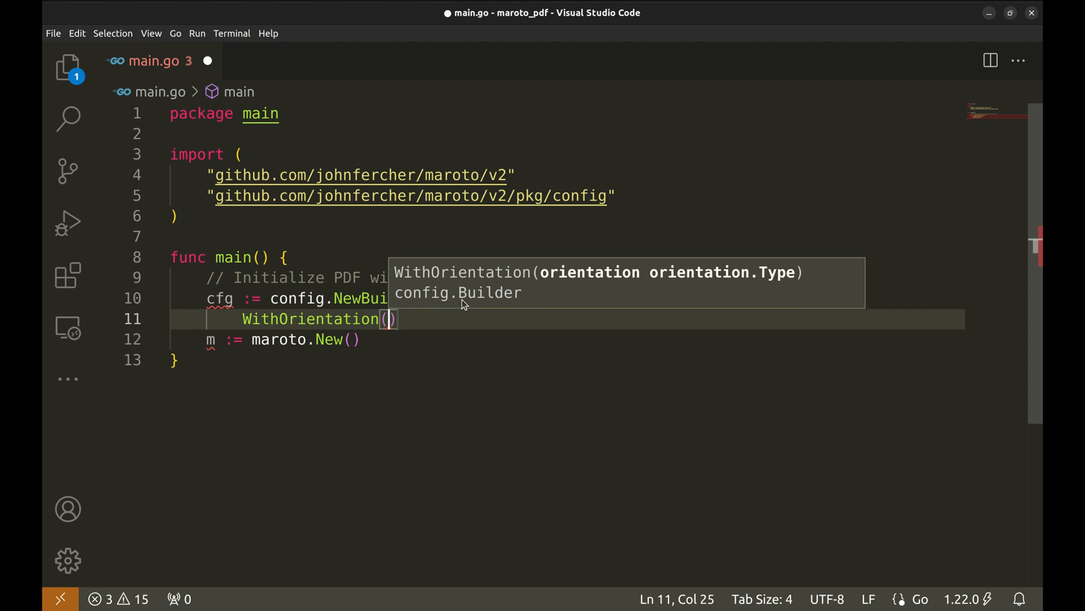
pyautogui.write('or')
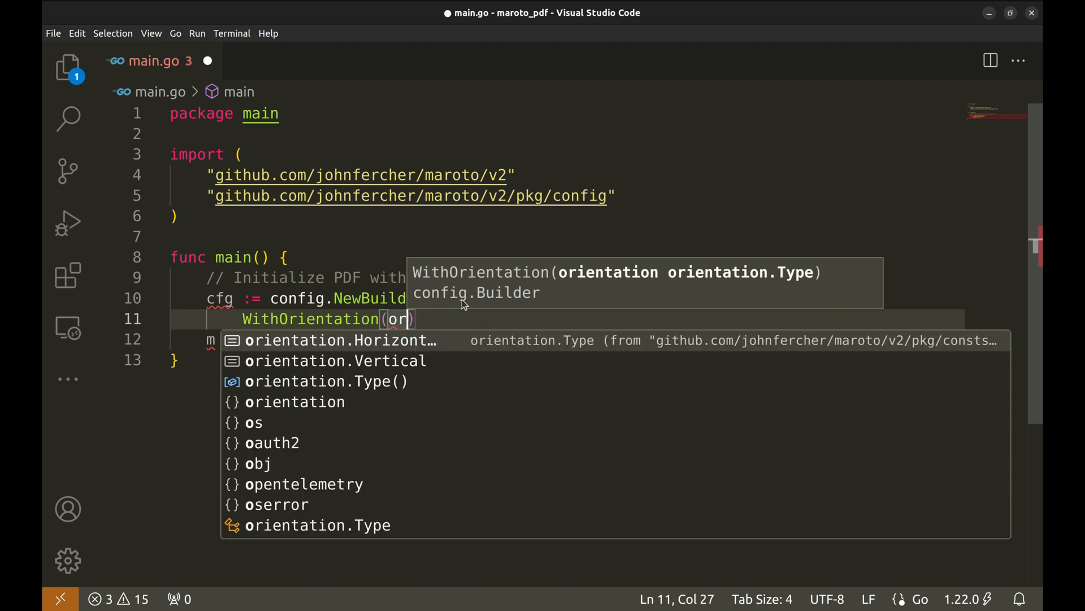
pyautogui.write('i')
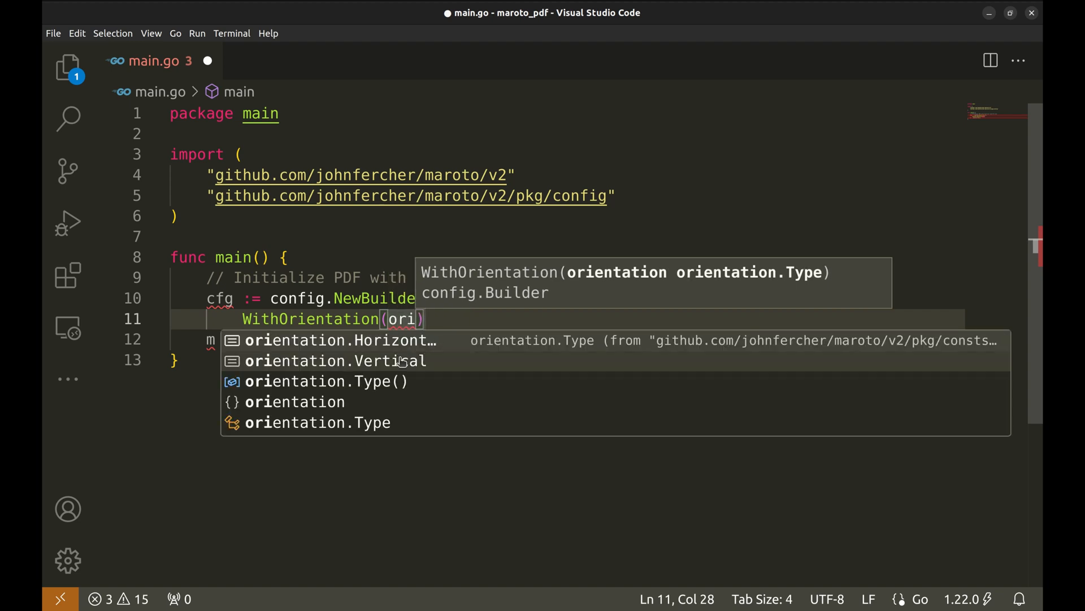
pyautogui.click(351, 360)
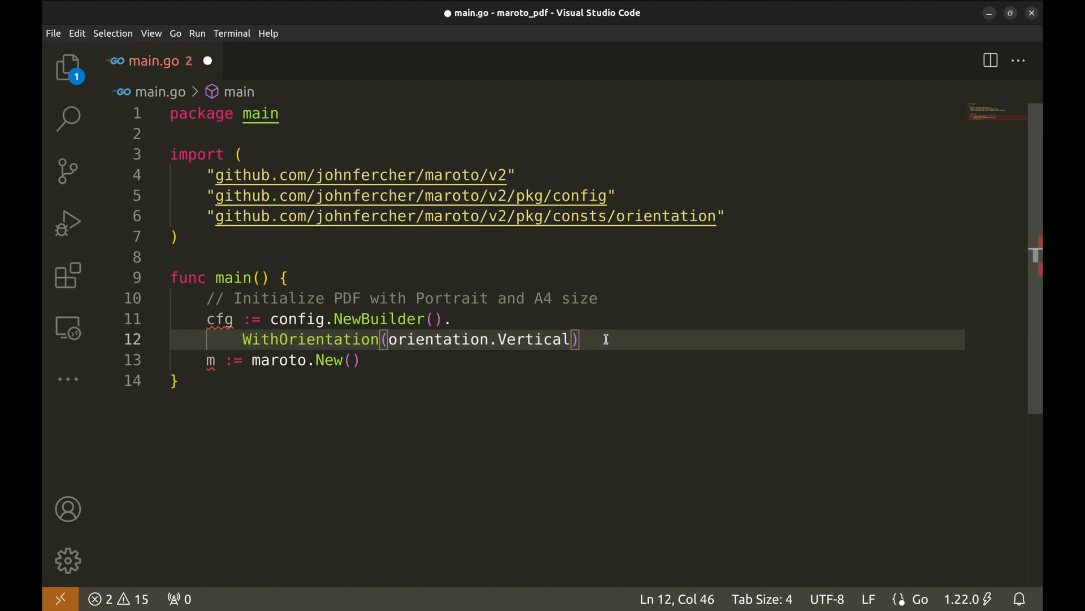
pyautogui.write('.')
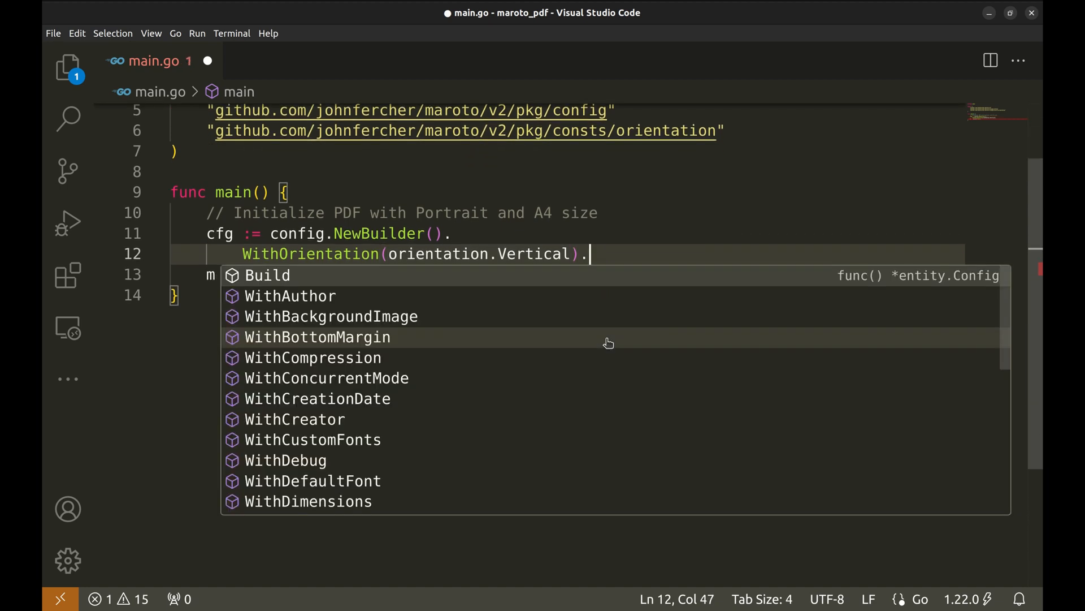
pyautogui.press('Escape')
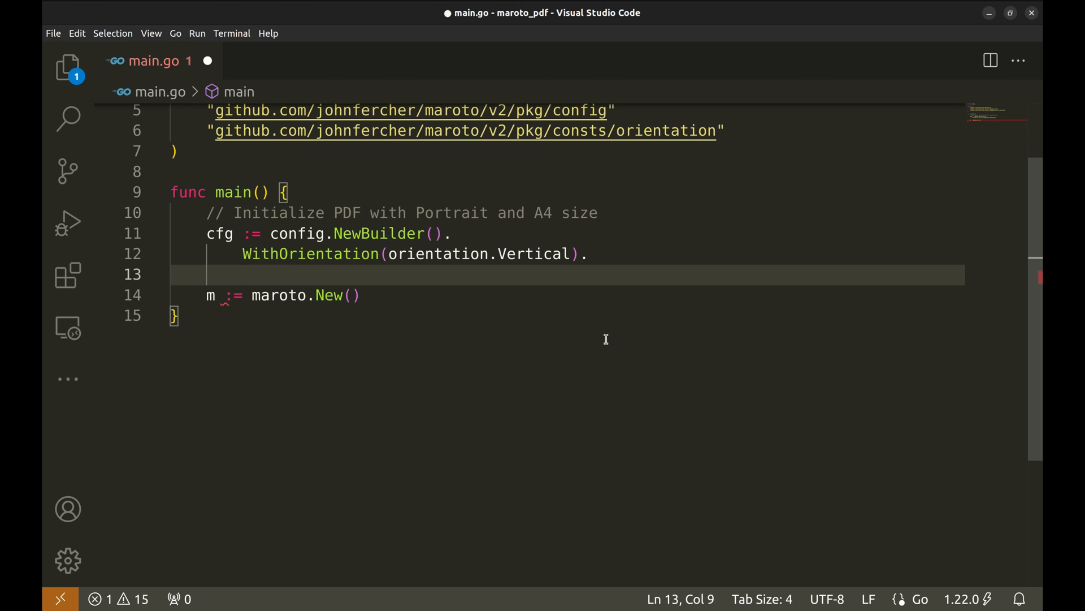
# Step: Chain WithPageSize(pagesize.A4), four 15 margins and Build(), then save main.go
pyautogui.write('WithP')
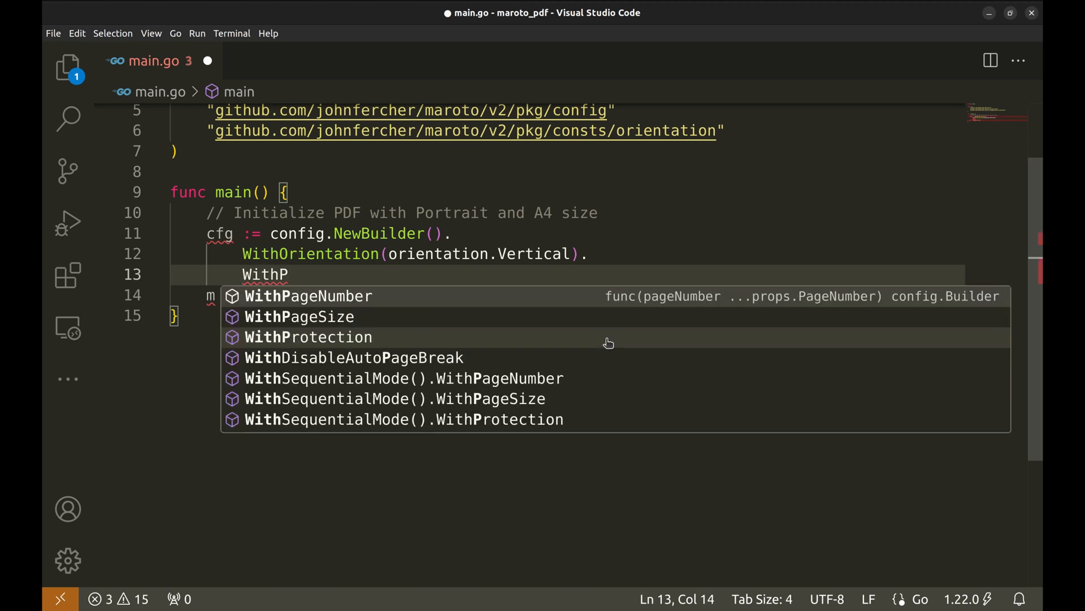
pyautogui.click(299, 316)
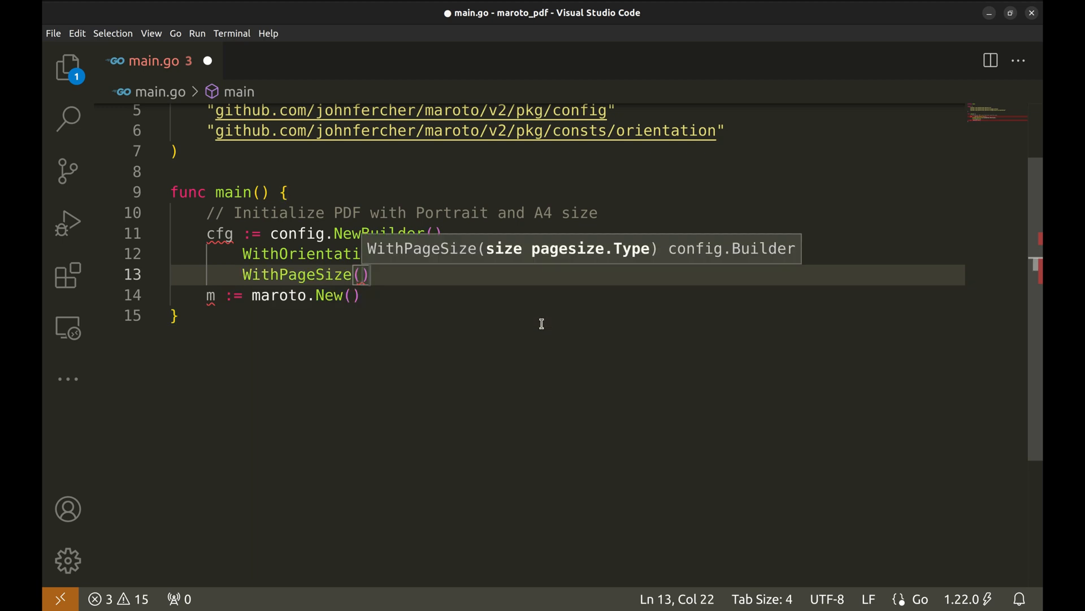
pyautogui.write('pa')
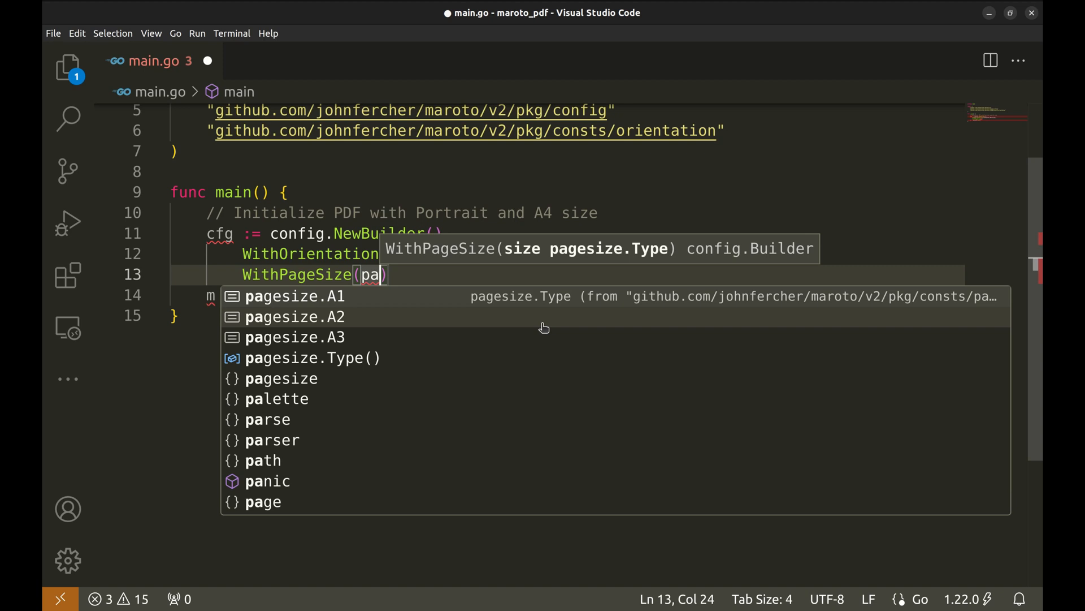
pyautogui.write('gesize.A')
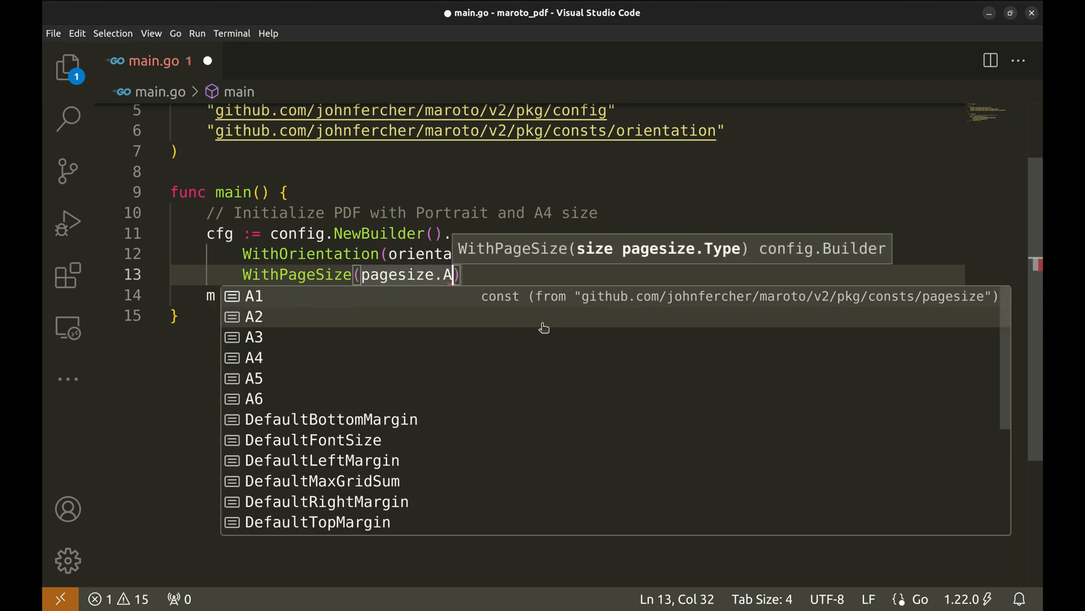
pyautogui.write('4')
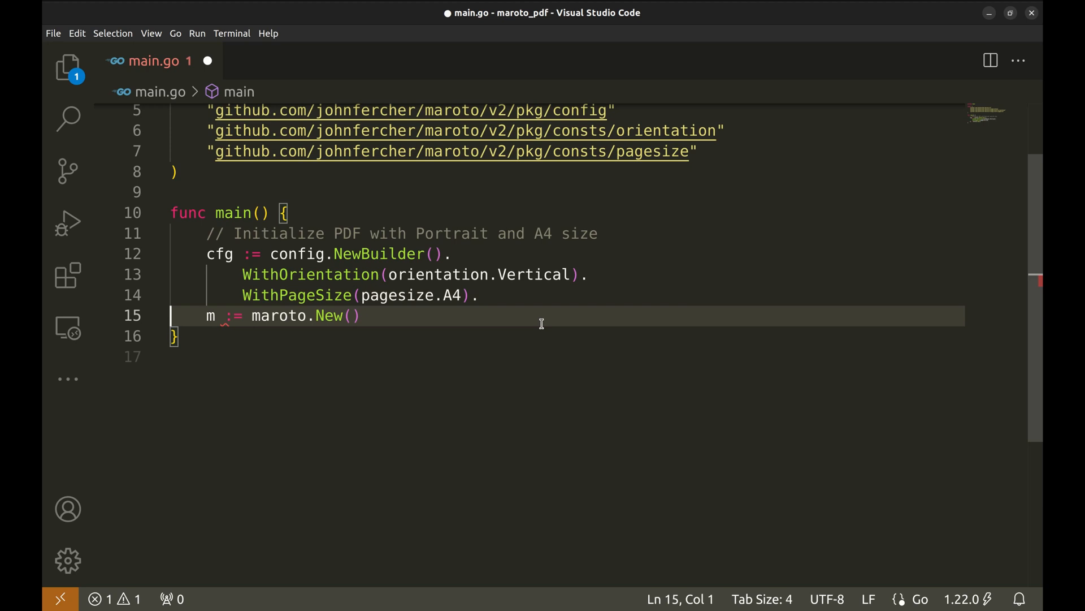
pyautogui.write('WithLeftMargin(1')
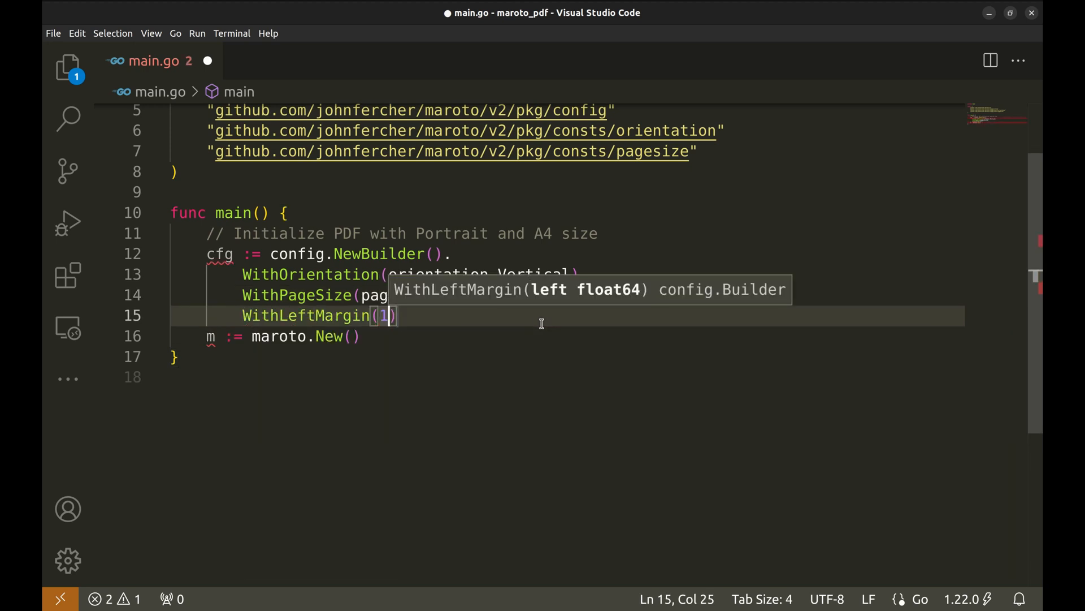
pyautogui.write('5')
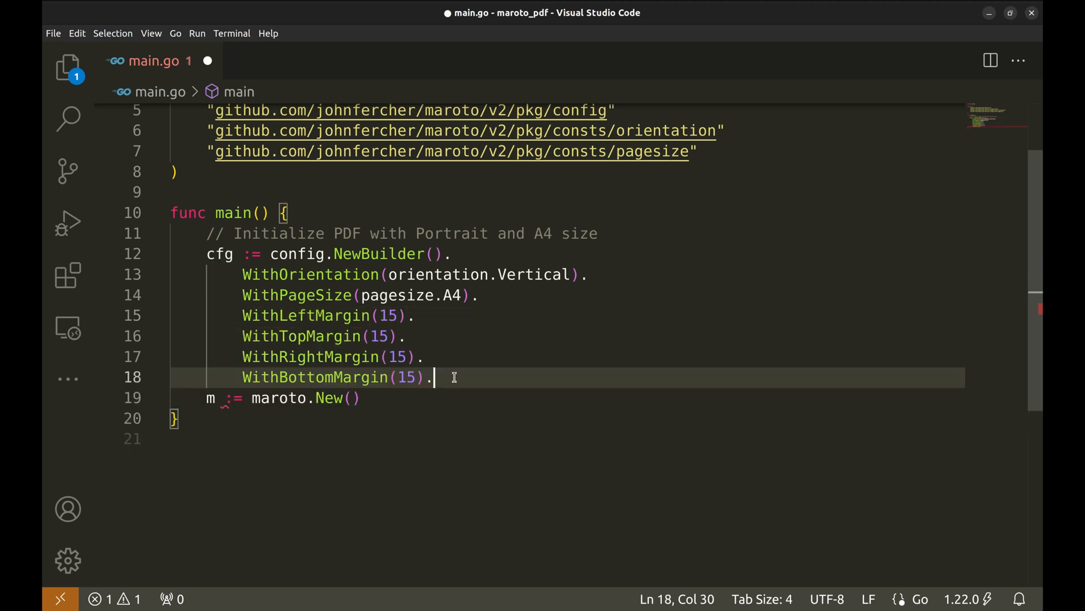
pyautogui.write('Build()')
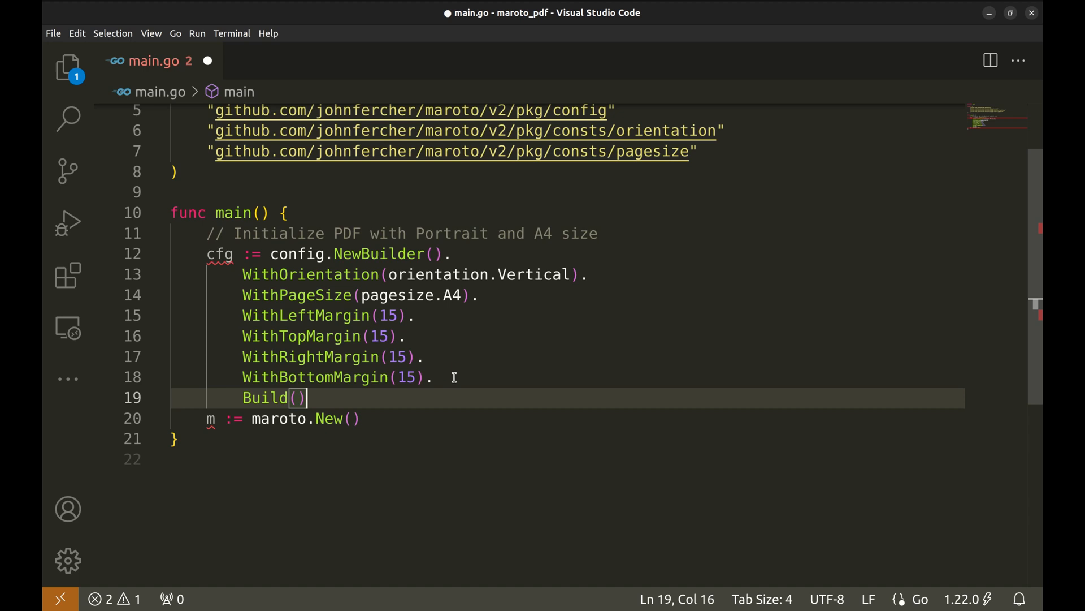
pyautogui.press('ctrl+s')
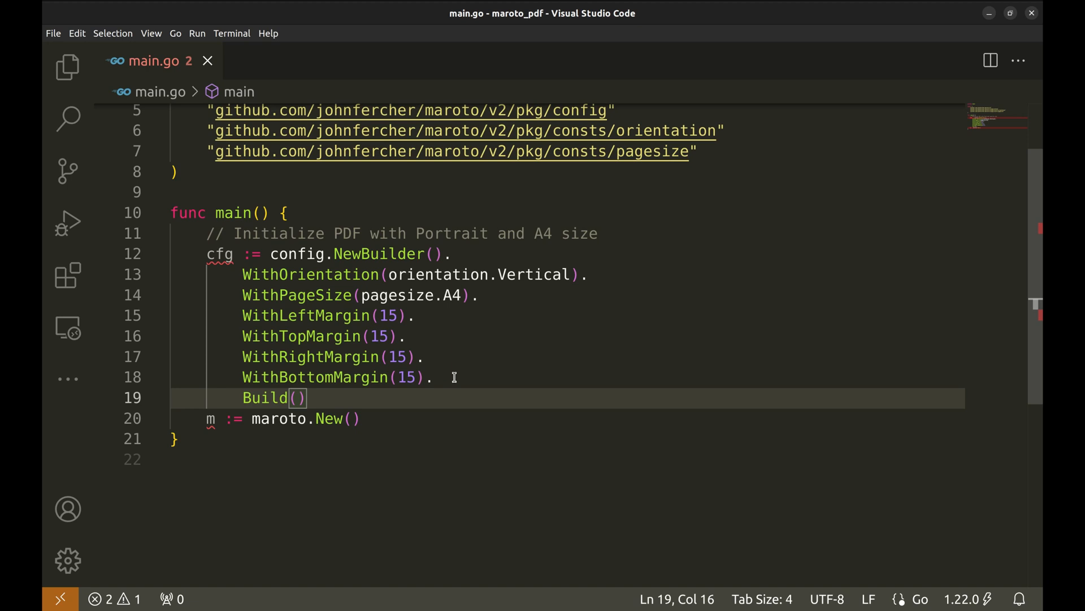
pyautogui.moveTo(316, 374)
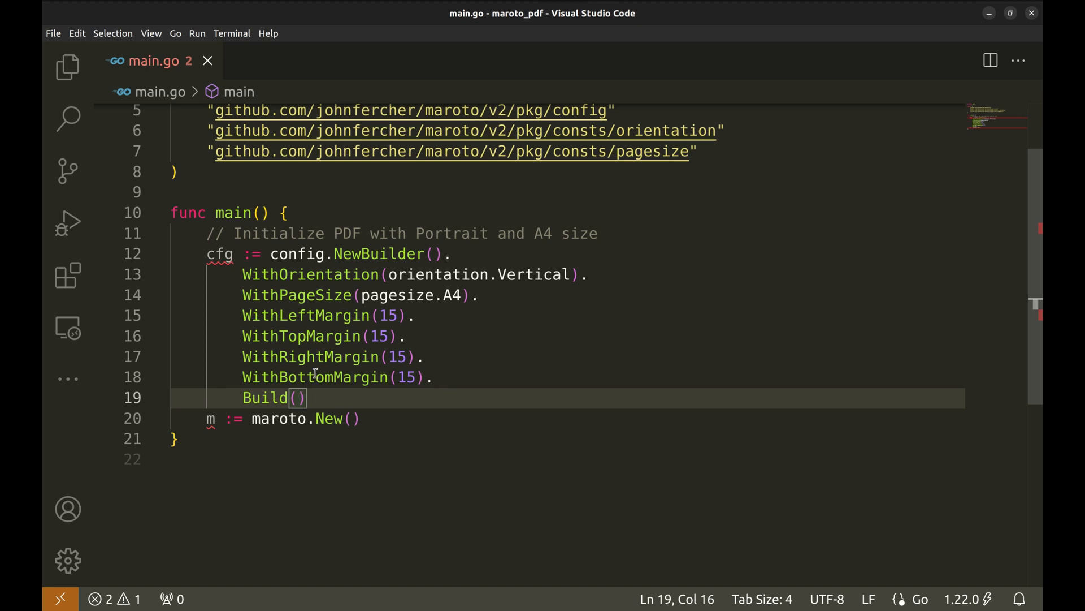
# Step: Pass cfg into maroto.New(cfg)
pyautogui.doubleClick(218, 254)
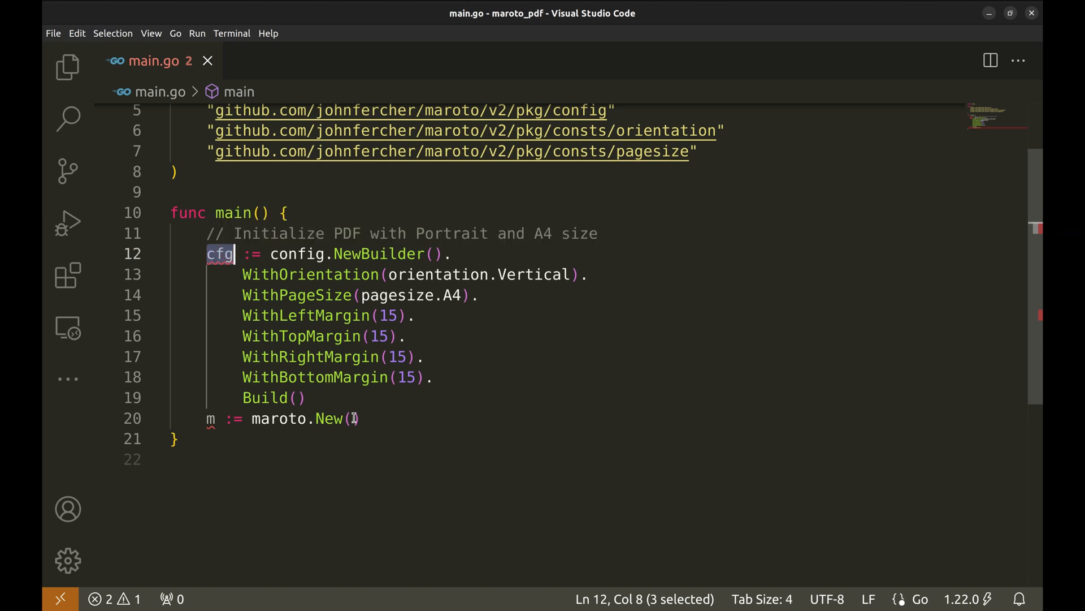
pyautogui.write('cfg')
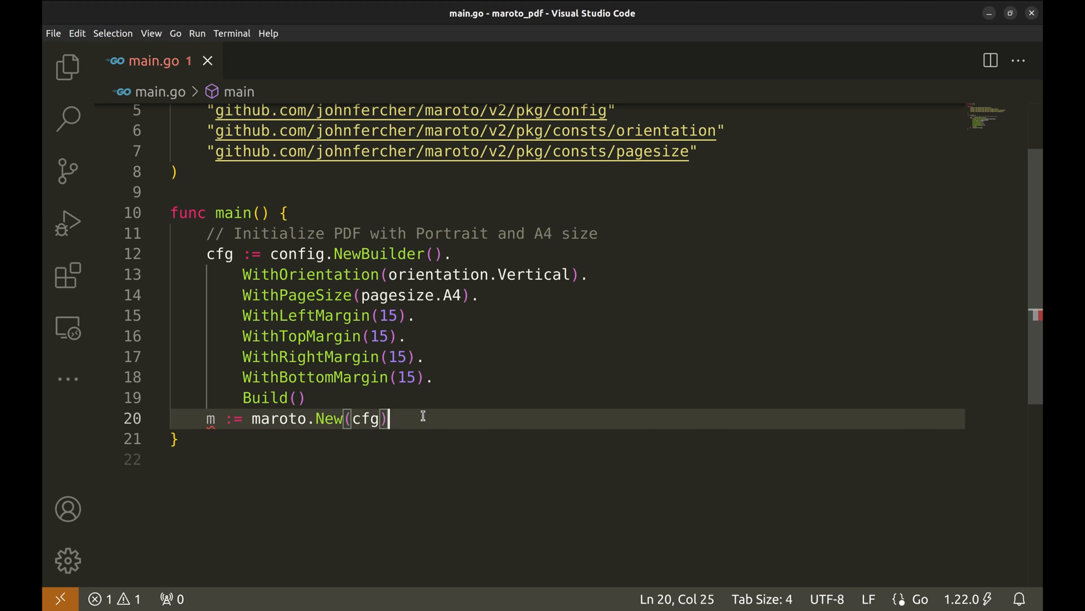
# Step: Review the section comments and extend the Footer comment with '- Signature and QR code', then save
pyautogui.scroll(-3)
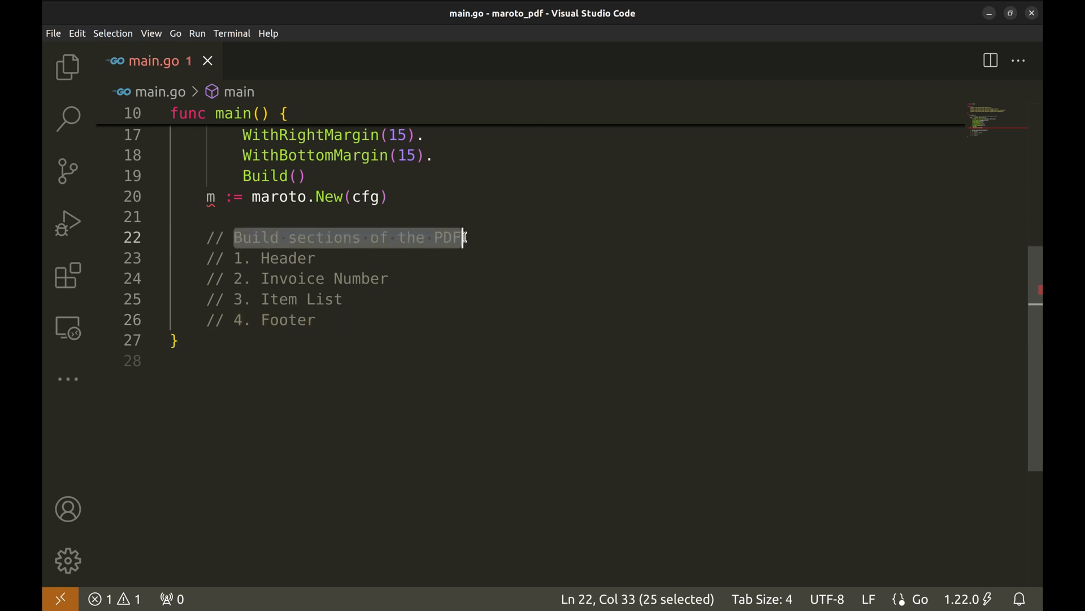
pyautogui.doubleClick(286, 258)
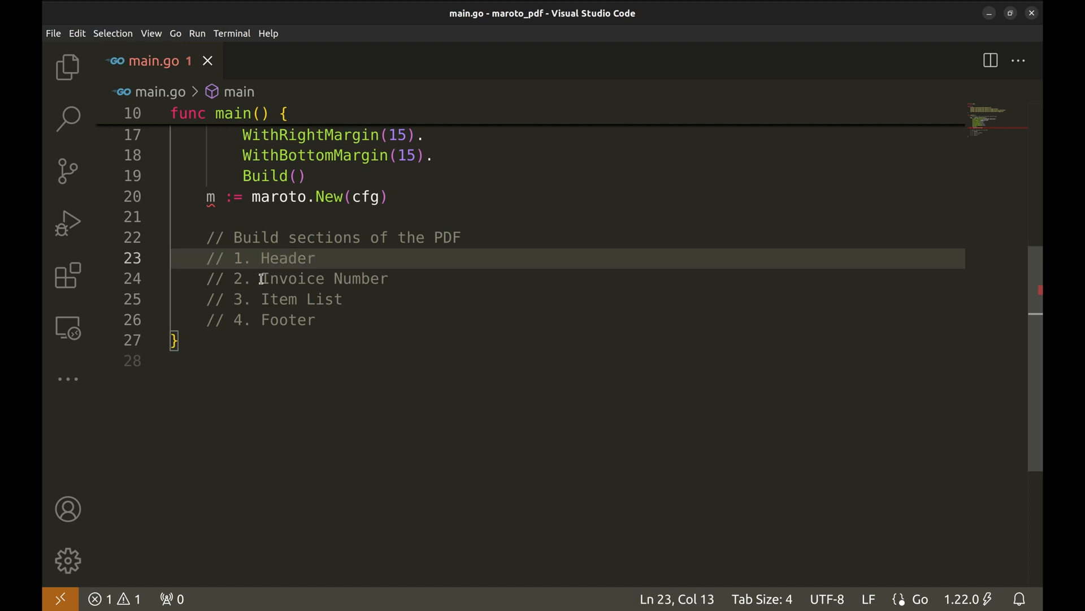
pyautogui.doubleClick(290, 278)
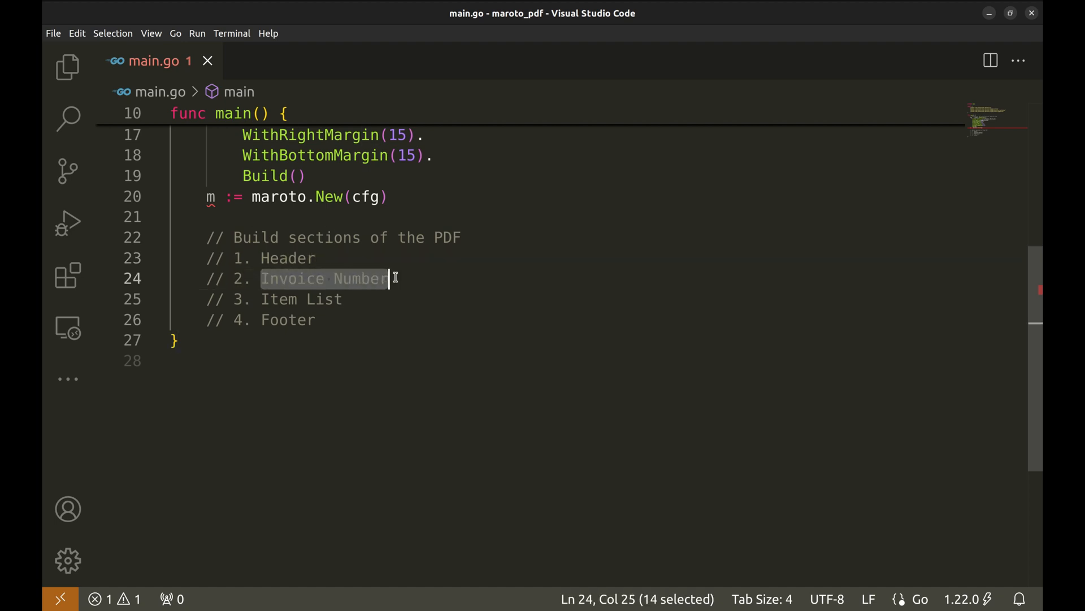
pyautogui.click(391, 278)
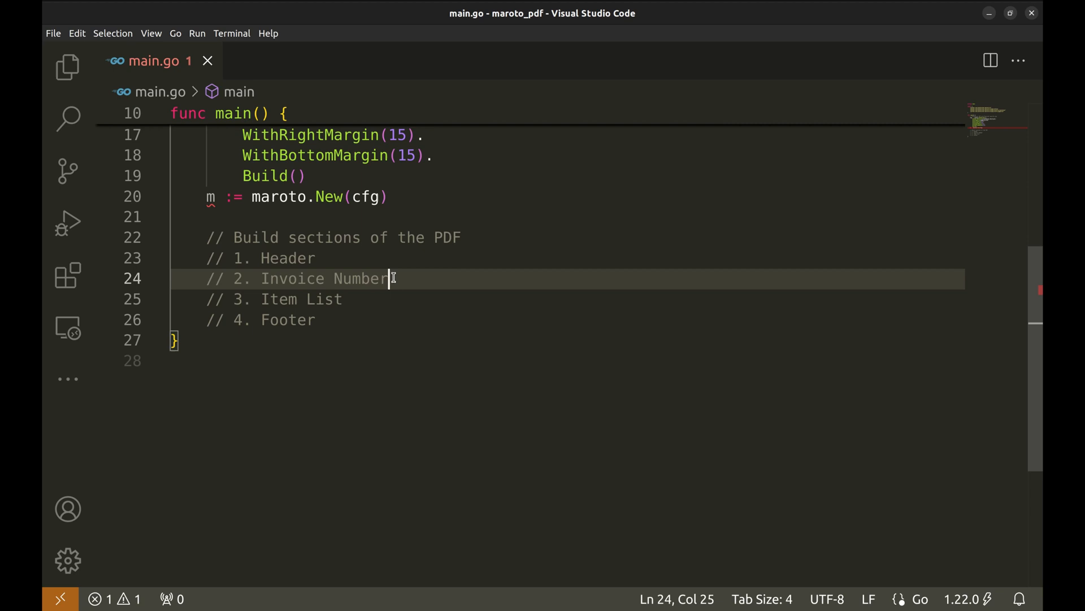
pyautogui.moveTo(260, 294)
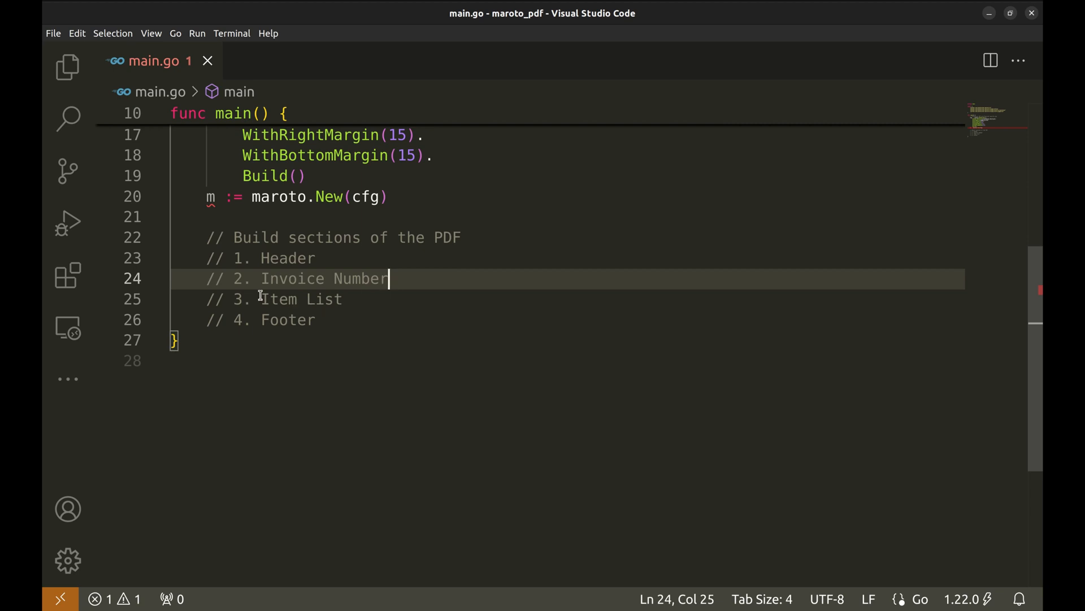
pyautogui.doubleClick(301, 298)
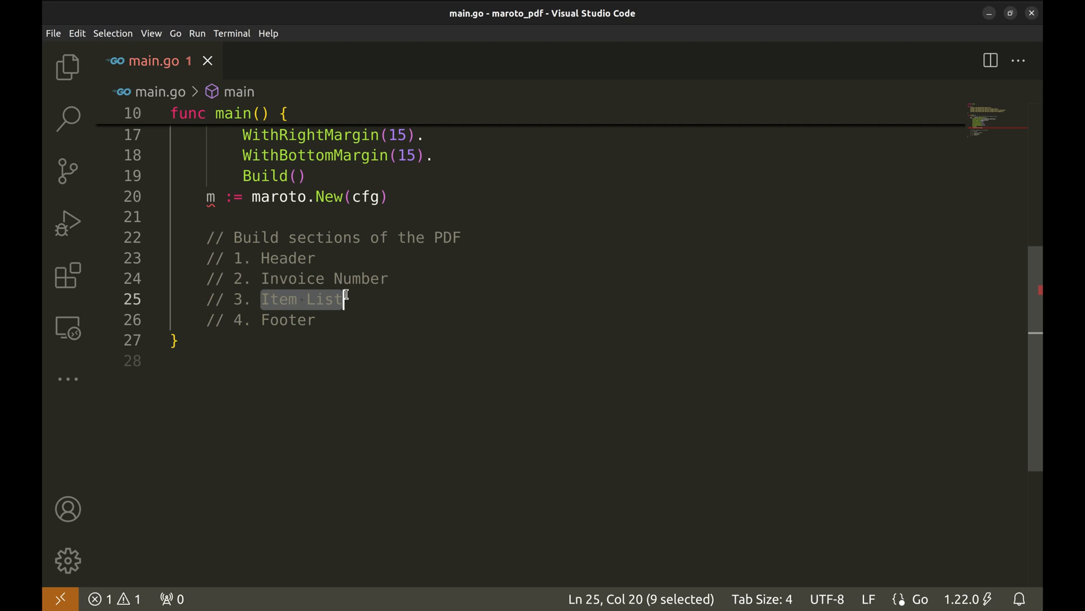
pyautogui.click(316, 319)
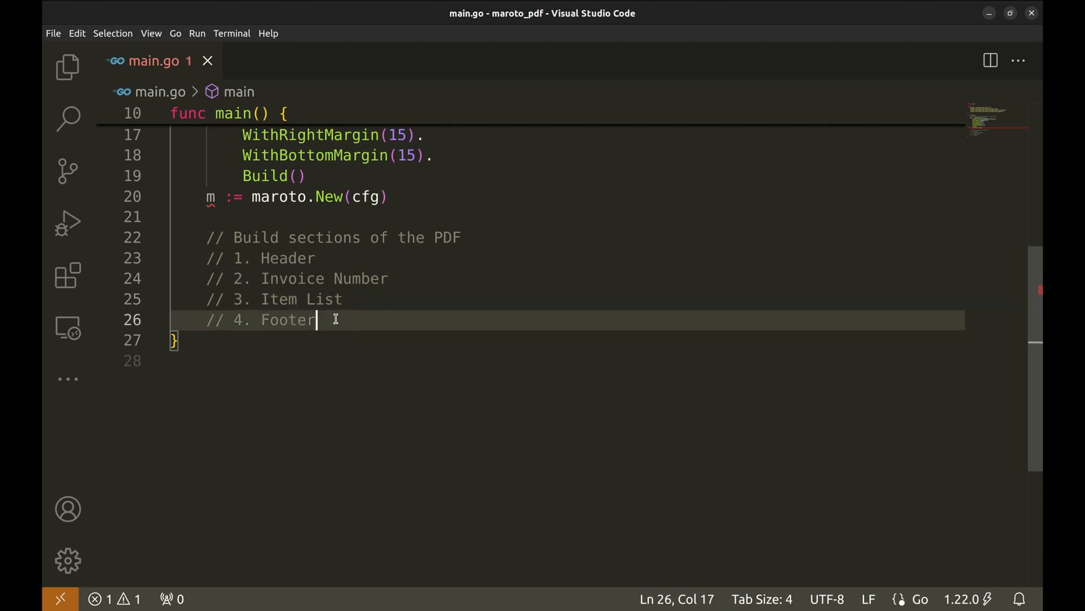
pyautogui.write('-Sig')
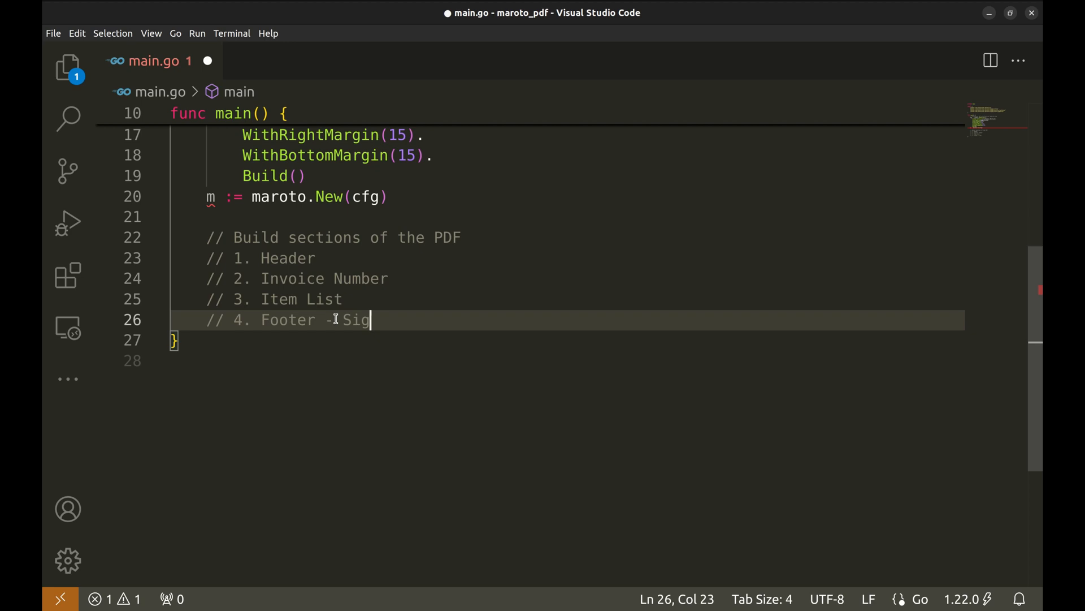
pyautogui.write('nature and')
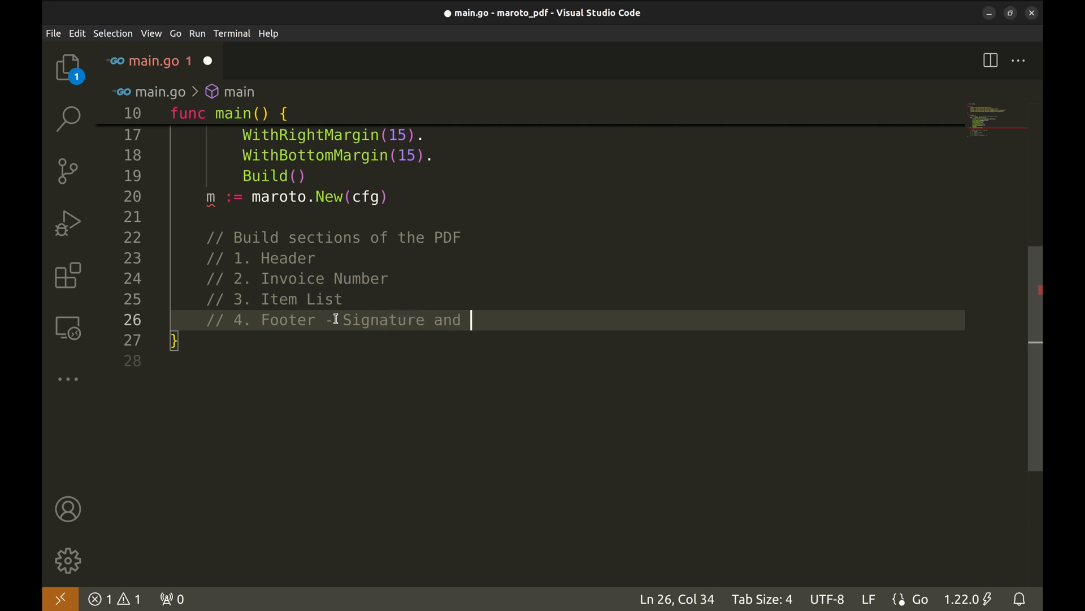
pyautogui.write('QR code')
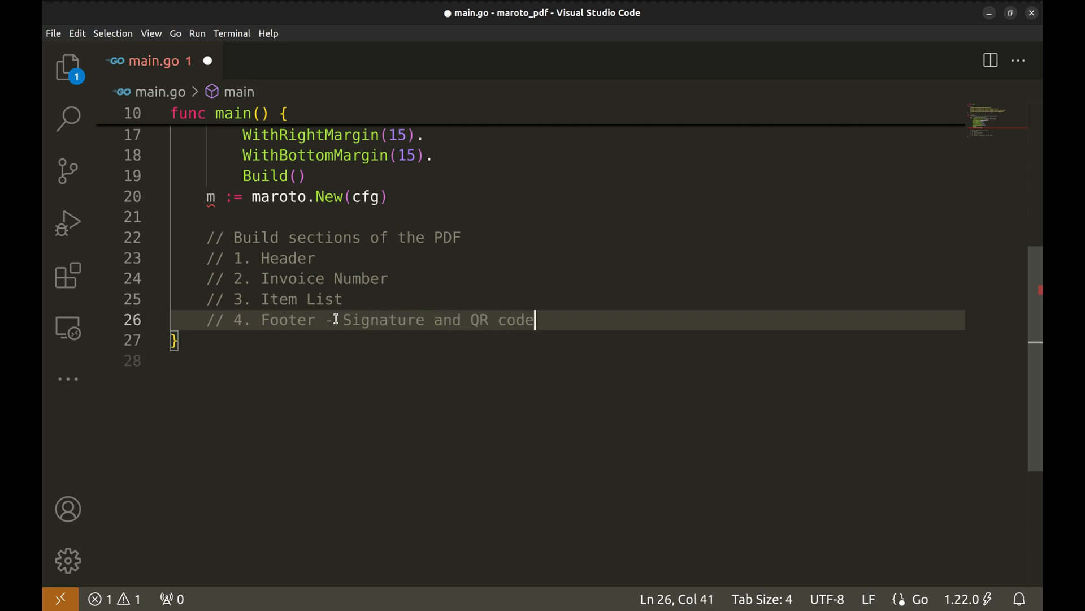
pyautogui.press('ctrl+s')
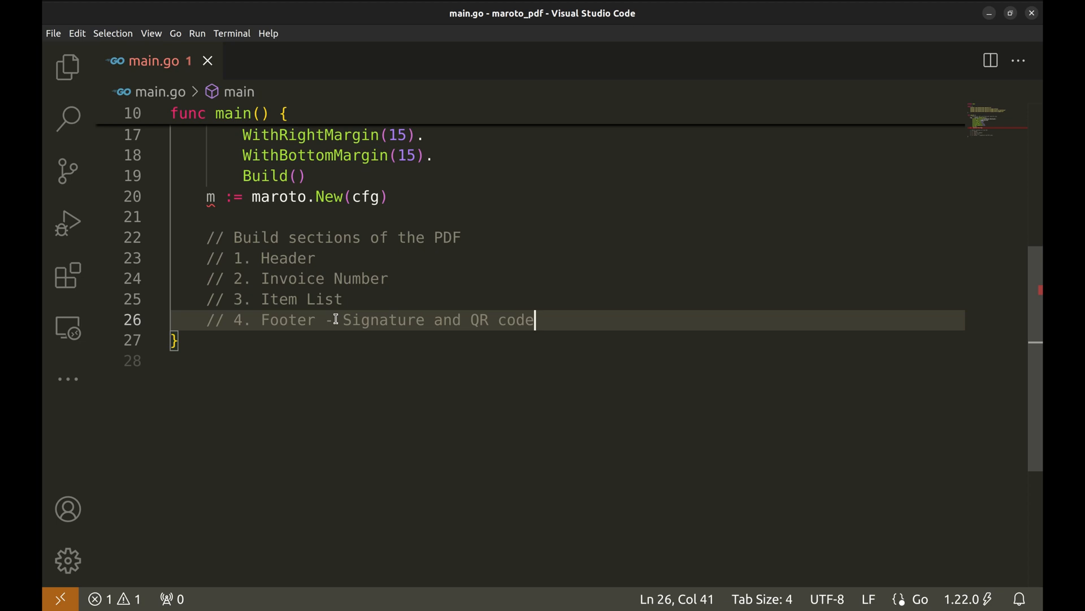
# Step: Call addHeader(m) and addInvoiceDetails(m) beneath their section comments
pyautogui.press('Enter')
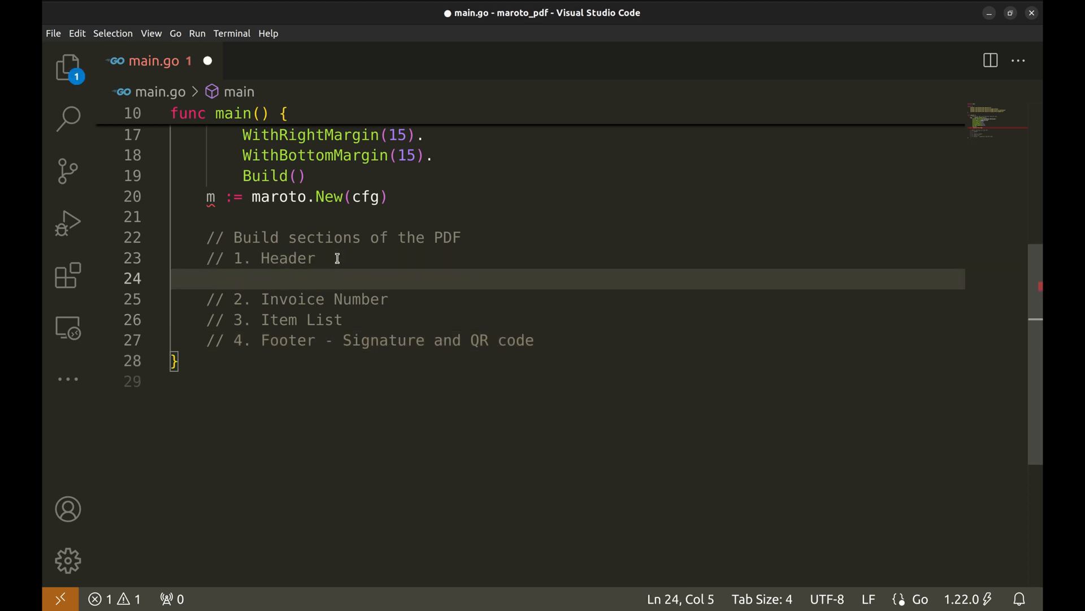
pyautogui.write('addHeader(m)')
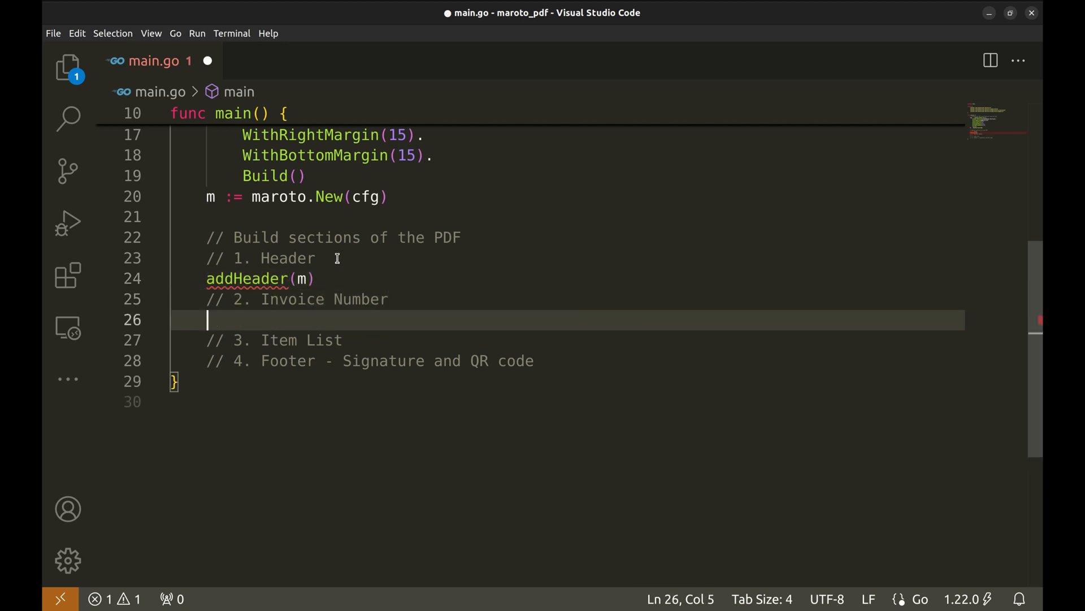
pyautogui.write('addInvoiceDetails(m)')
pyautogui.write('addFooter(m)')
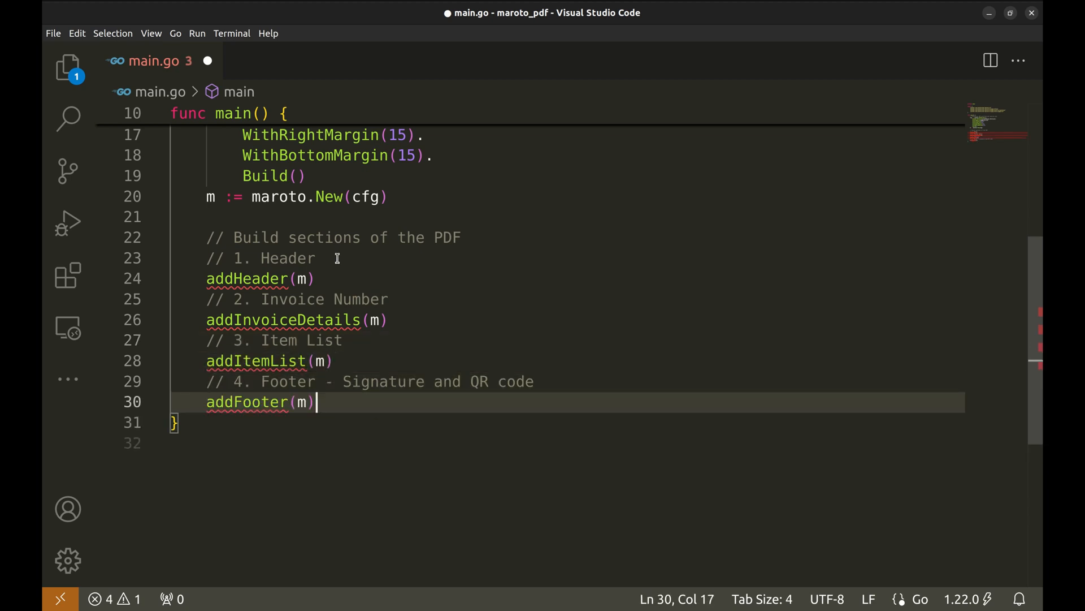
# Step: Begin addHeader with m.AddRow(50, holding an image.NewFromFileCol() column
pyautogui.press('Enter')
pyautogui.write('func addHeader(m core.Maroto) {')
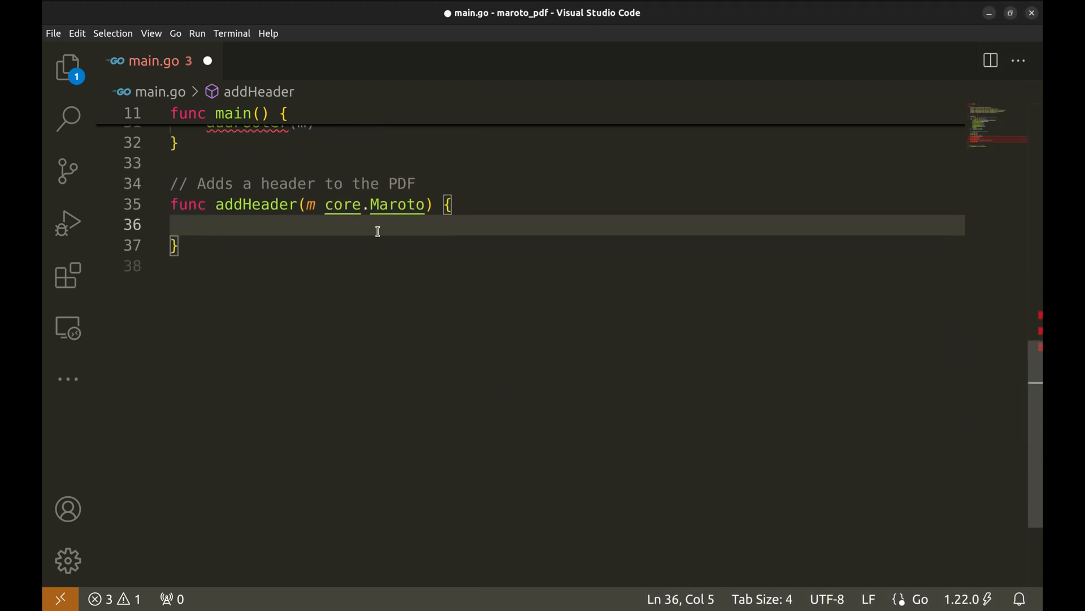
pyautogui.write('m.')
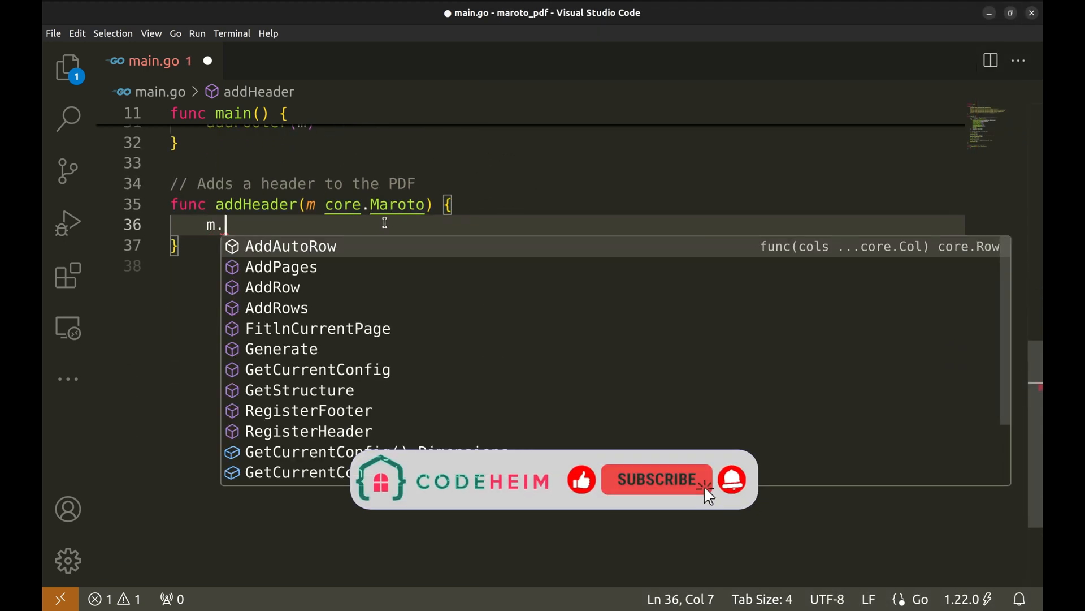
pyautogui.write('AddRow(')
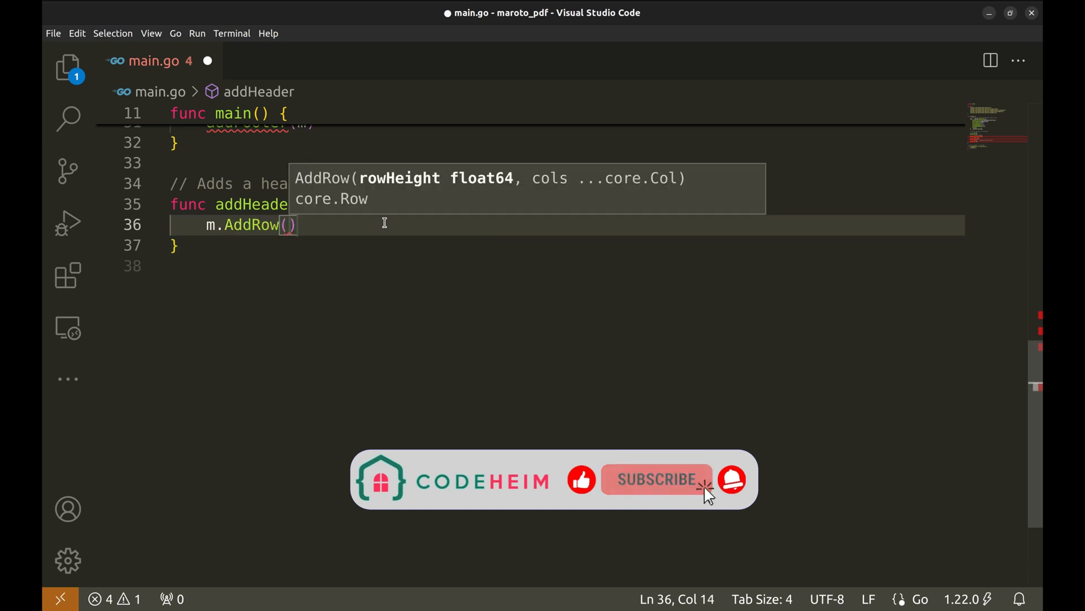
pyautogui.write('50,')
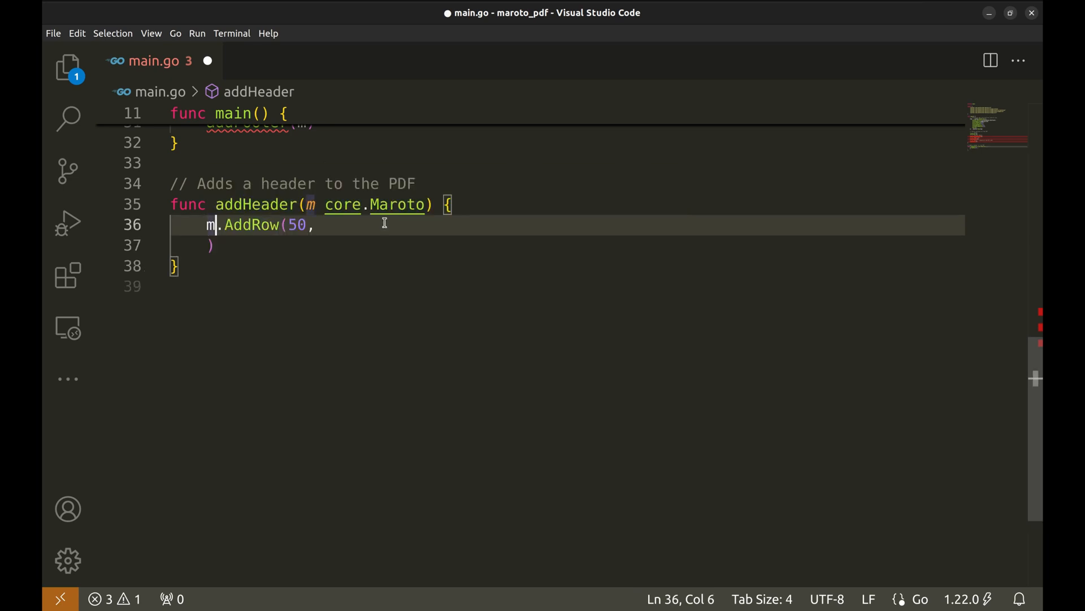
pyautogui.press('Enter')
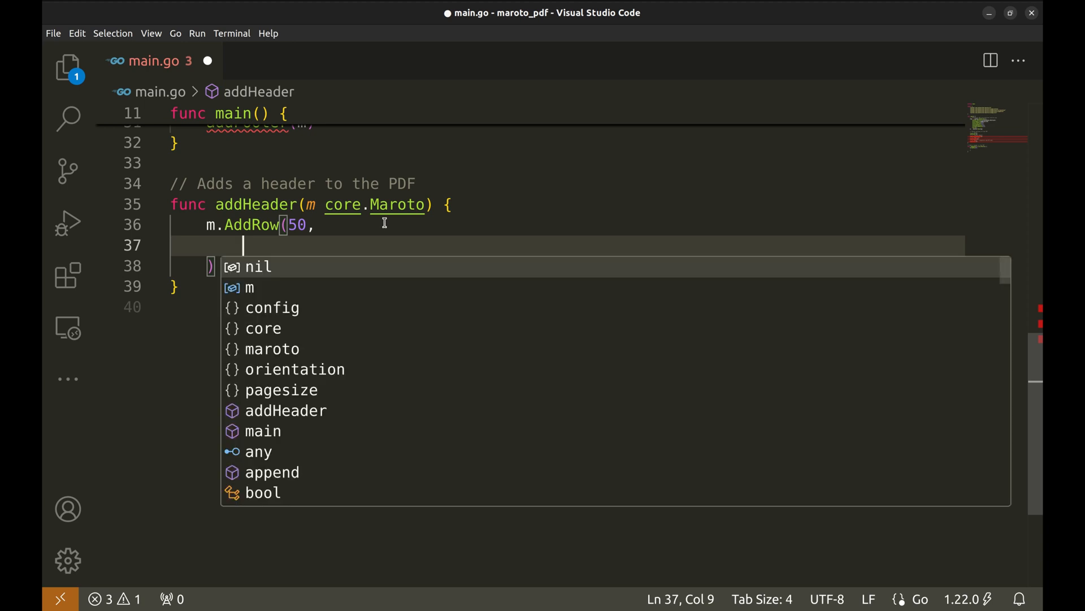
pyautogui.write('image')
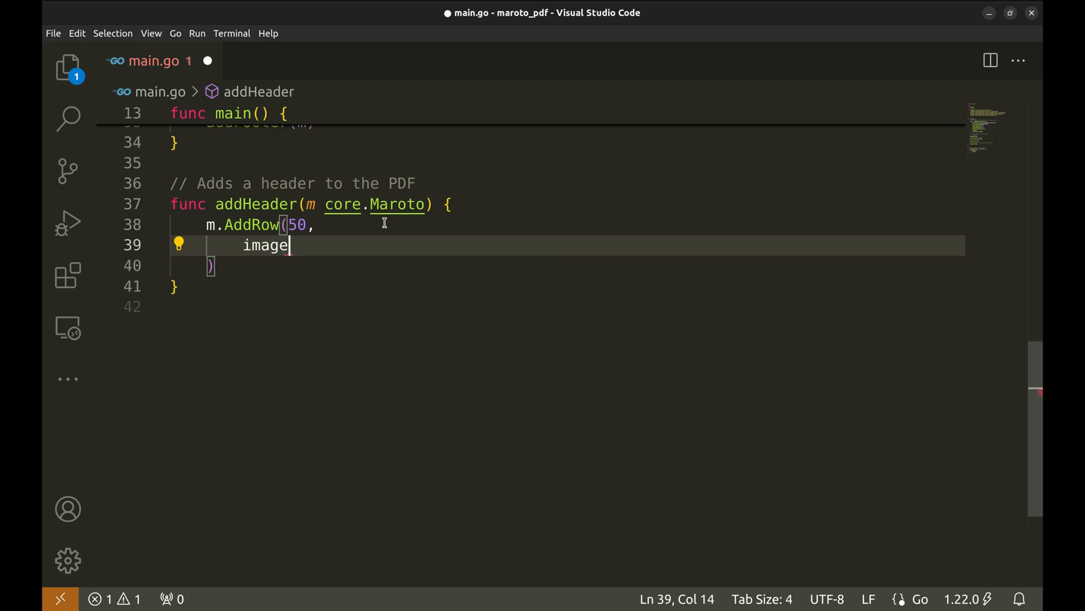
pyautogui.write('.NewFromFileCol')
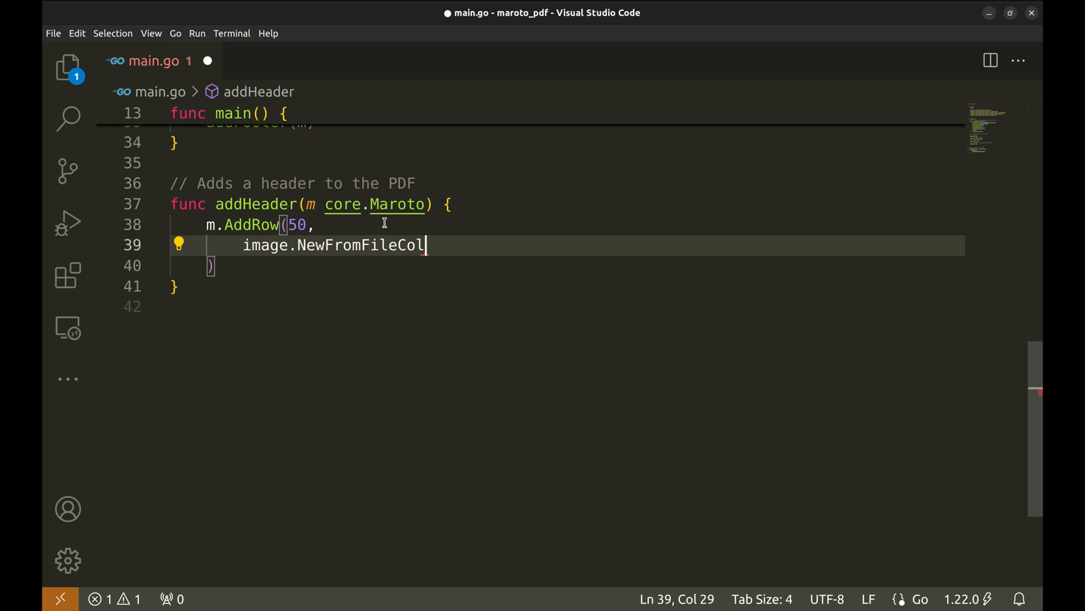
pyautogui.write('()')
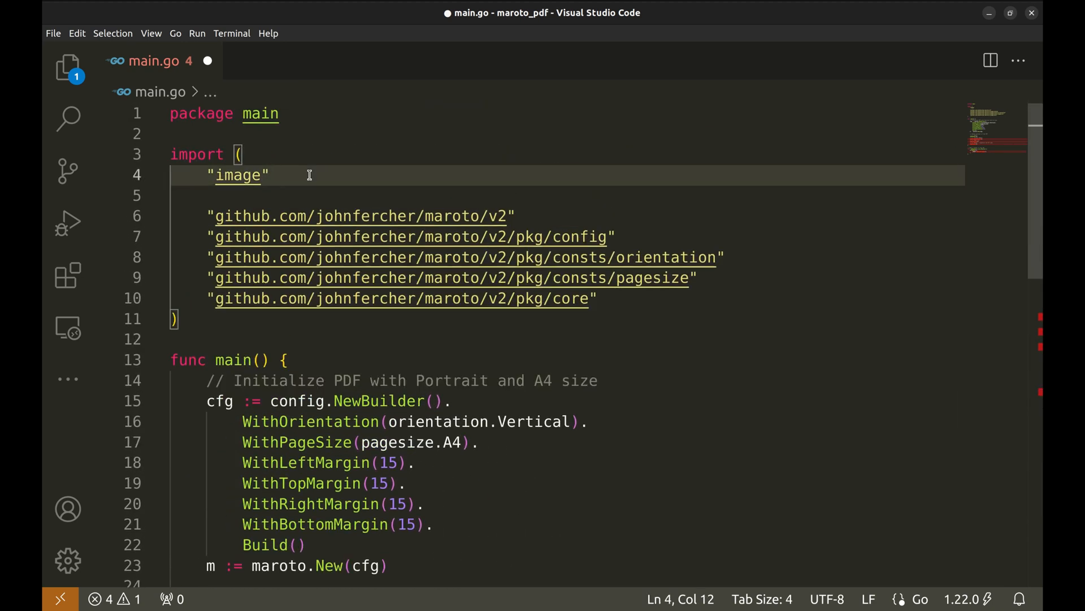
# Step: Replace the bare image import with github.com/johnfercher/maroto/v2/pkg/components/image and save
pyautogui.doubleClick(239, 174)
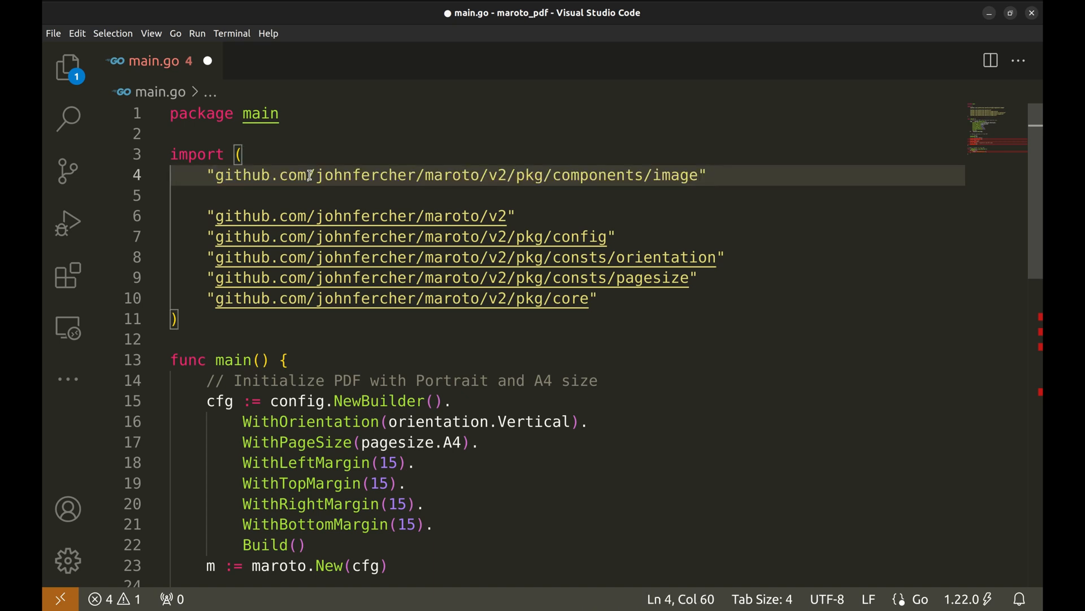
pyautogui.press('ctrl+s')
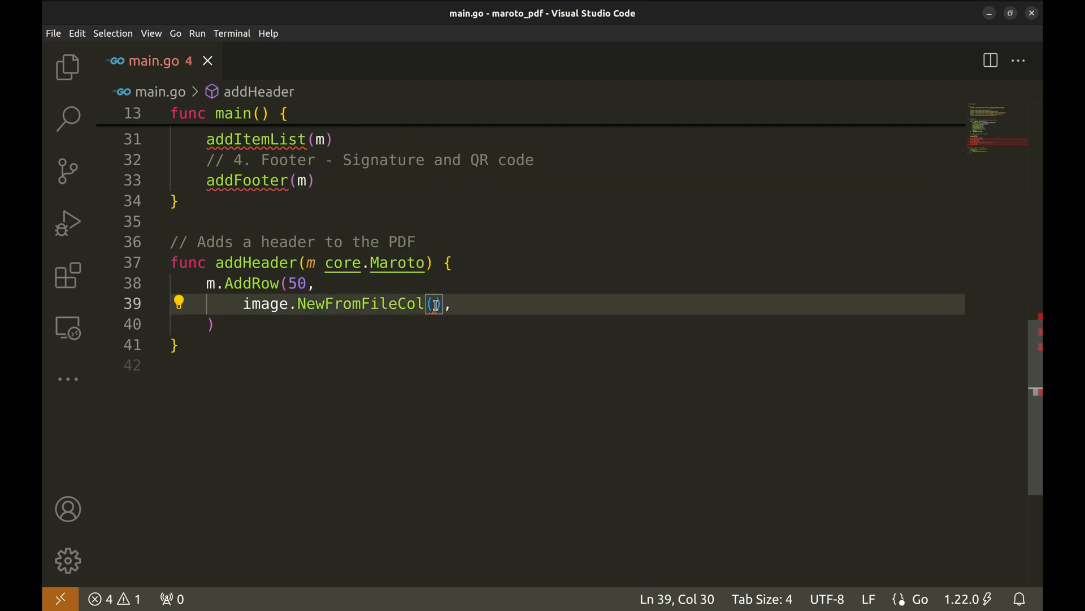
# Step: Give NewFromFileCol 12 columns, "assets/logo.png" and props.Rect{Center: true, Percent: 75}
pyautogui.write('12')
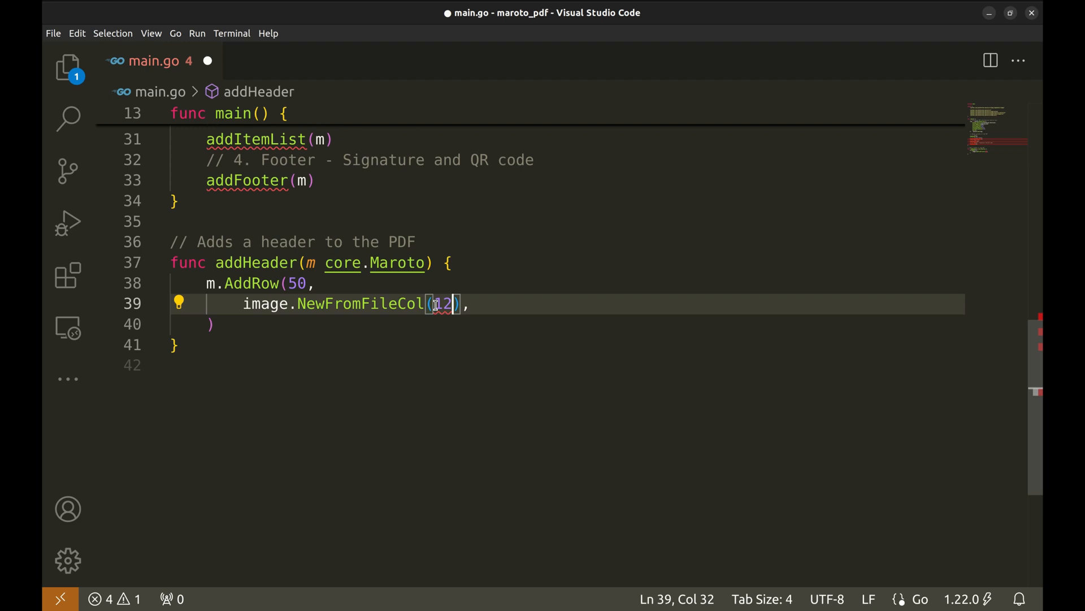
pyautogui.write(',')
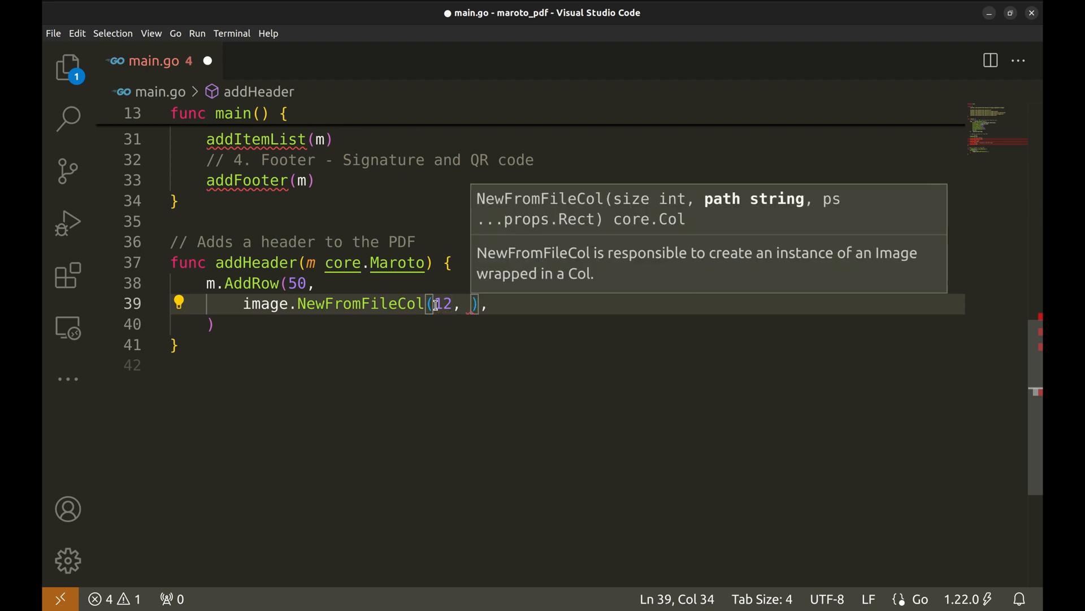
pyautogui.write('"assets/logo.png"')
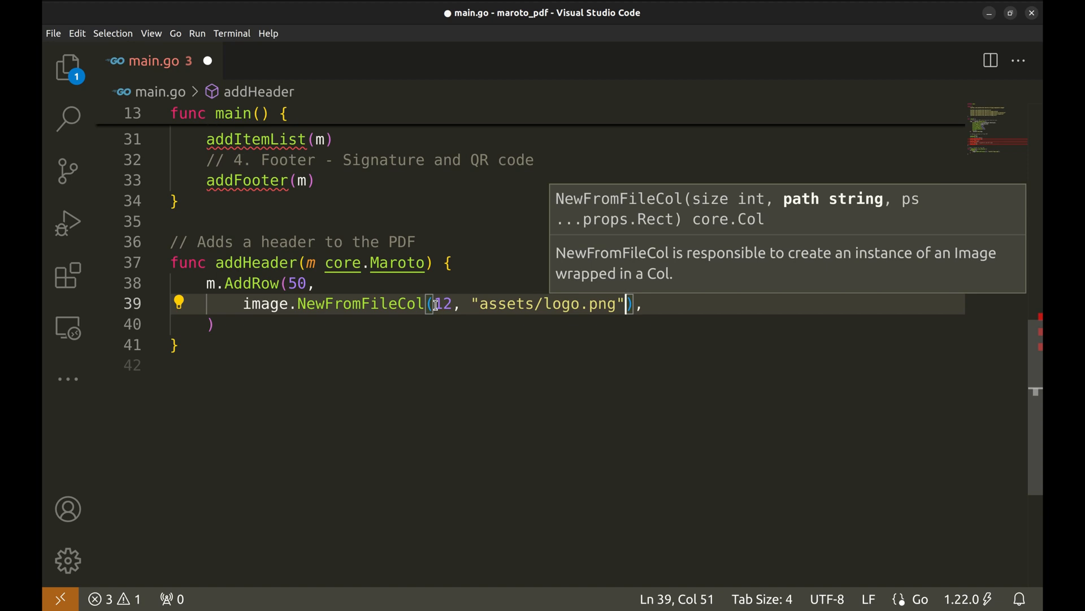
pyautogui.write(',')
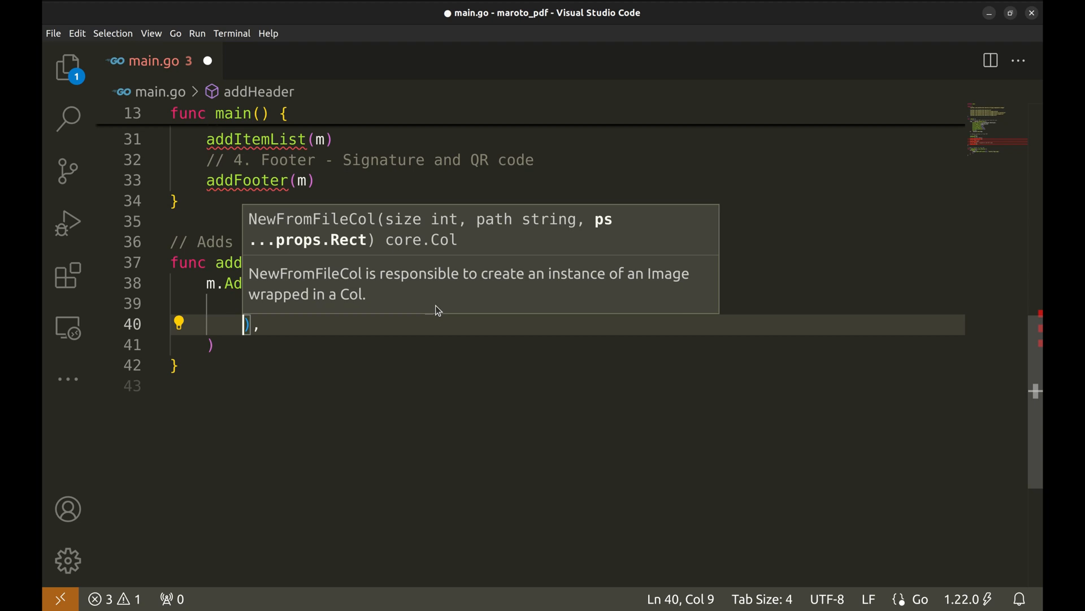
pyautogui.write('image.NewFromFileCol(12, "assets/logo.png",')
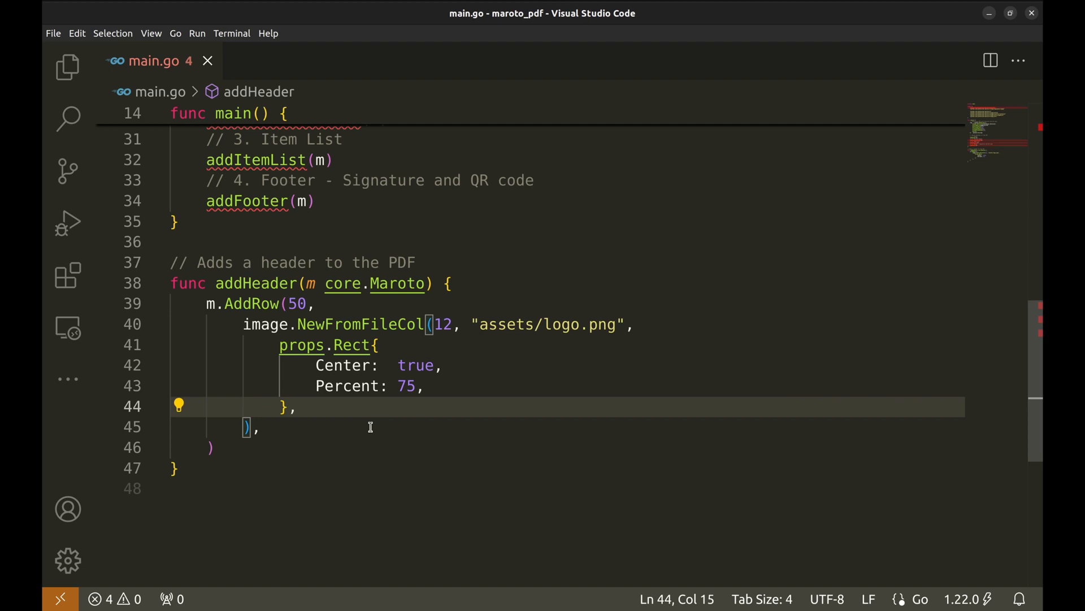
pyautogui.doubleClick(343, 365)
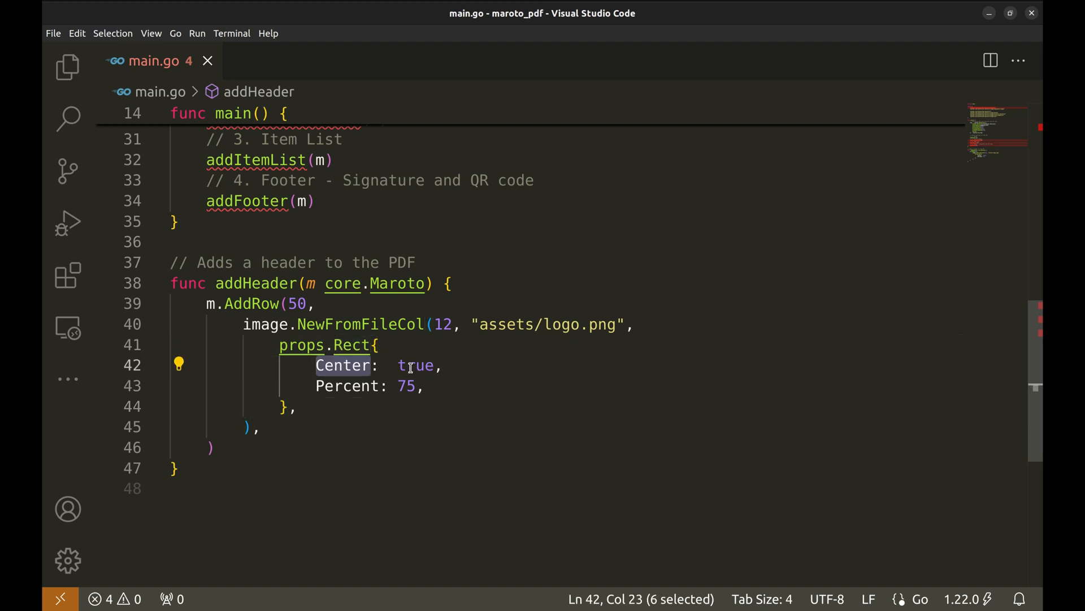
pyautogui.doubleClick(415, 366)
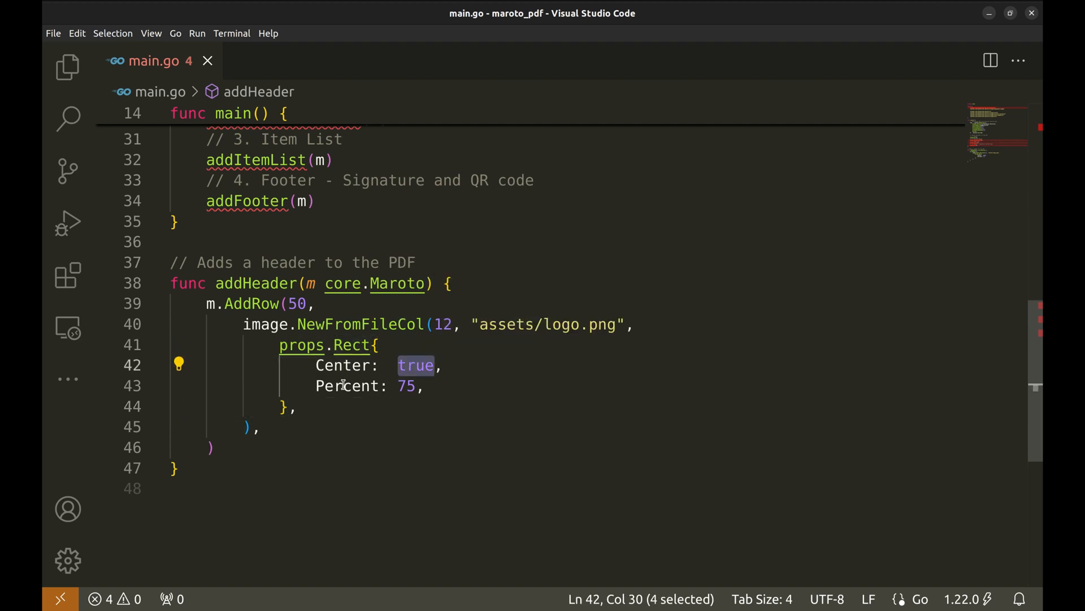
pyautogui.doubleClick(407, 385)
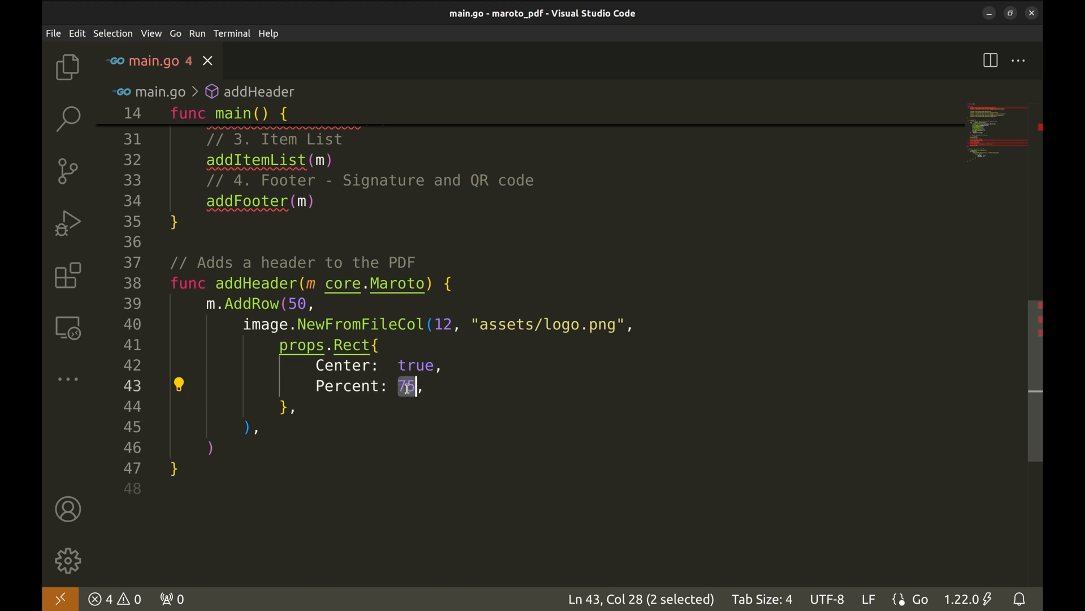
pyautogui.write('5,')
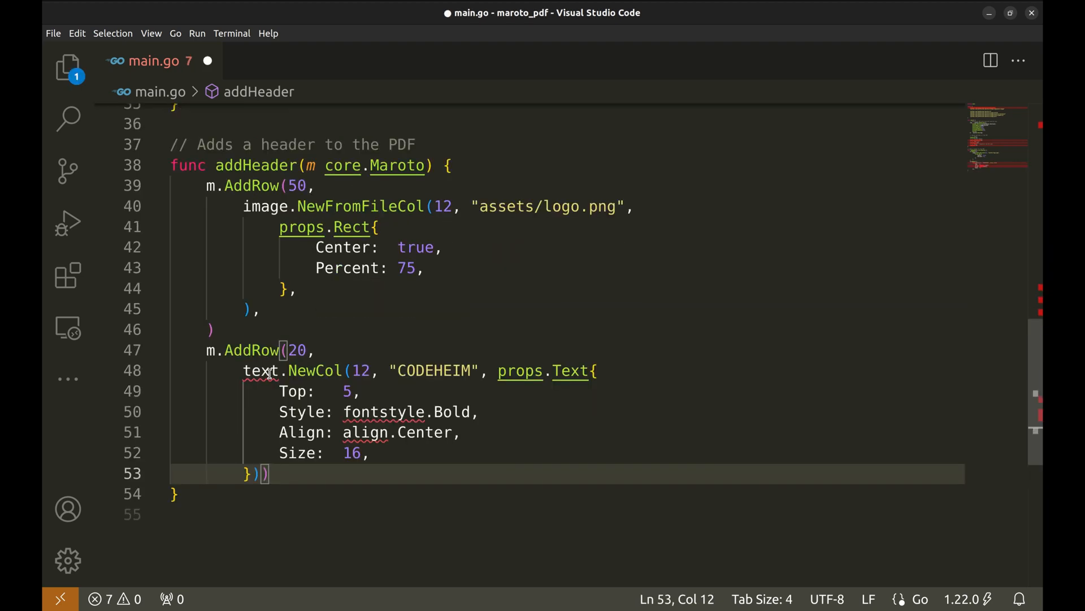
# Step: Save the CODEHEIM row (height 20, Top 5, Bold, Center, Size 16) and lay its props.Text on its own line
pyautogui.press('ctrl+s')
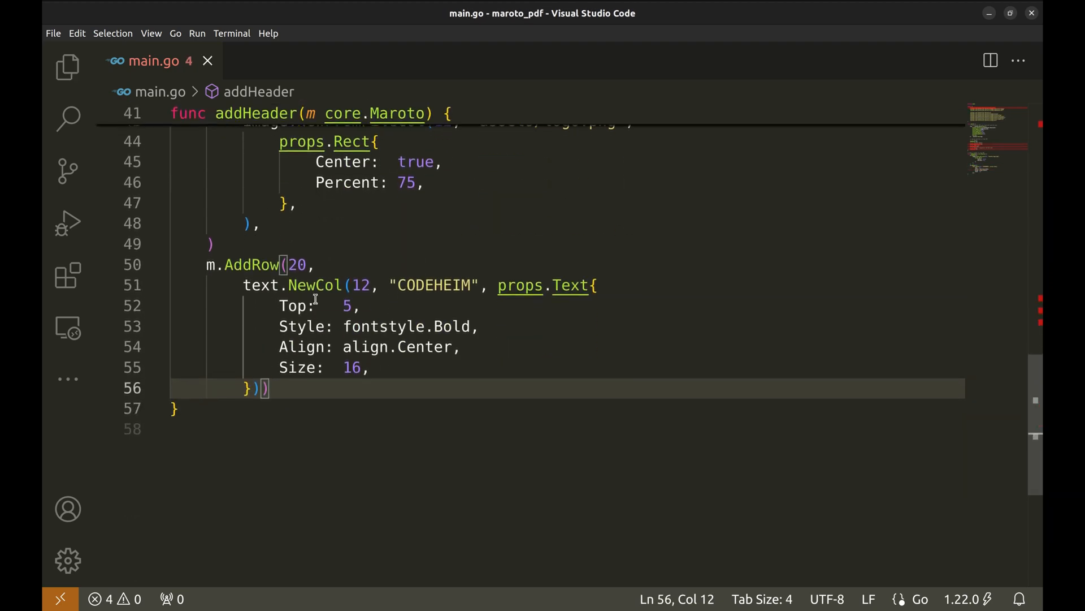
pyautogui.doubleClick(251, 265)
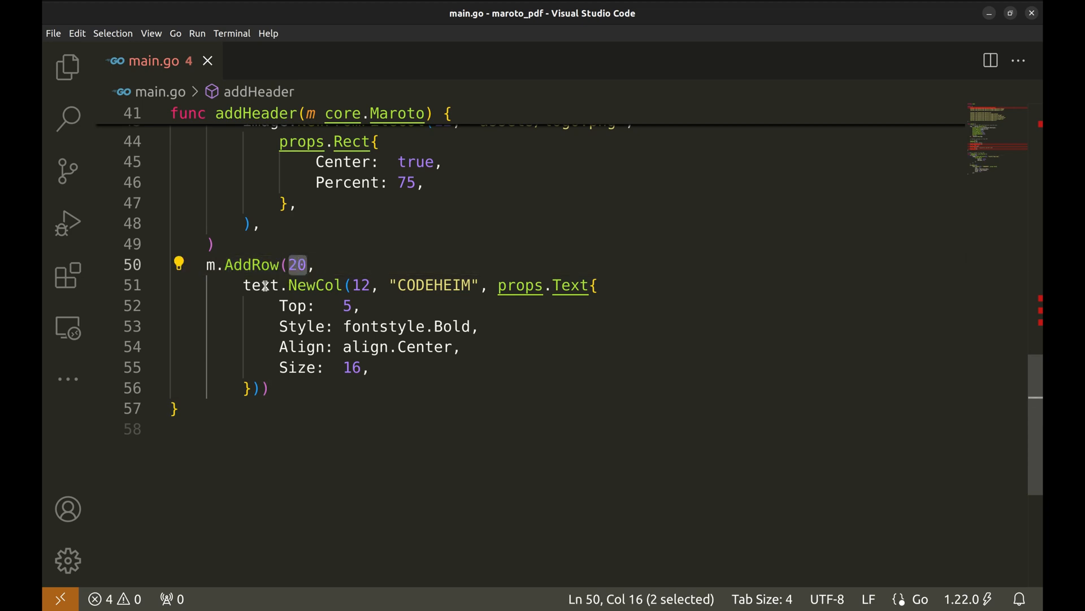
pyautogui.click(496, 285)
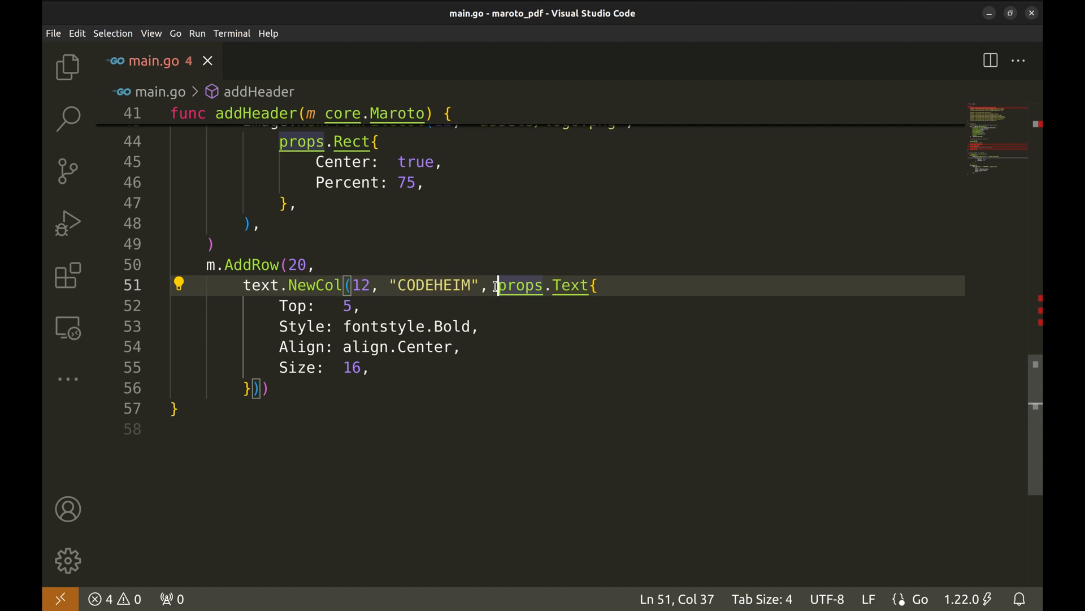
pyautogui.press('Enter')
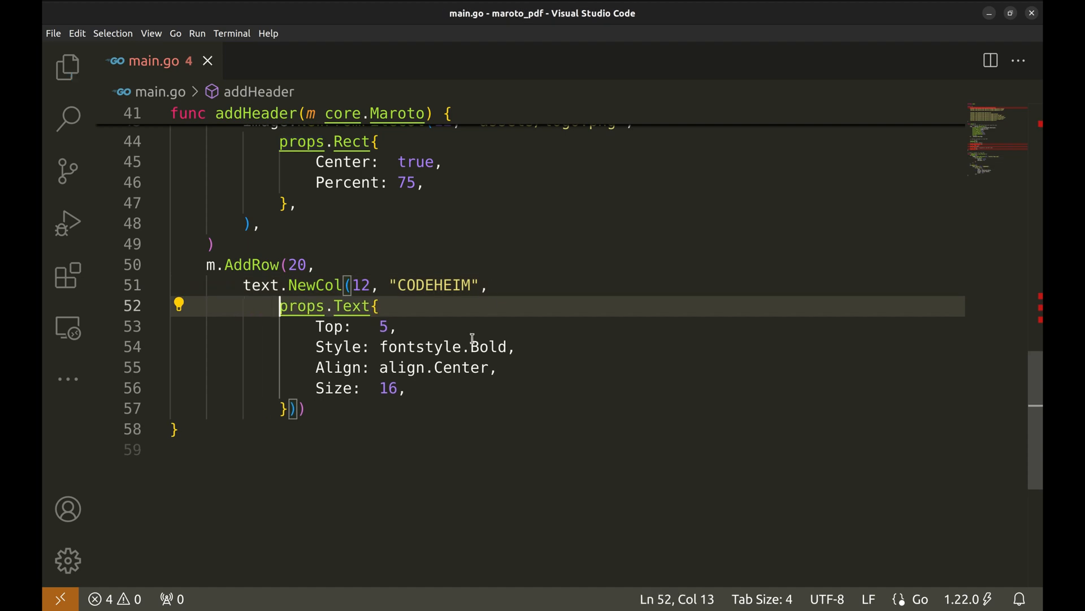
pyautogui.click(361, 306)
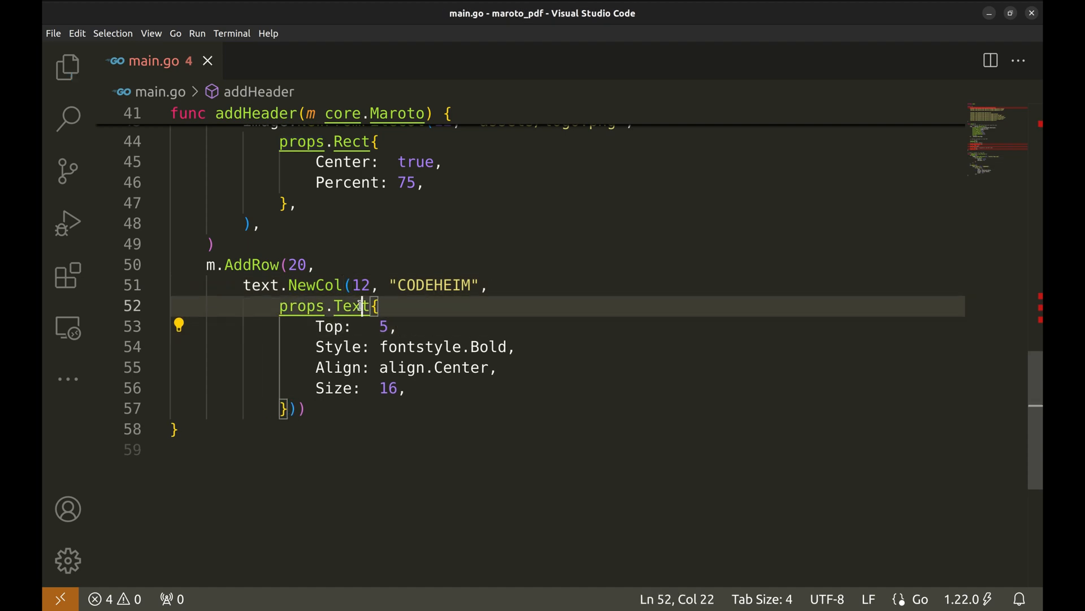
pyautogui.doubleClick(352, 306)
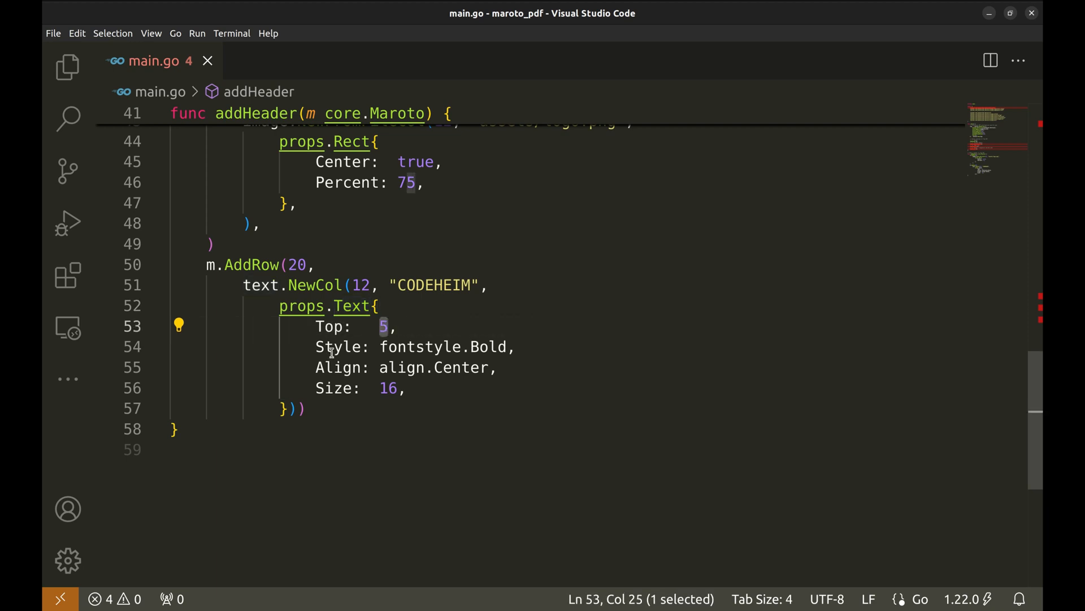
pyautogui.click(344, 347)
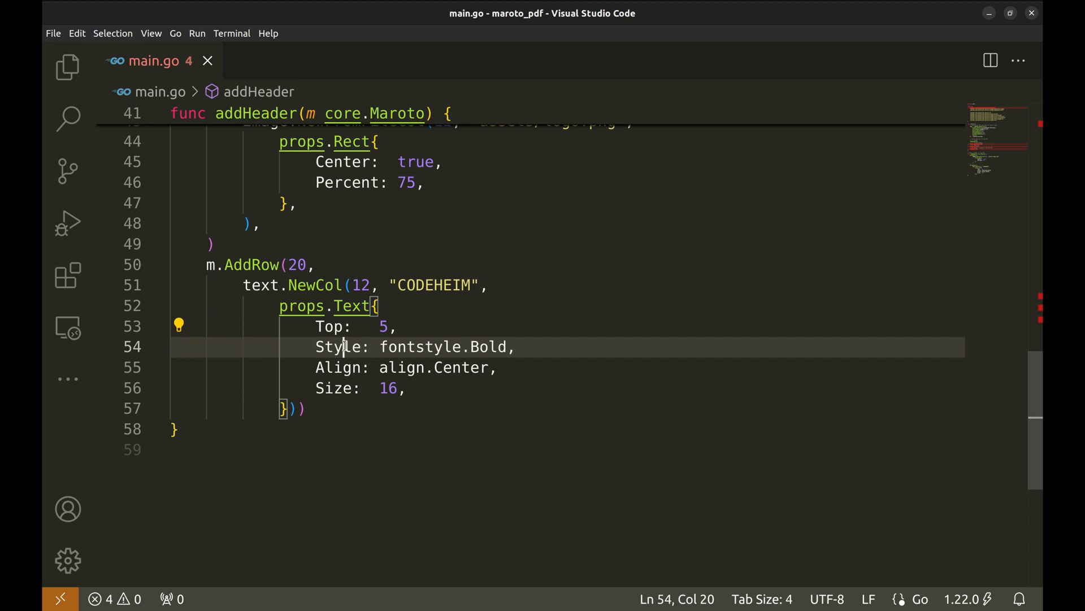
pyautogui.doubleClick(446, 348)
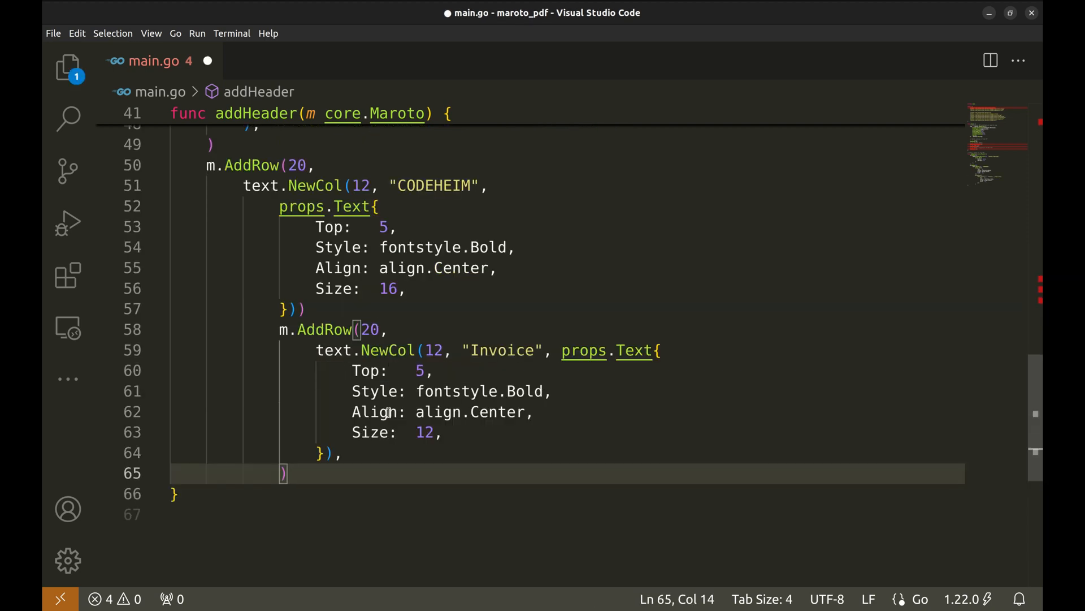
pyautogui.press('ctrl+s')
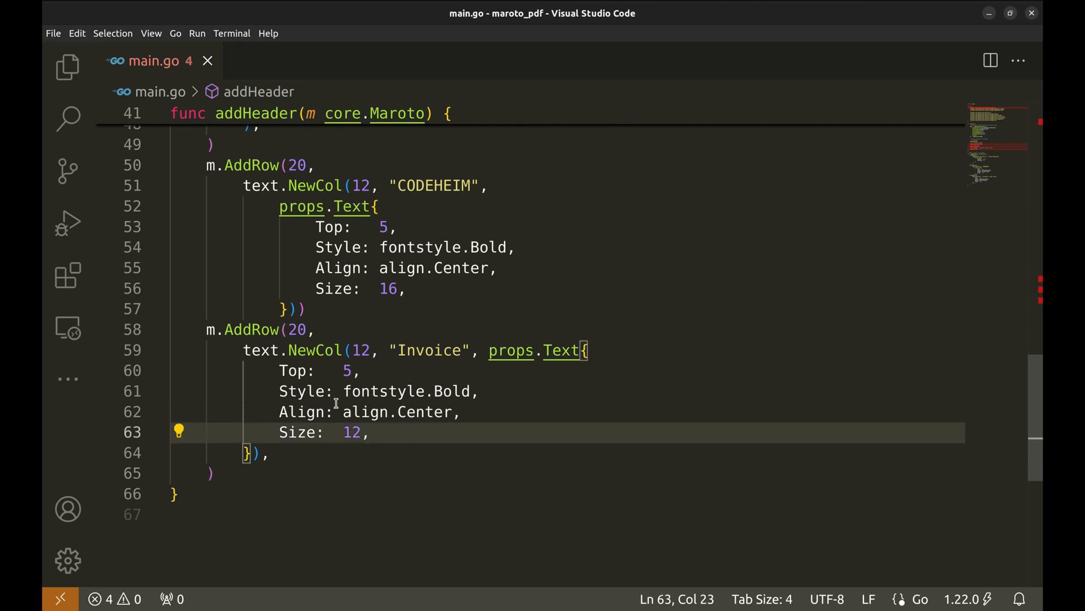
pyautogui.doubleClick(296, 329)
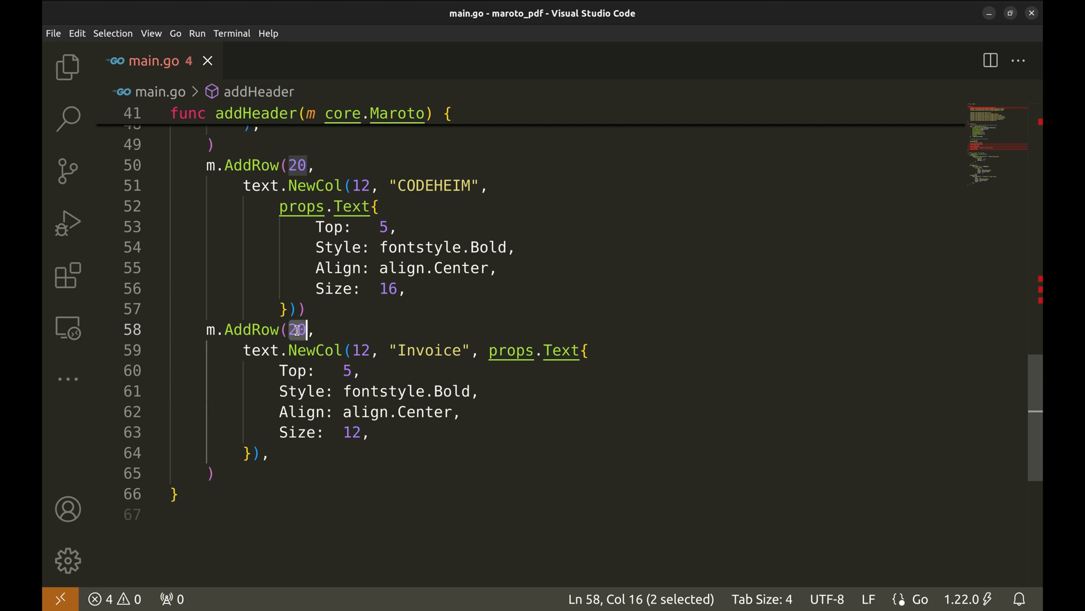
pyautogui.doubleClick(430, 350)
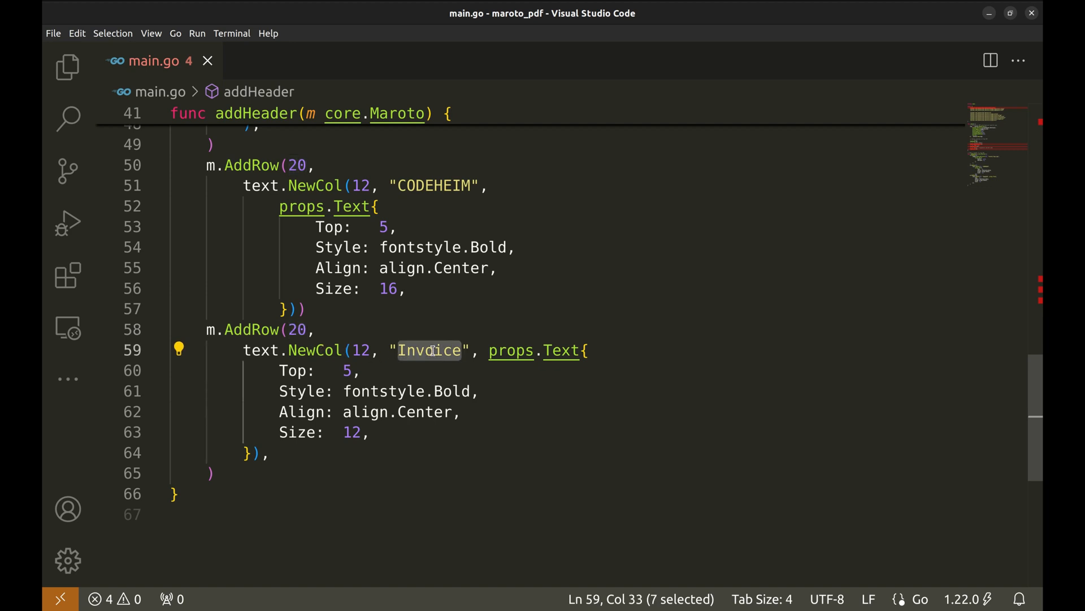
pyautogui.moveTo(476, 438)
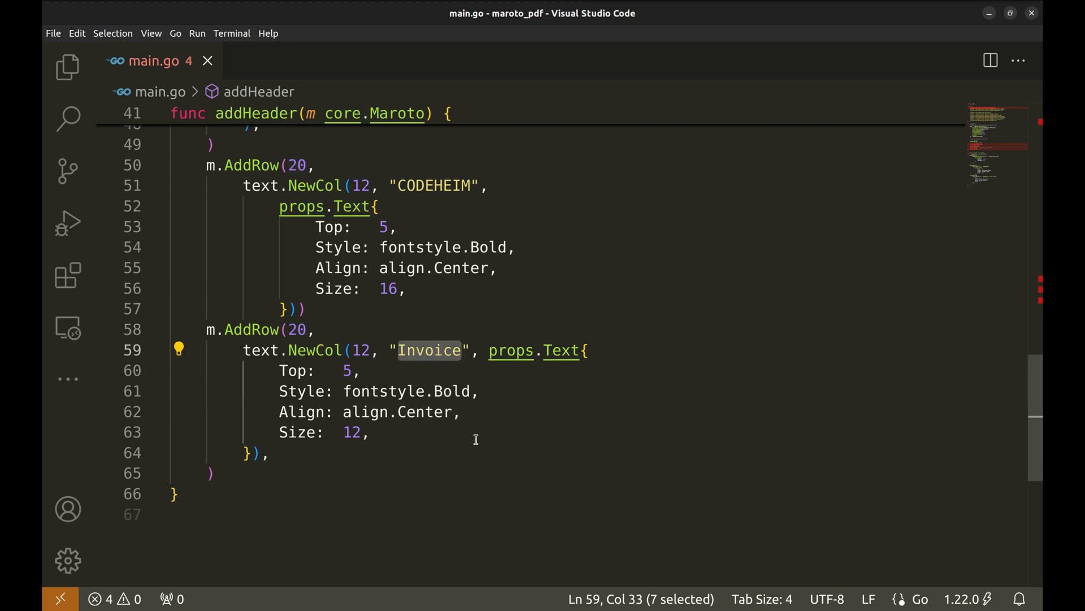
pyautogui.scroll(3)
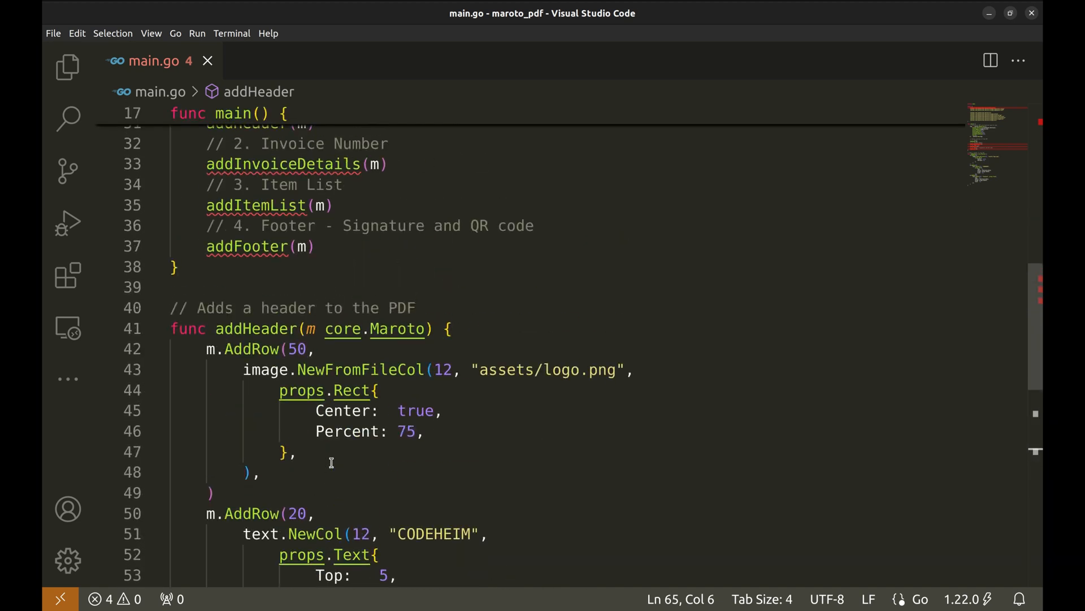
# Step: Move to addInvoiceDetails, which adds a row with left-aligned date and right-aligned 'Invoice #1001'
pyautogui.doubleClick(255, 328)
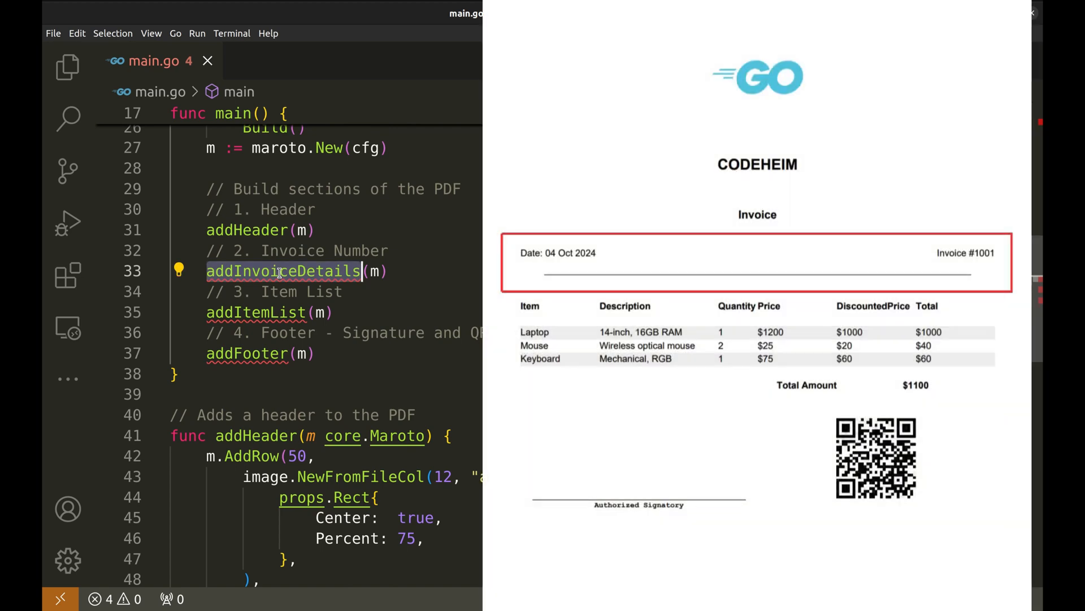
pyautogui.scroll(-3)
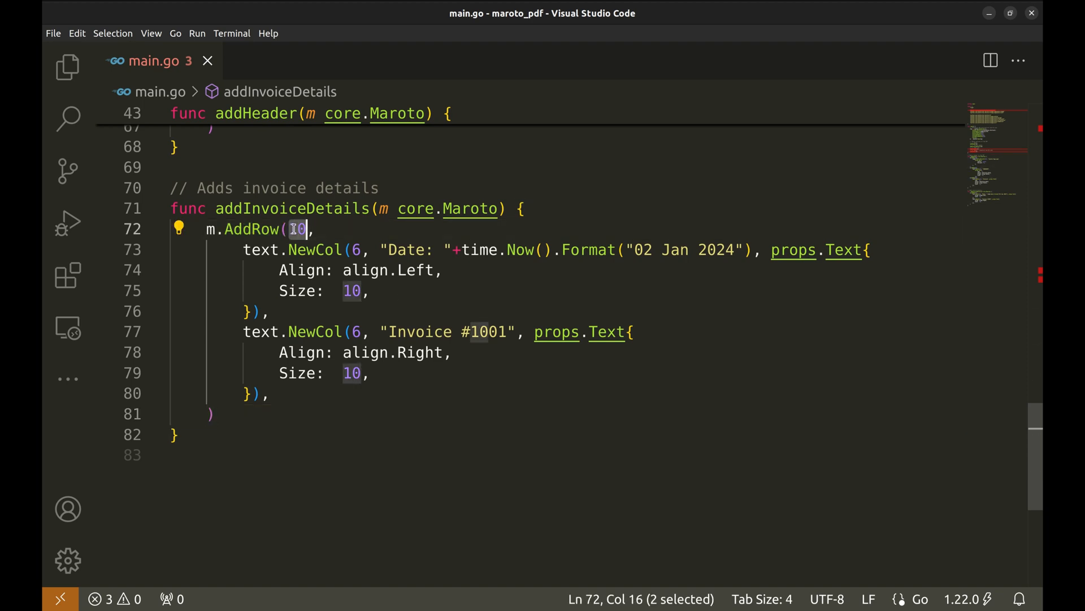
# Step: Set the date format to "02 Jan 2006" and add m.AddRow(40, line.NewCol(12)) after the details row
pyautogui.click(244, 250)
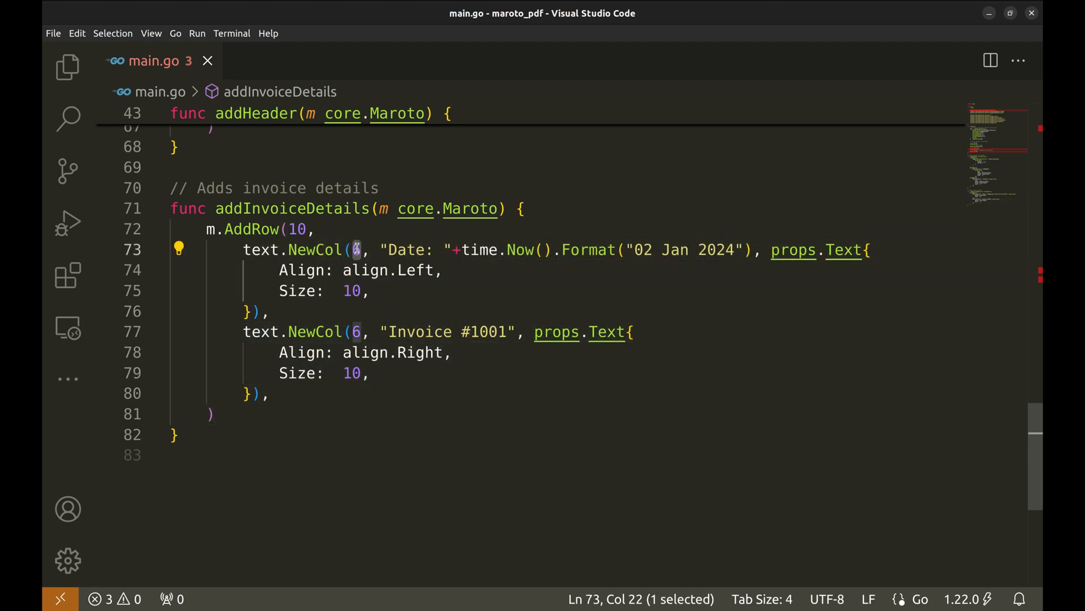
pyautogui.write('6')
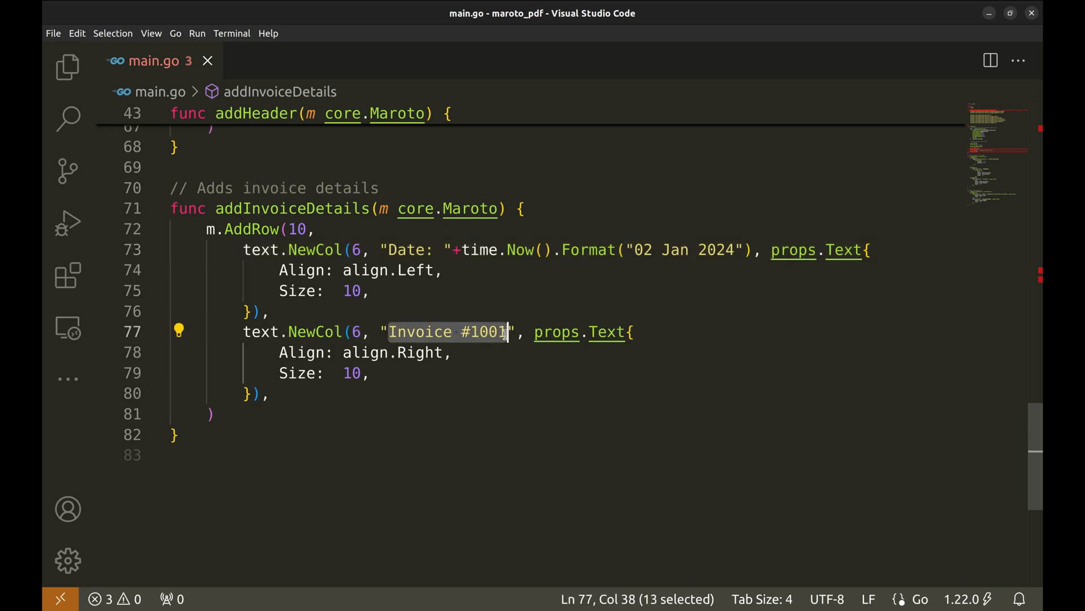
pyautogui.click(411, 414)
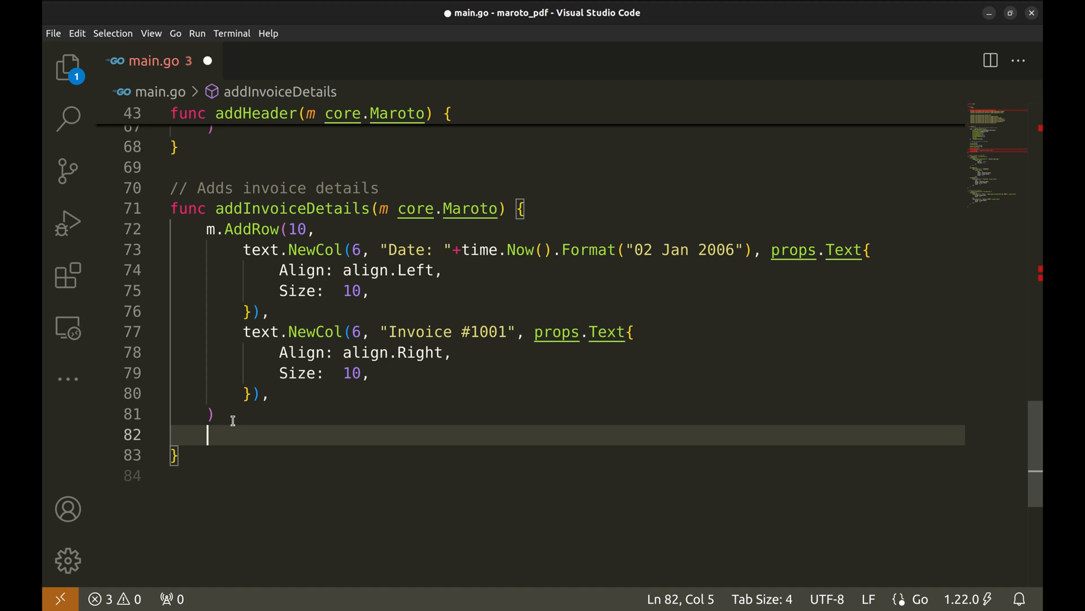
pyautogui.write('m.AddRow(40, line.NewCol(12))')
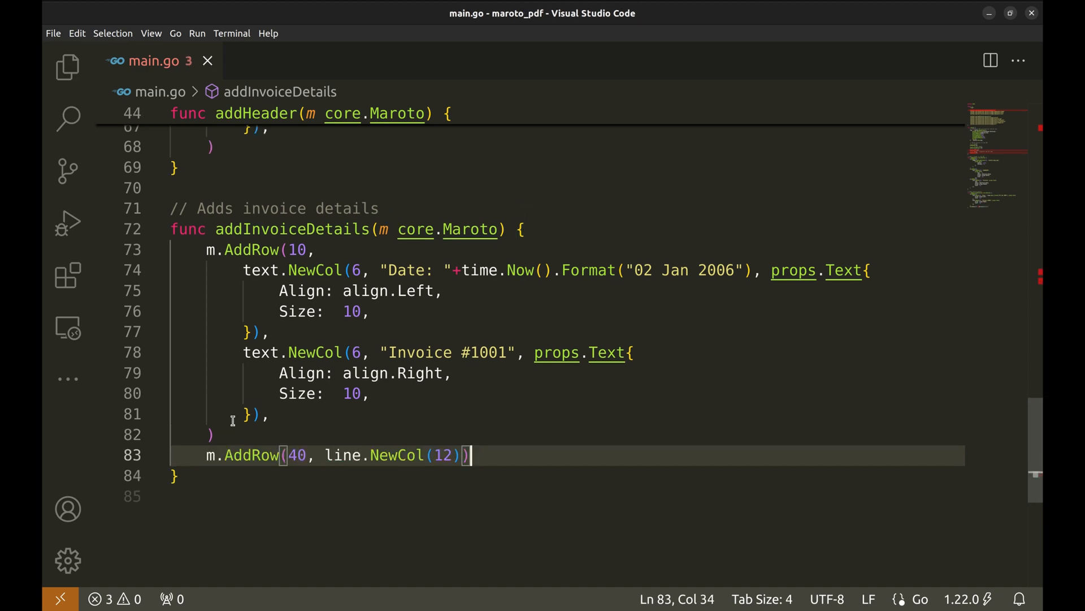
# Step: Reduce the line row height from 40 to 10 and define the six-field InvoiceItem struct
pyautogui.doubleClick(252, 454)
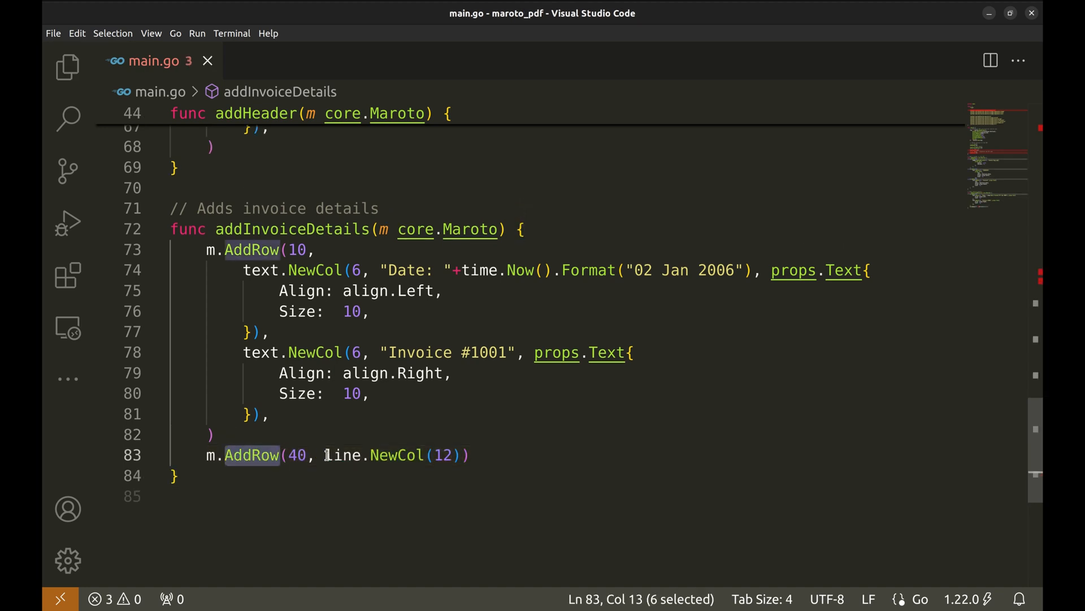
pyautogui.click(297, 454)
pyautogui.write('1')
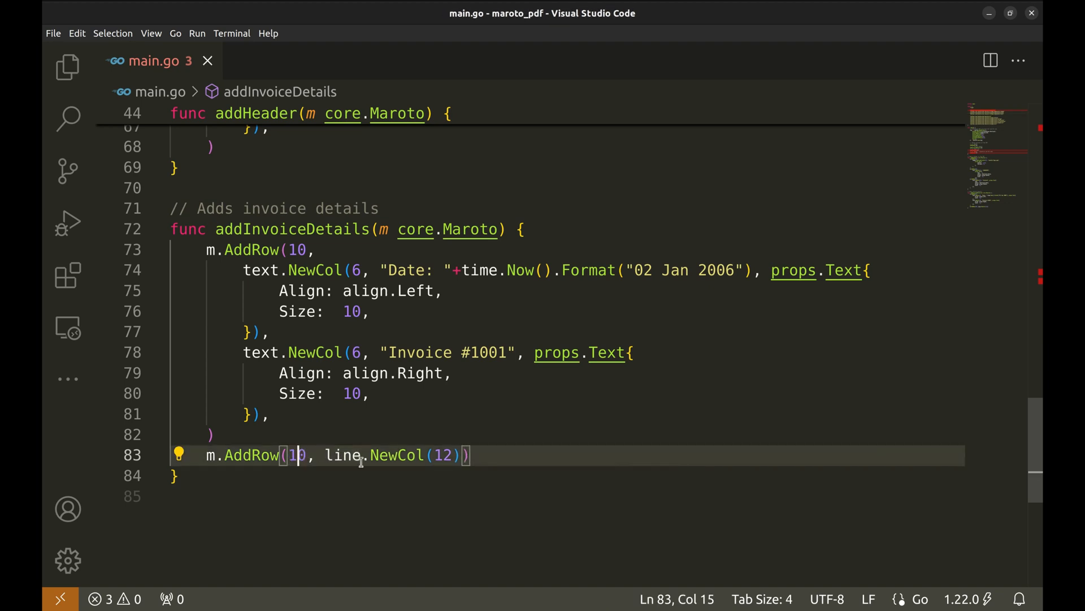
pyautogui.click(501, 456)
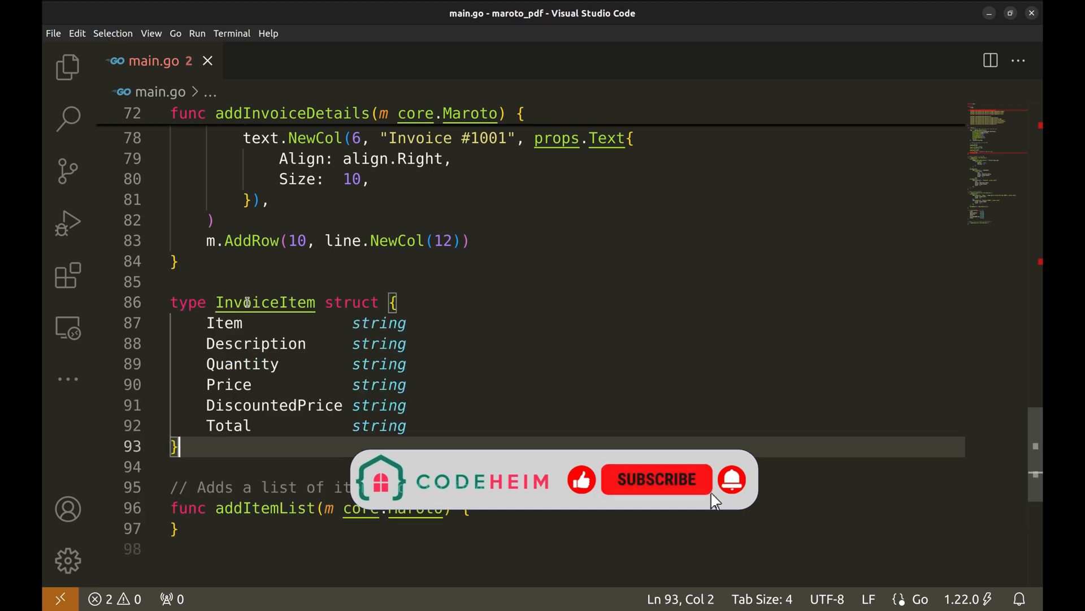
# Step: Add empty GetHeader() and GetContent(i int) core.Row methods below the InvoiceItem struct
pyautogui.scroll(-3)
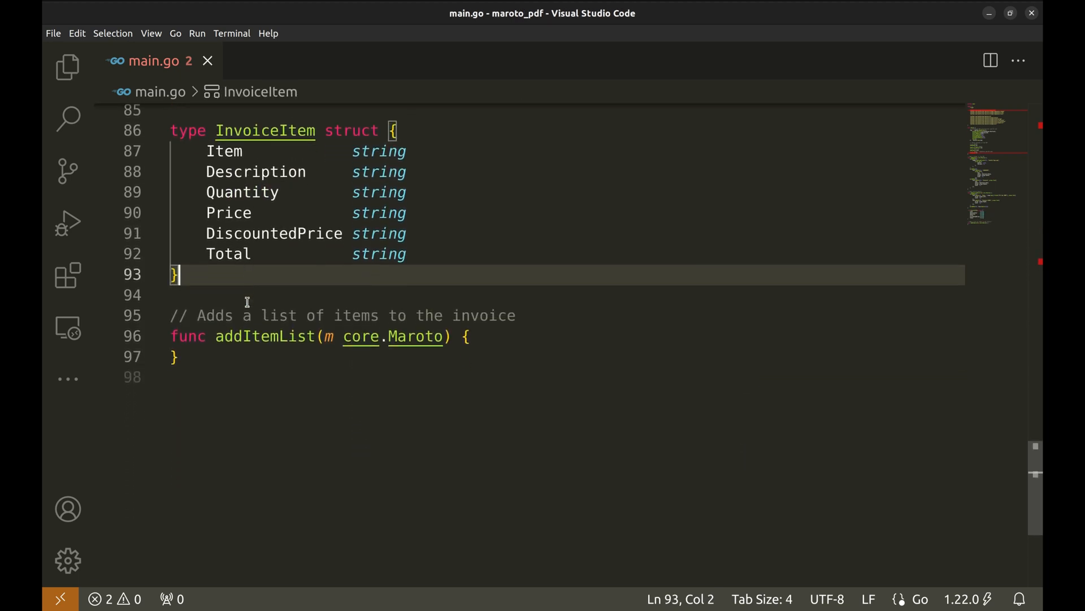
pyautogui.doubleClick(264, 130)
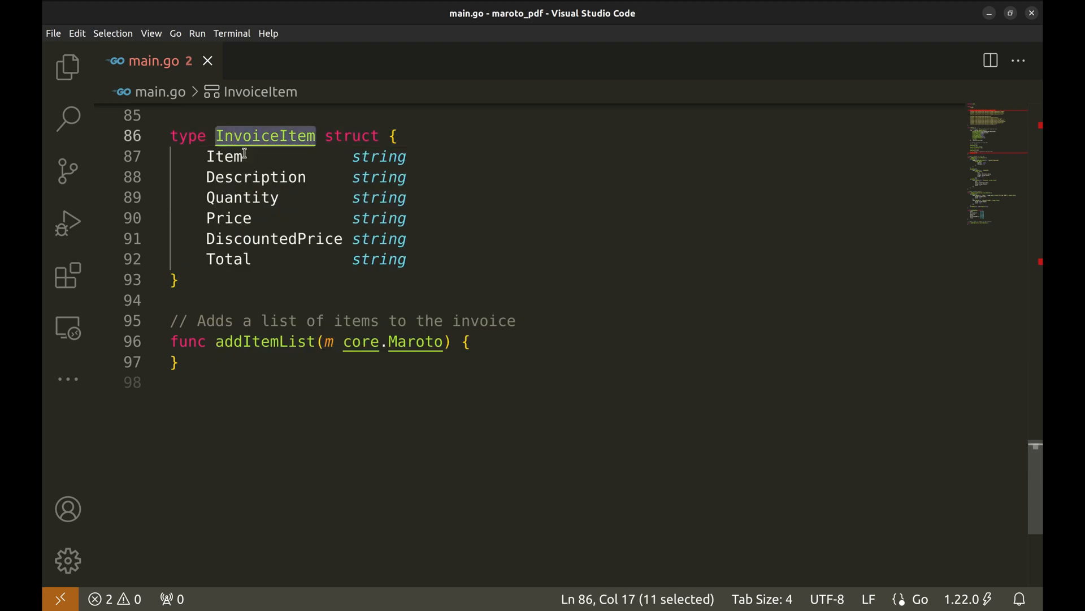
pyautogui.click(298, 238)
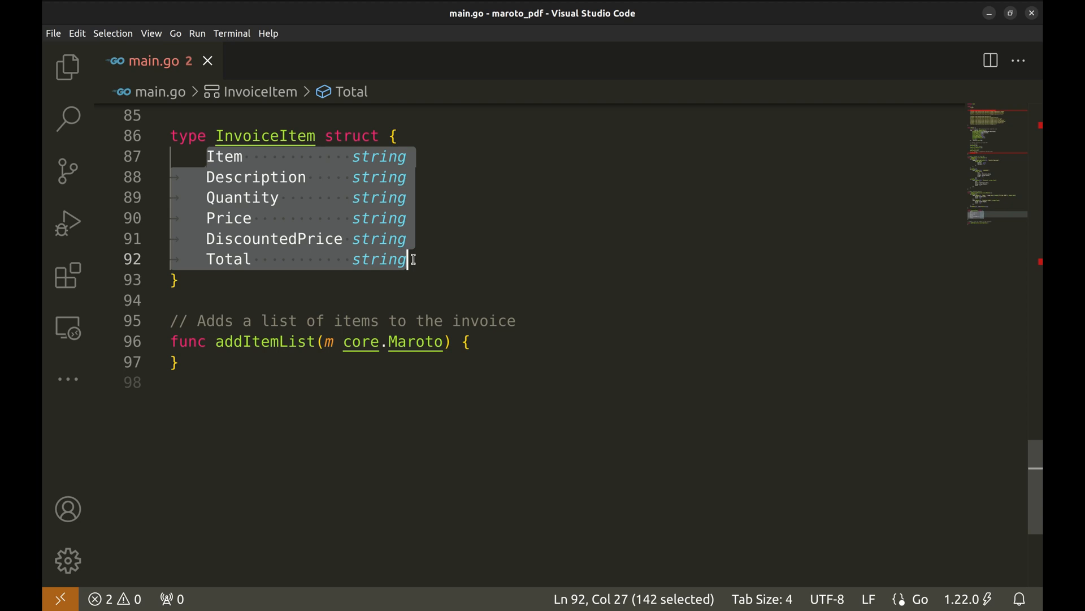
pyautogui.moveTo(271, 286)
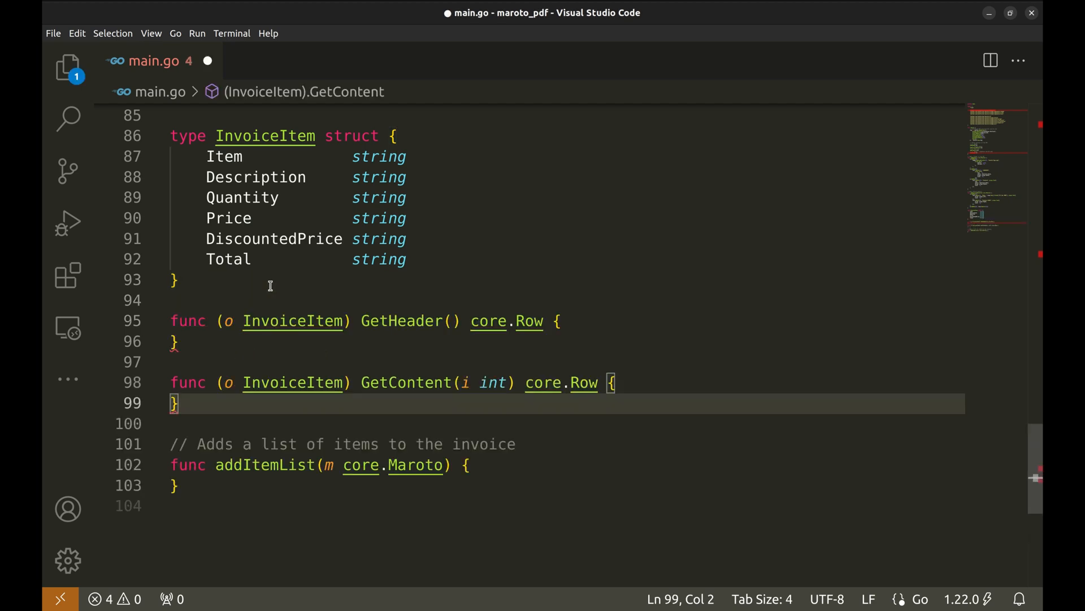
# Step: Review the GetHeader and GetContent signatures and open a line in GetHeader's body
pyautogui.doubleClick(264, 136)
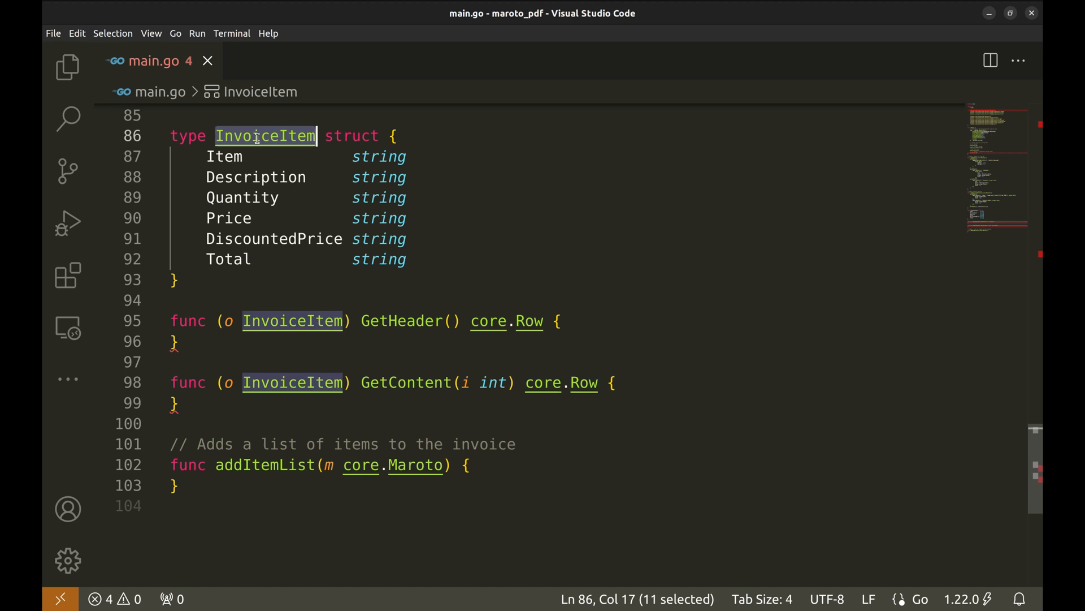
pyautogui.doubleClick(402, 320)
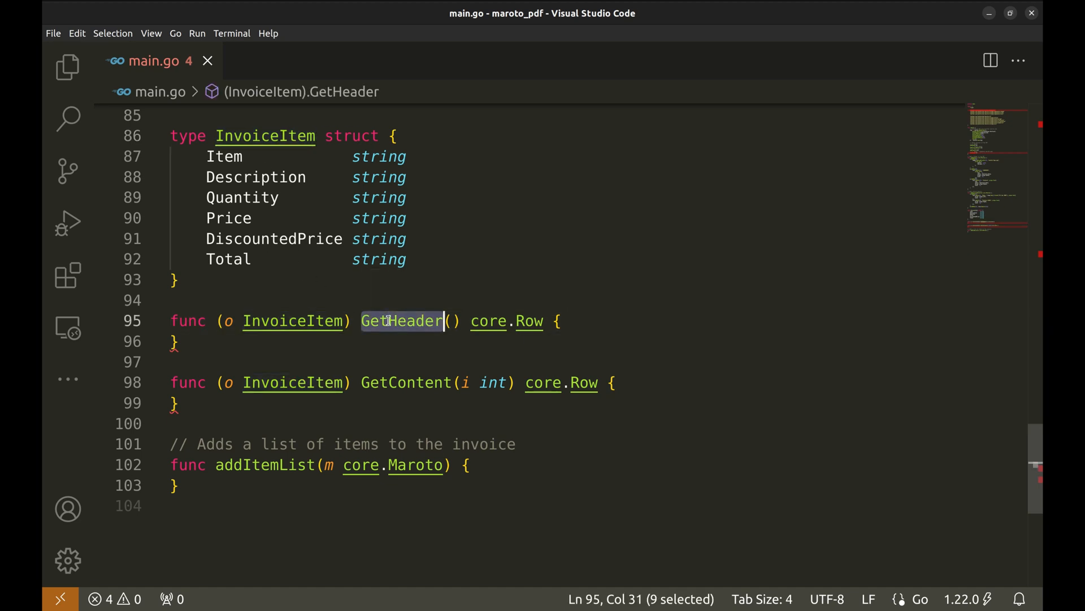
pyautogui.click(414, 382)
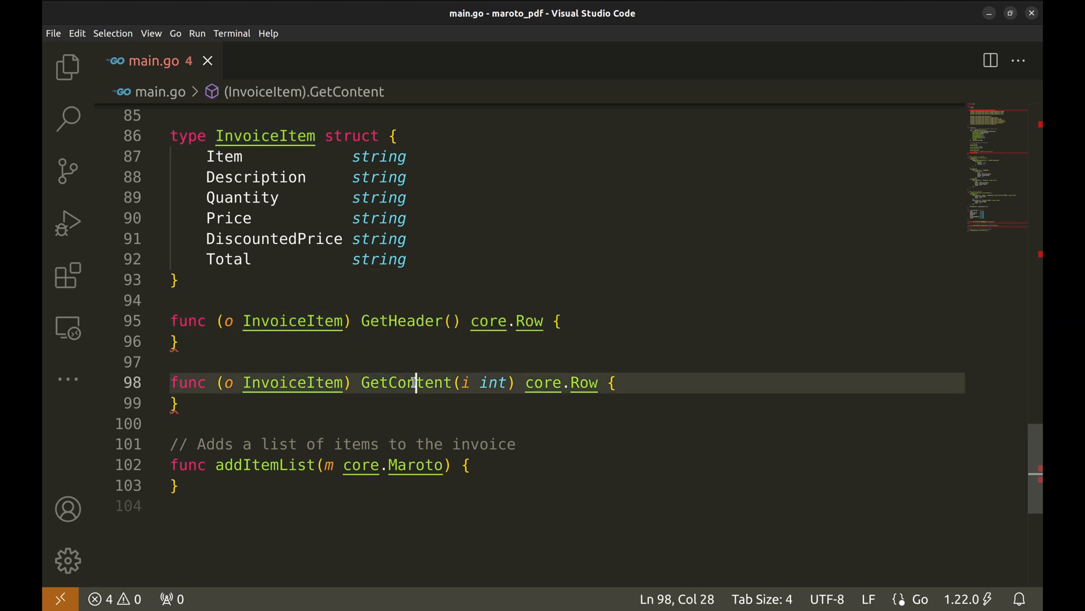
pyautogui.doubleClick(406, 383)
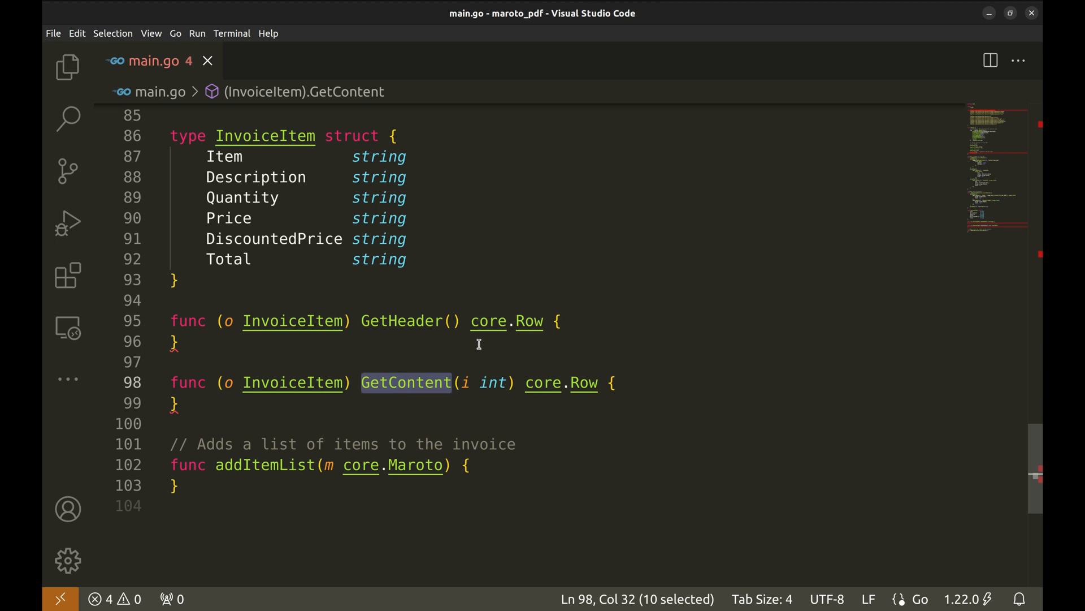
pyautogui.click(560, 320)
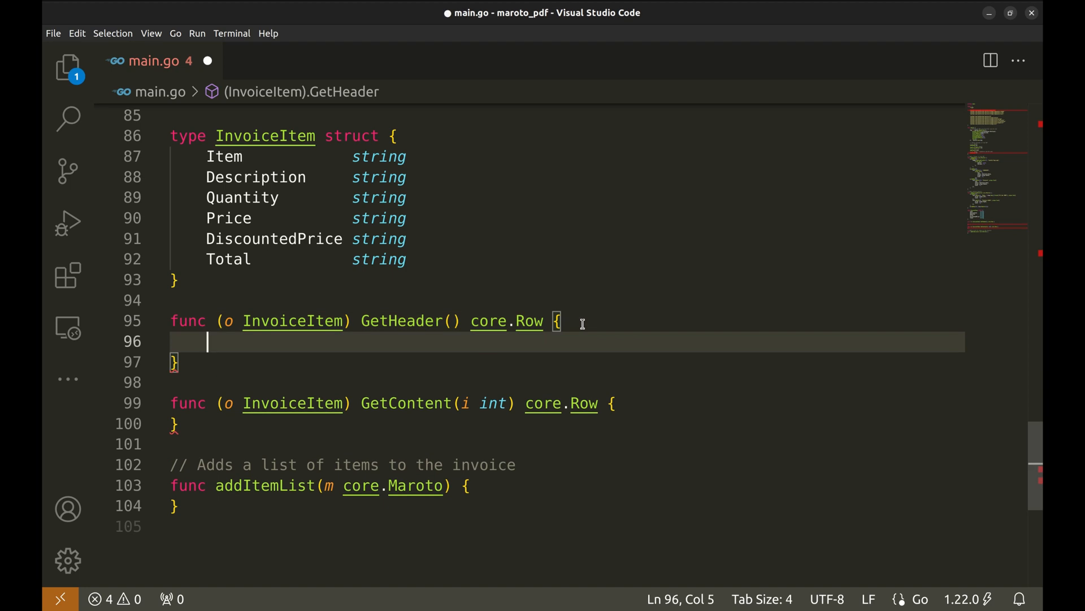
# Step: Start GetHeader's return as row.New(10).Add( with a new line for its columns
pyautogui.doubleClick(529, 320)
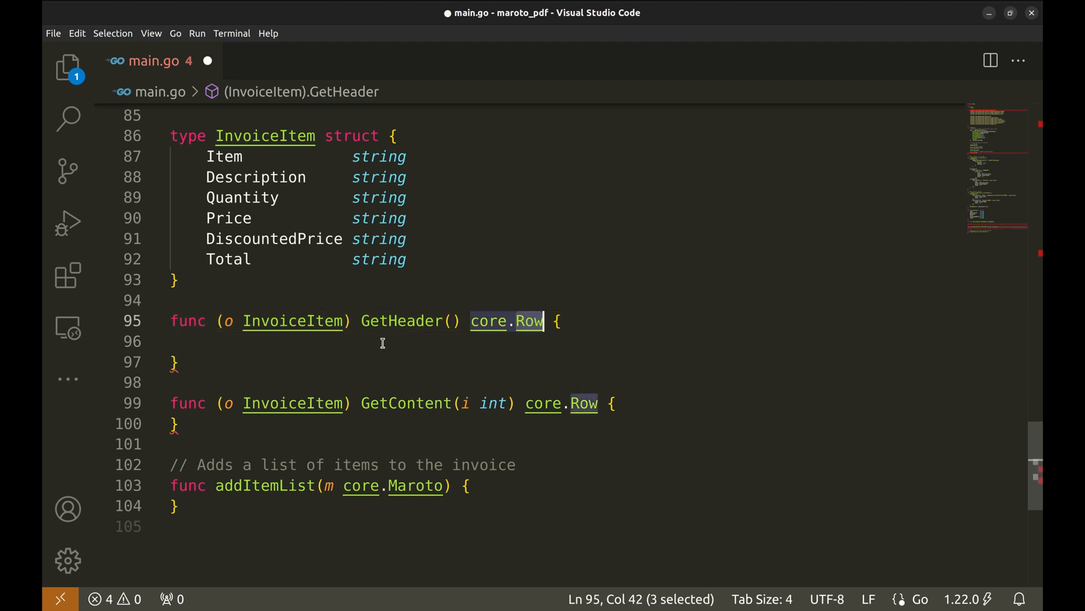
pyautogui.write('return')
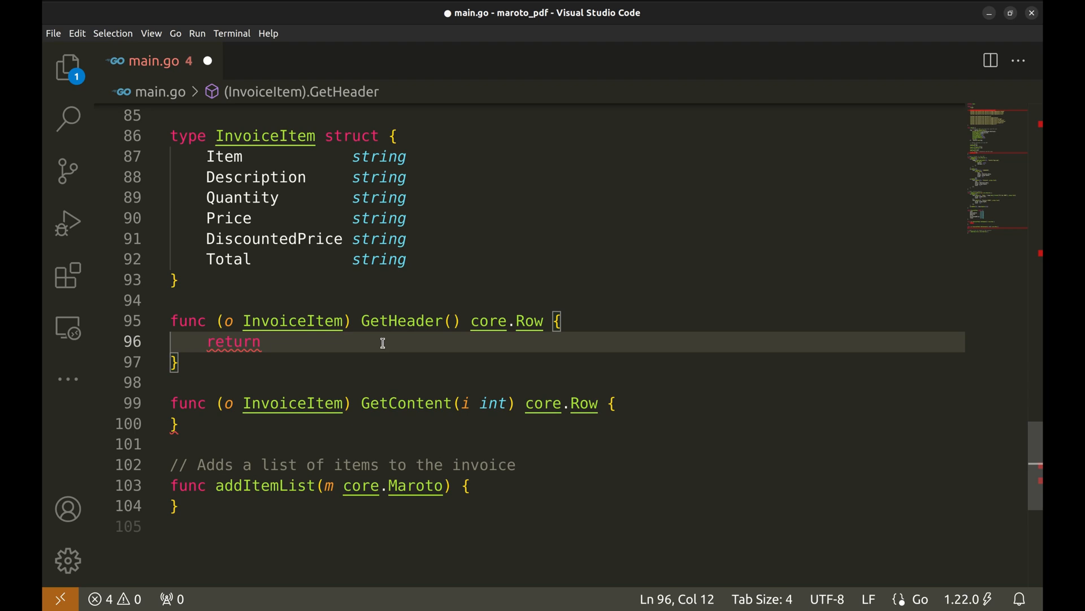
pyautogui.write('ro')
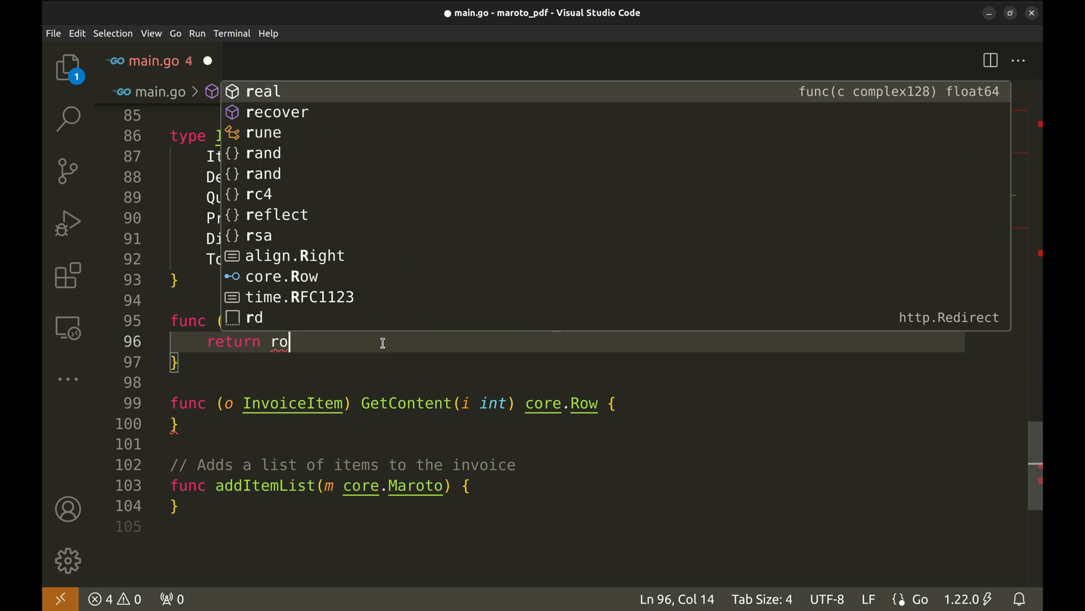
pyautogui.write('w.New(')
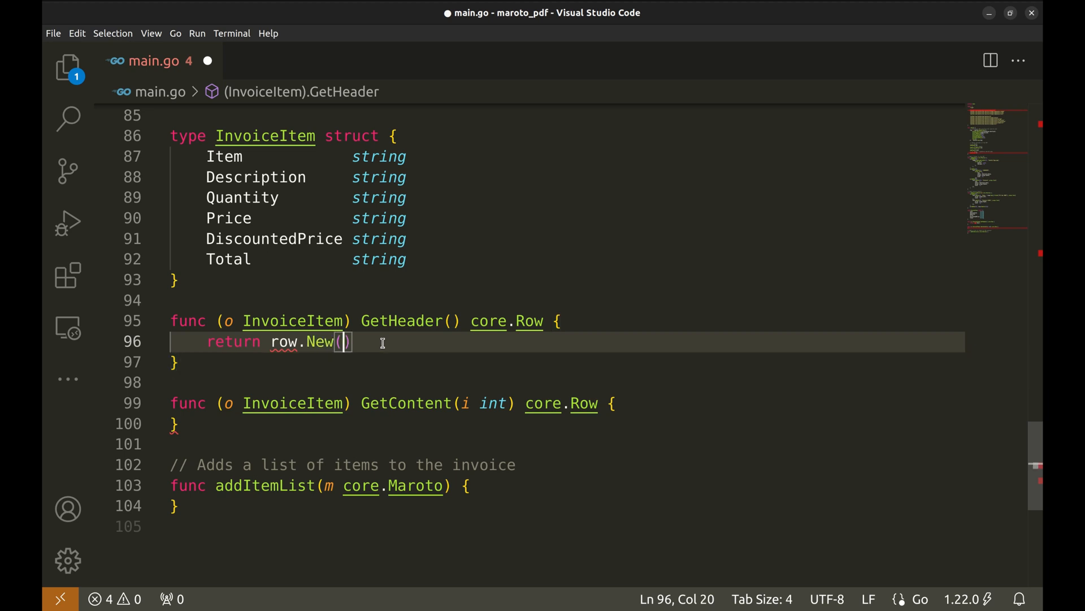
pyautogui.write('10')
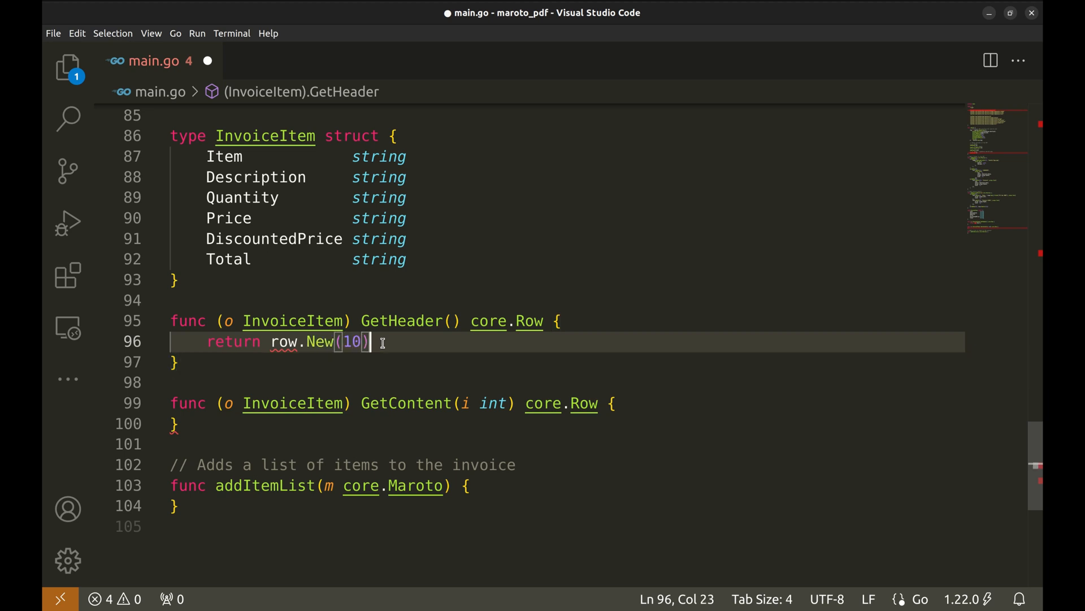
pyautogui.write('.')
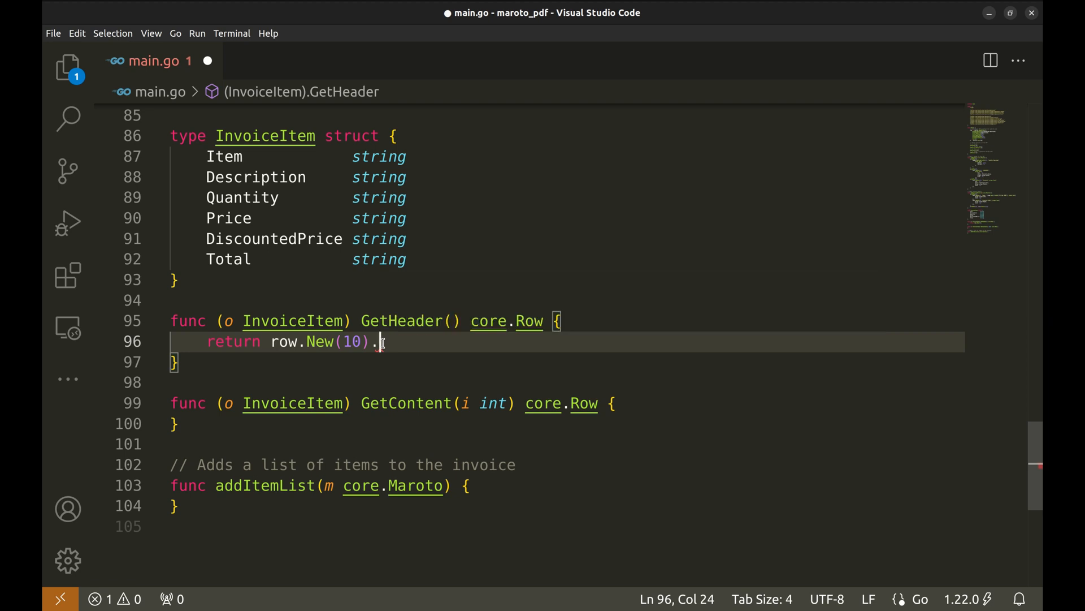
pyautogui.write('Add(')
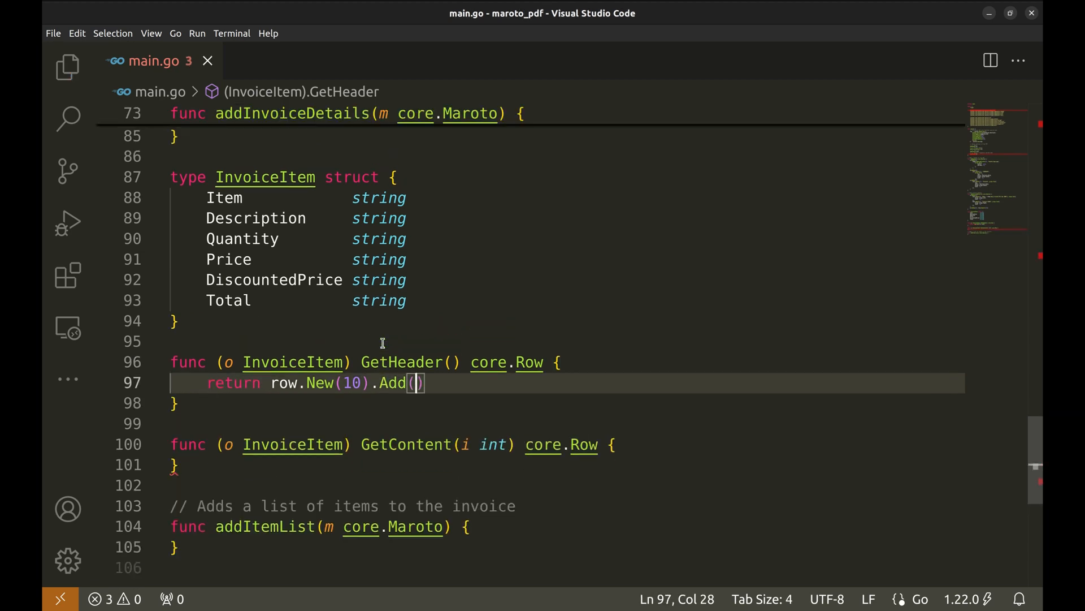
pyautogui.scroll(-3)
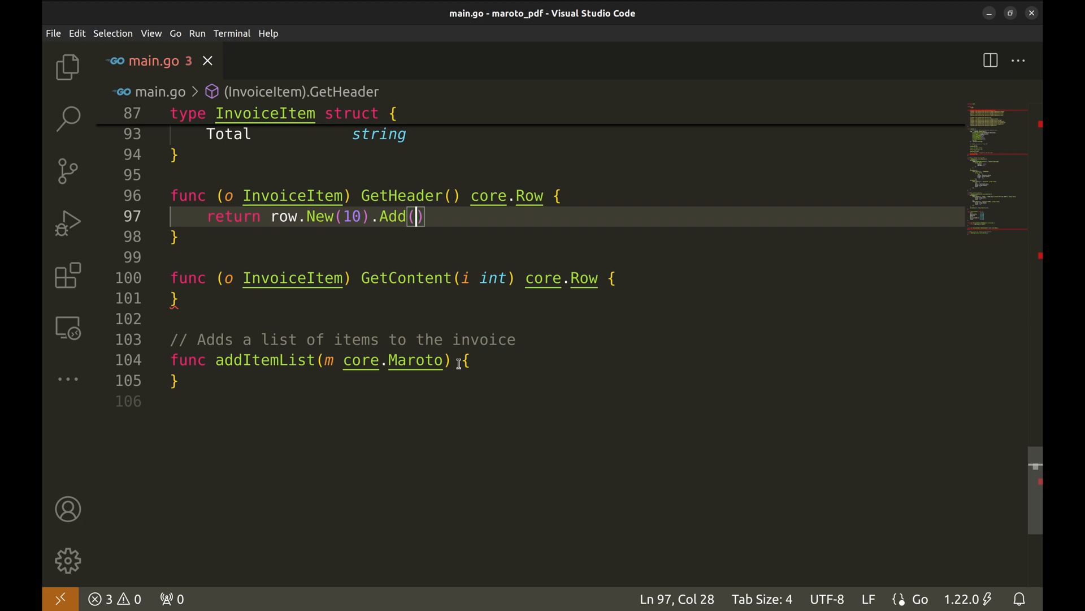
pyautogui.press('Enter')
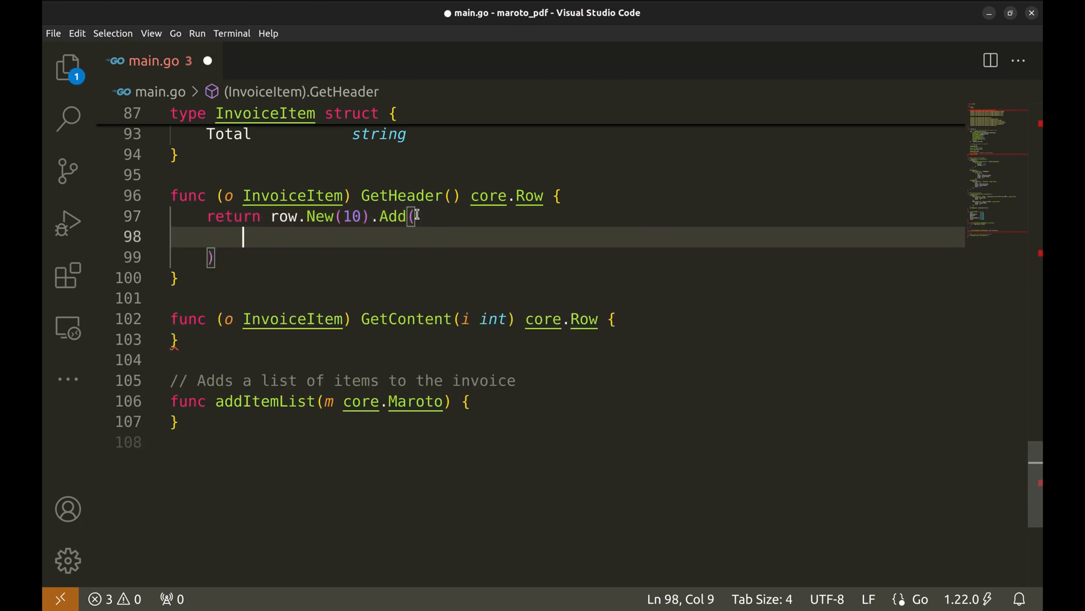
# Step: Add six bold text.NewCol headers: Item, Description, Quantity, Price, DiscountedPrice, Total, and save
pyautogui.write('text.NewCol(2, "Item", props.Text{Style: fontstyle.Bold}),')
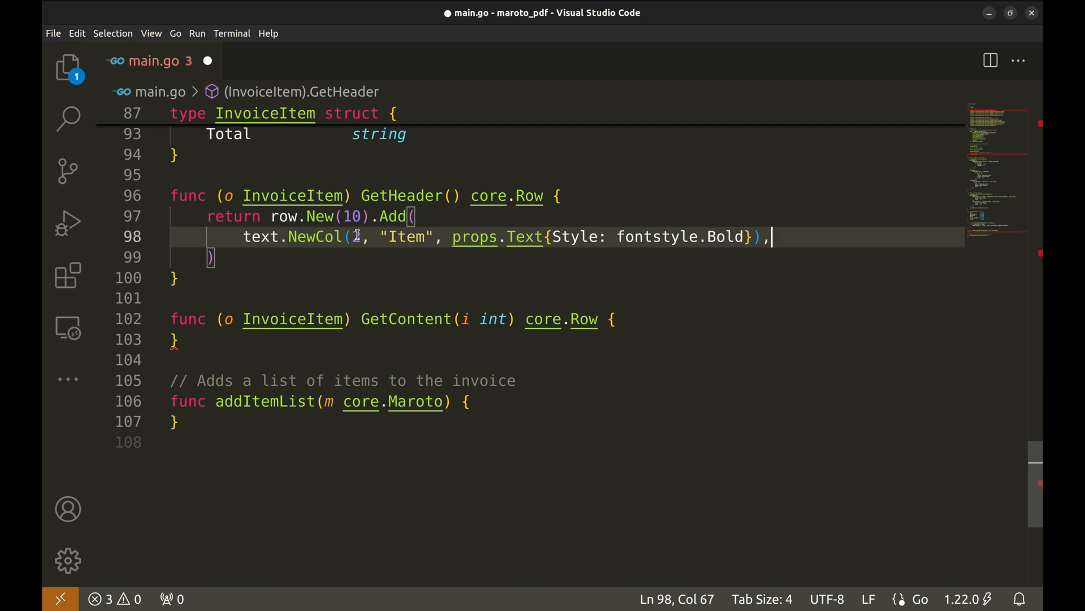
pyautogui.write('2')
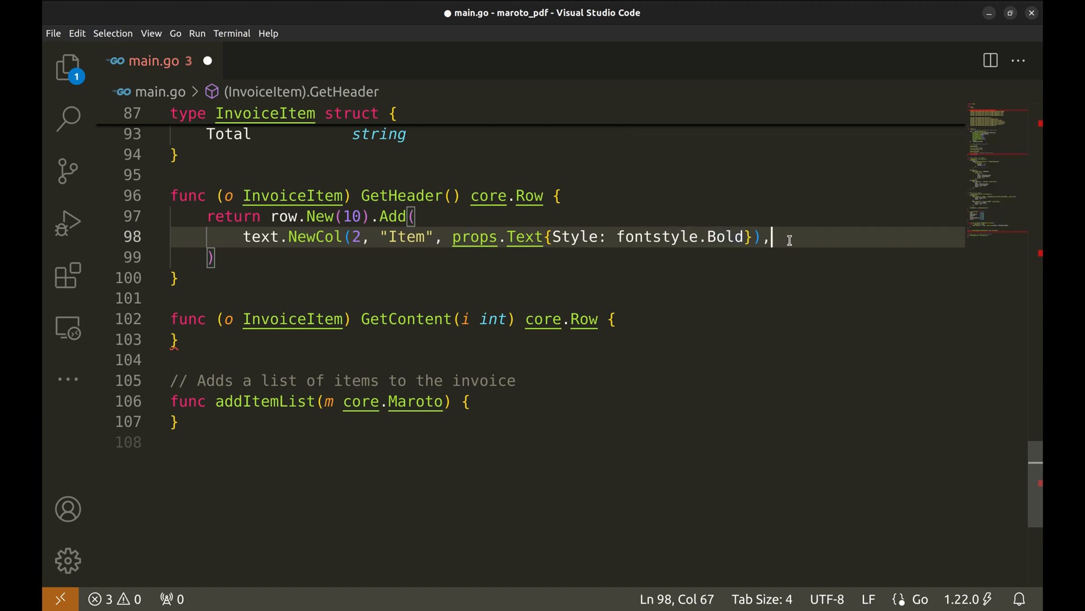
pyautogui.press('Return')
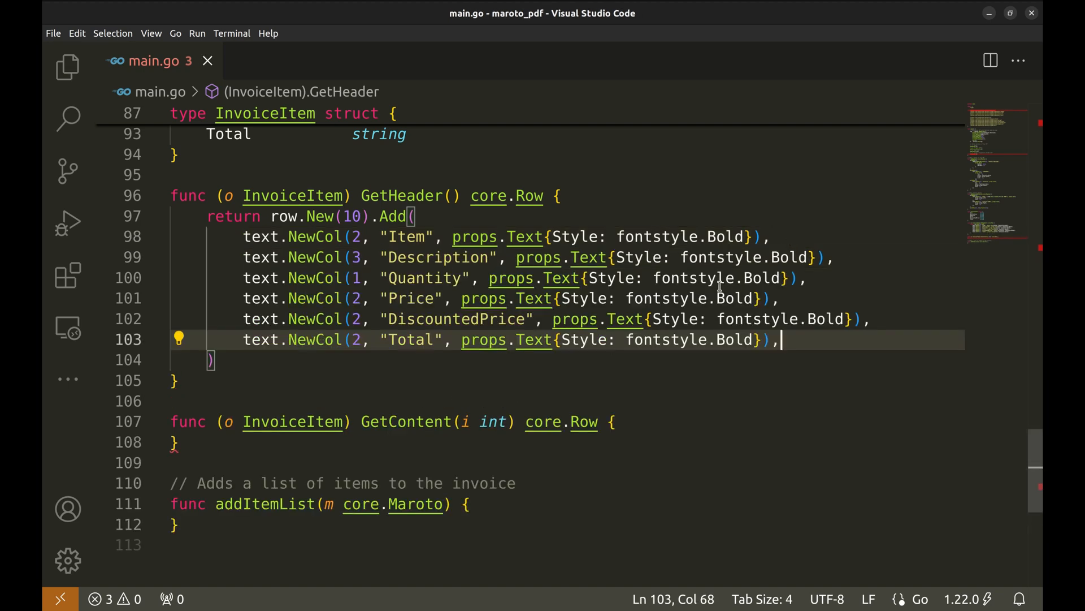
pyautogui.moveTo(244, 236)
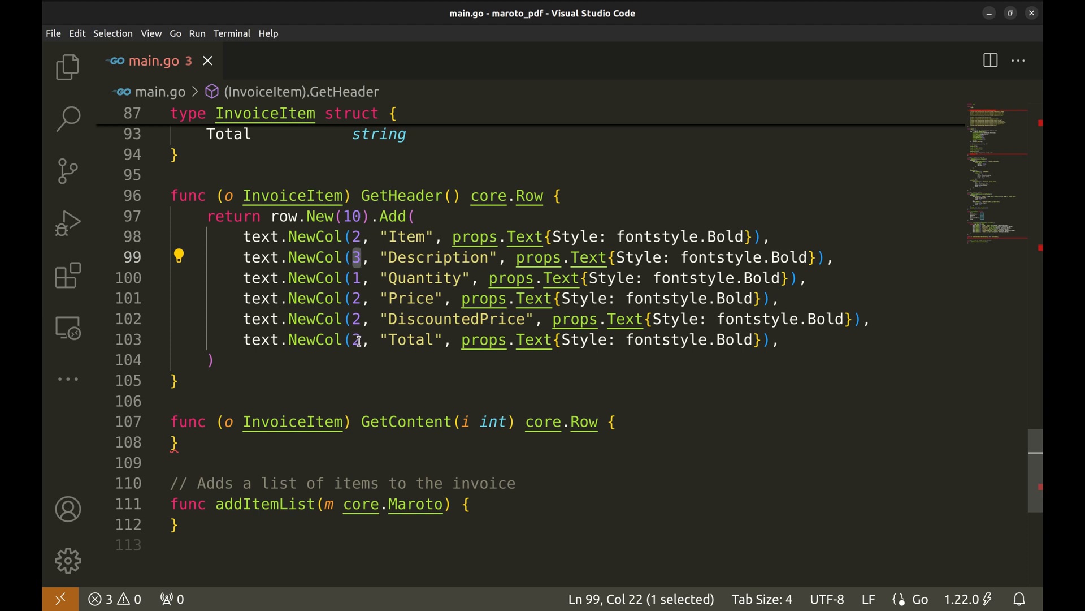
pyautogui.click(355, 339)
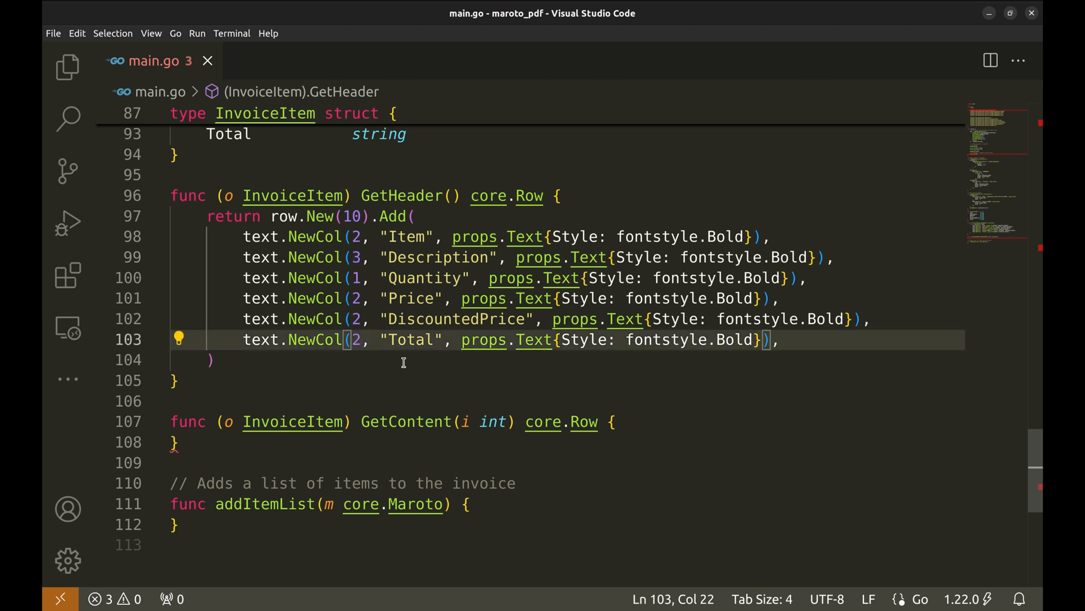
pyautogui.click(387, 359)
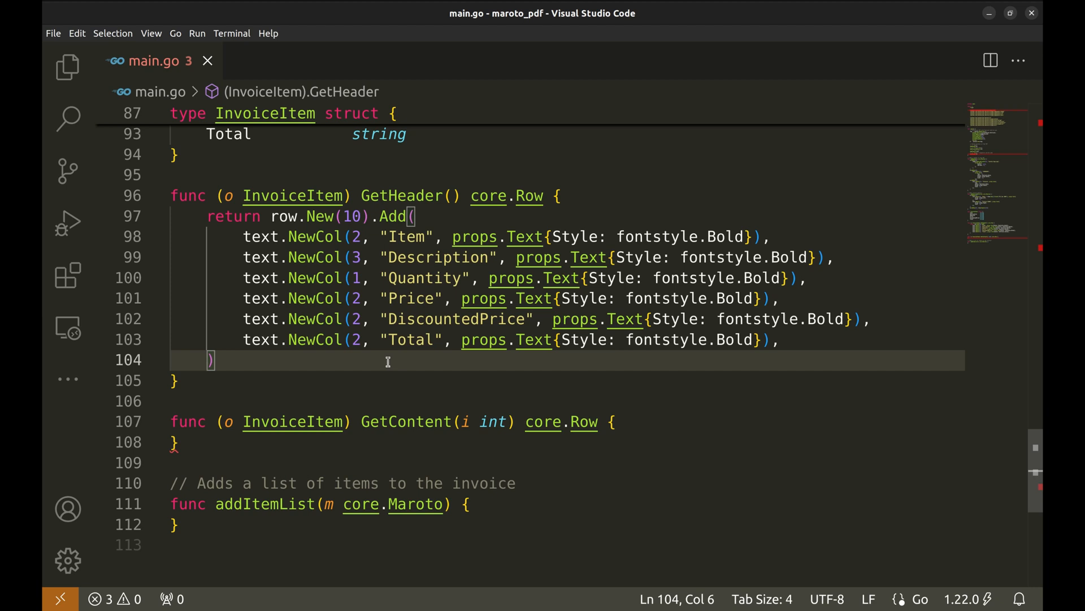
pyautogui.moveTo(381, 368)
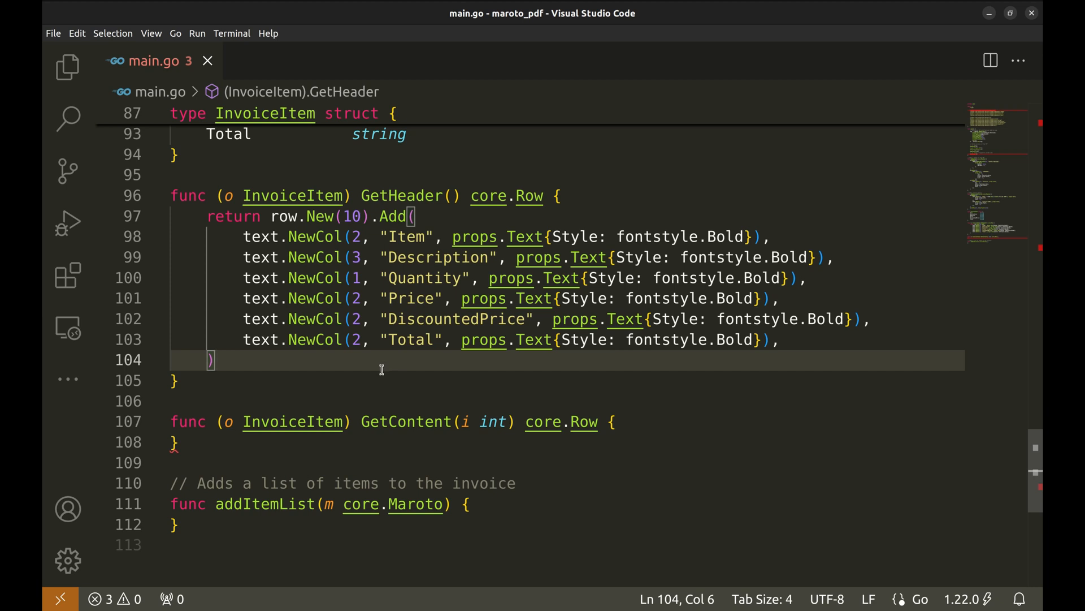
pyautogui.scroll(3)
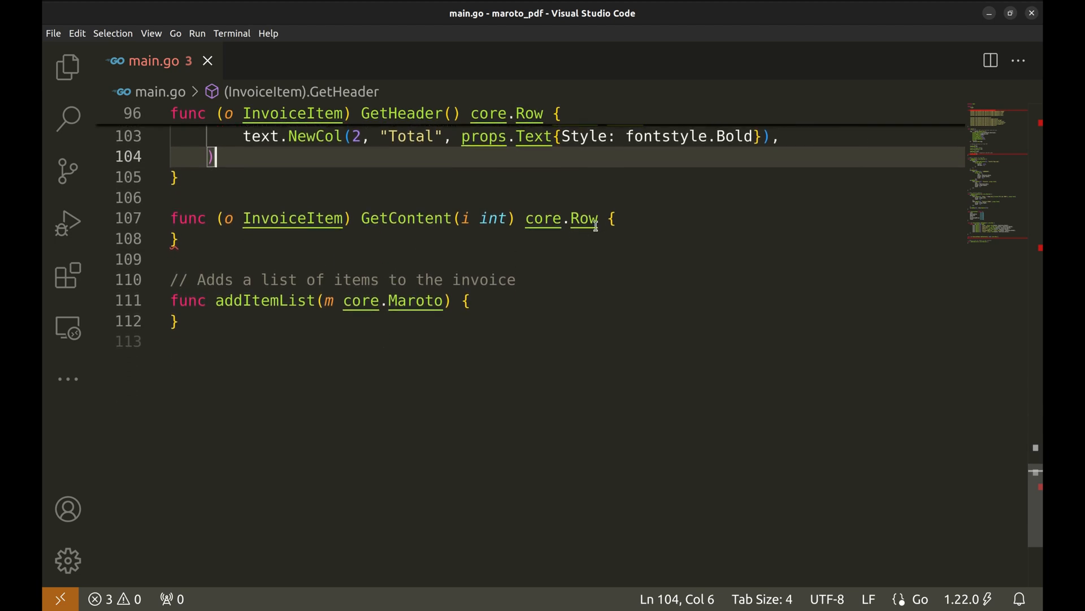
pyautogui.click(612, 219)
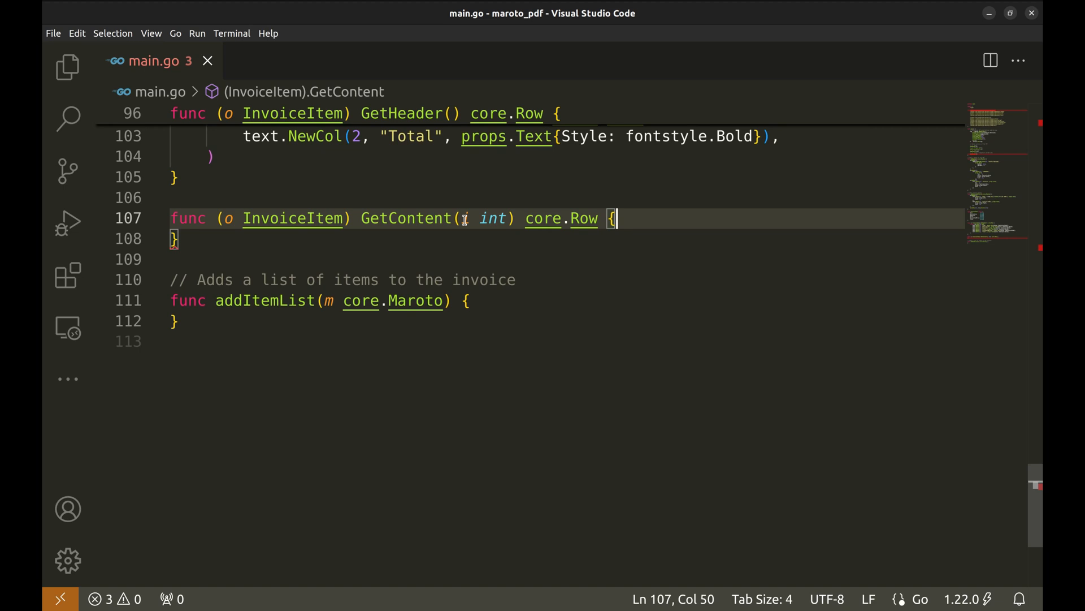
pyautogui.moveTo(465, 219)
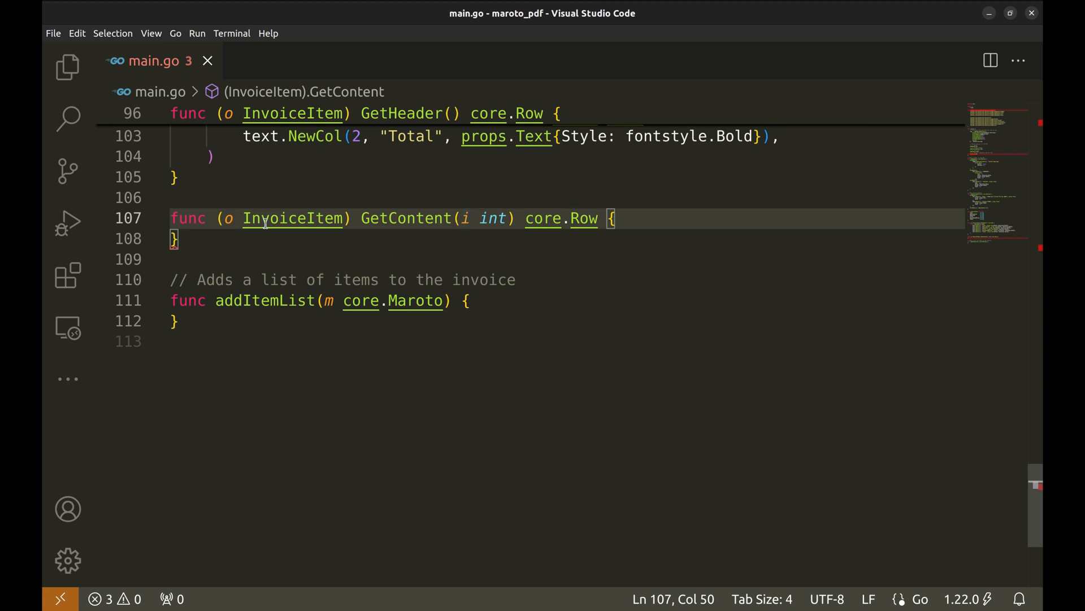
pyautogui.moveTo(292, 219)
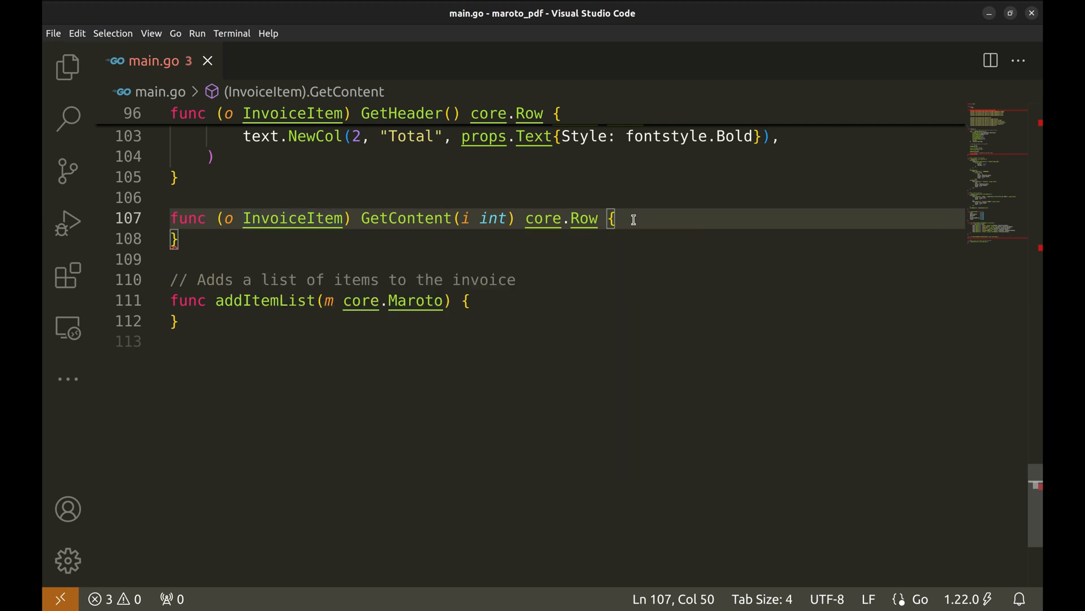
# Step: In GetContent, build r := row.New(5).Add(...) with text columns for o.Item through o.Total and return r
pyautogui.press('Return')
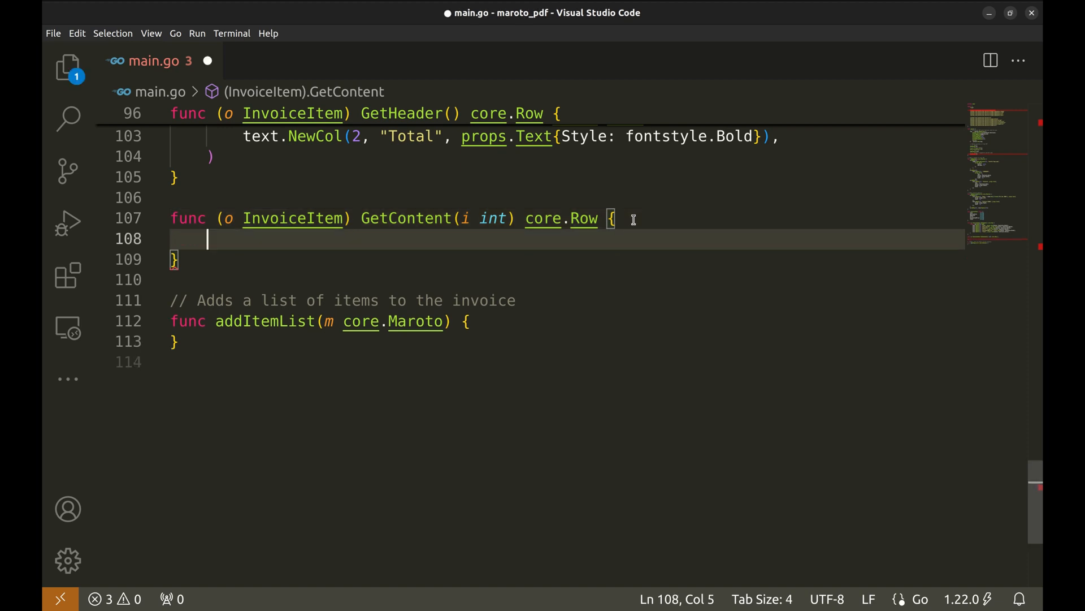
pyautogui.write('r := row.New(5).Add(')
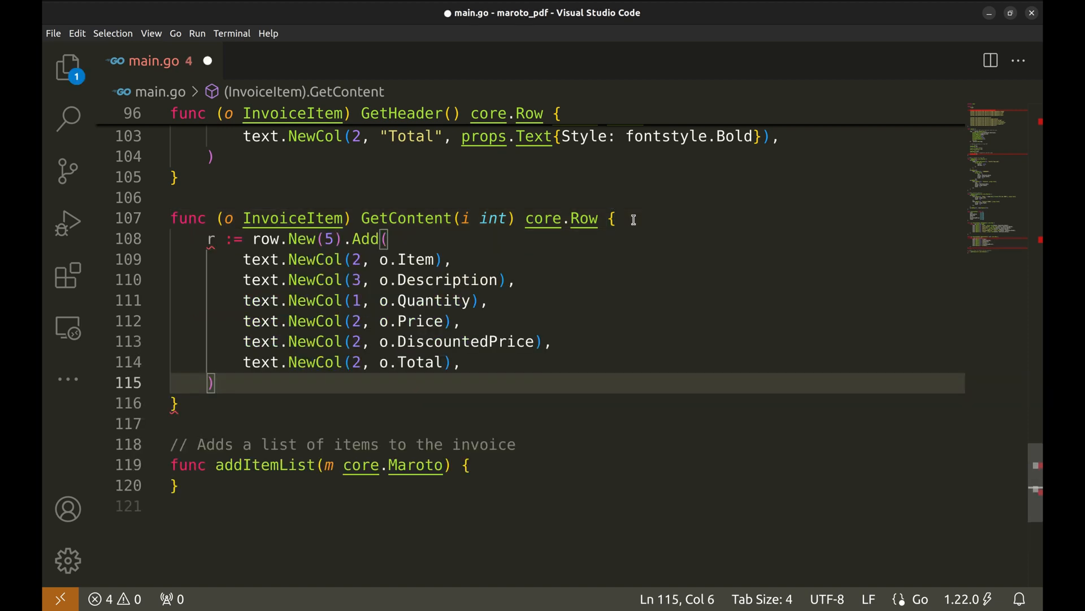
pyautogui.write('return r')
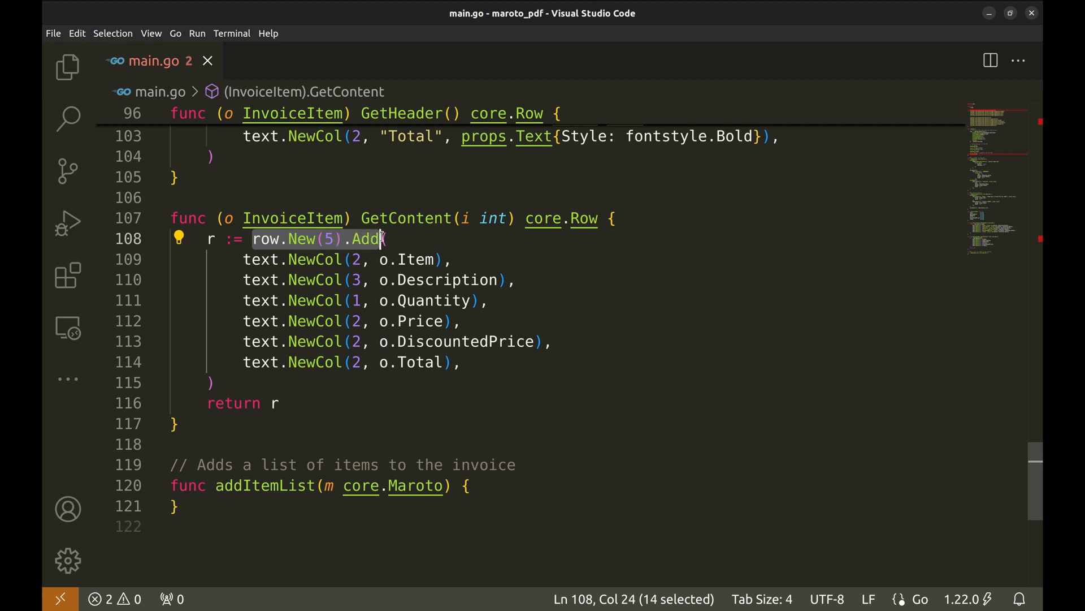
pyautogui.click(279, 402)
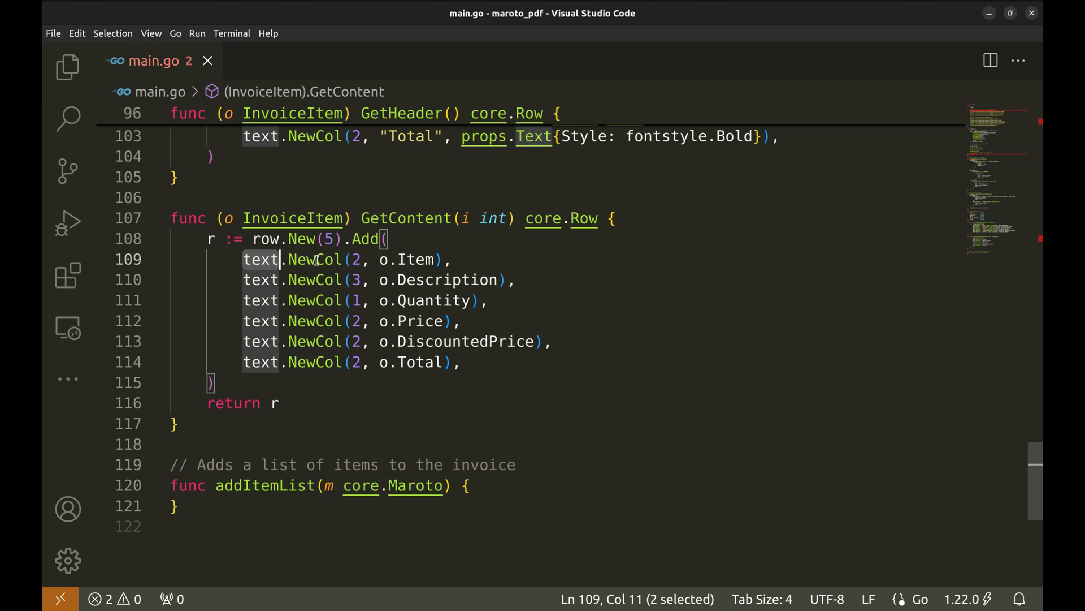
pyautogui.click(450, 259)
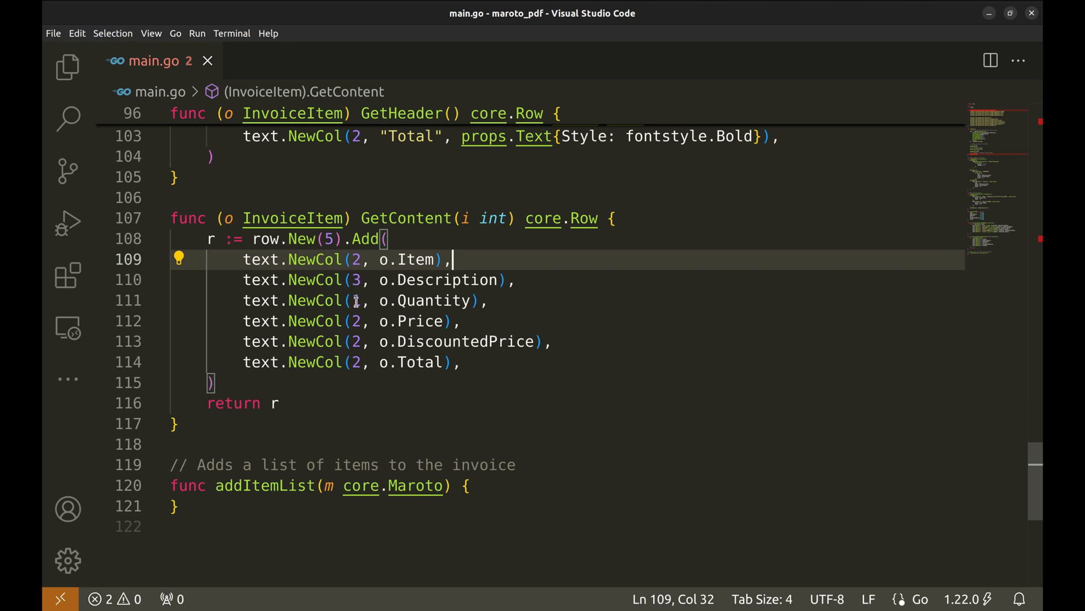
pyautogui.write('1')
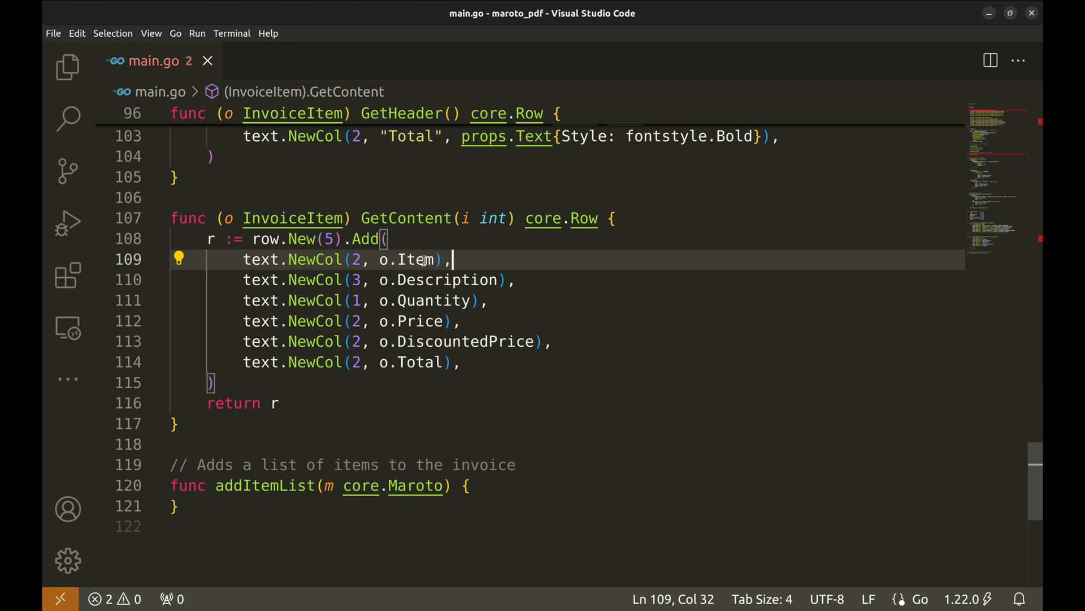
pyautogui.moveTo(388, 258)
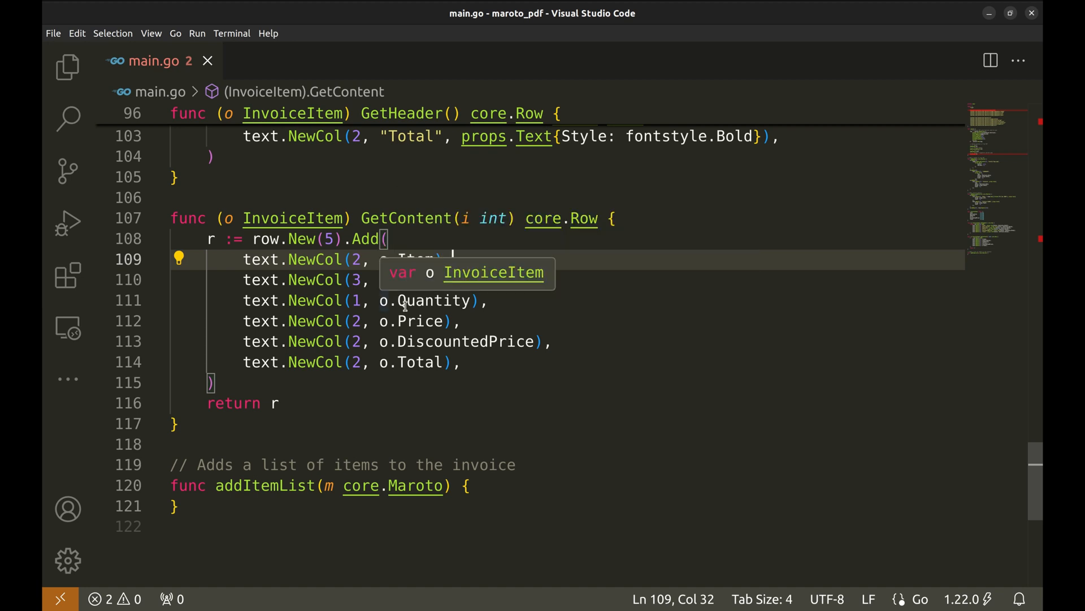
# Step: Before return r, style rows where i%2 == 0 with a 240,240,240 background colour
pyautogui.click(528, 383)
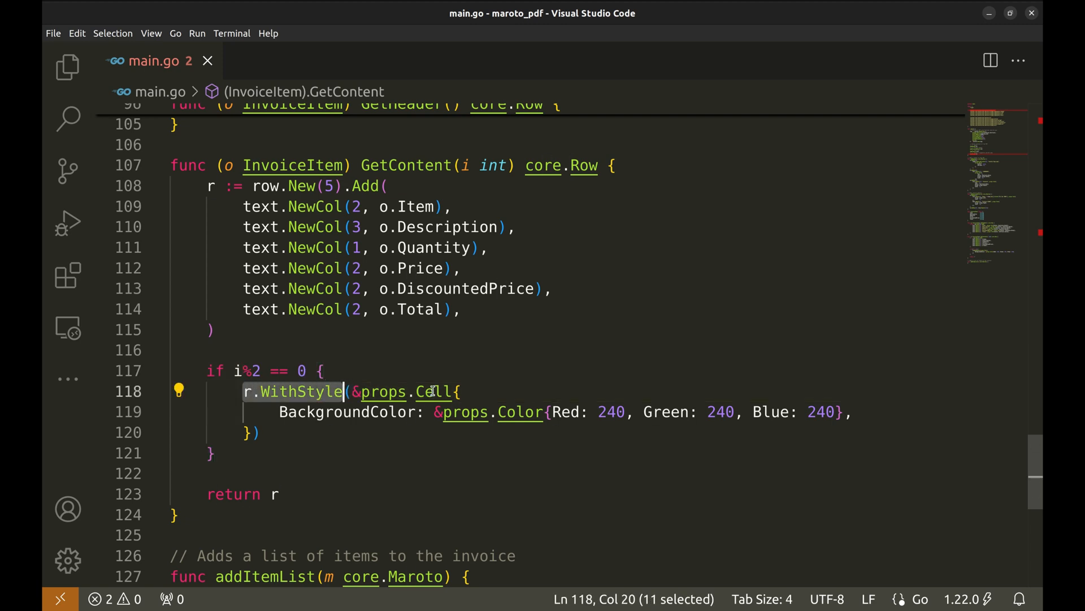
pyautogui.click(378, 411)
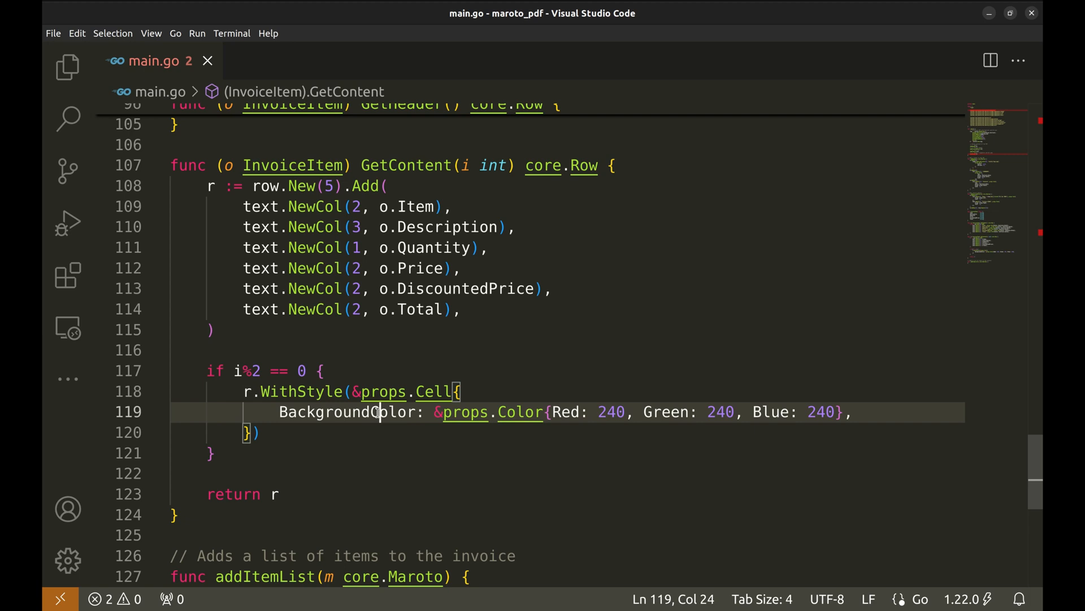
pyautogui.doubleClick(346, 411)
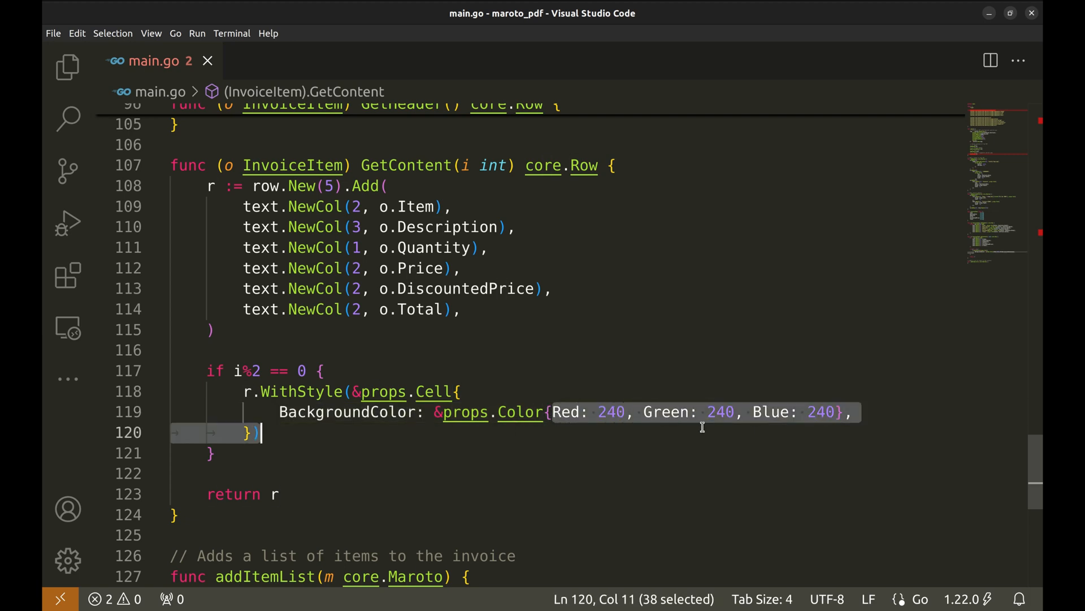
pyautogui.click(855, 411)
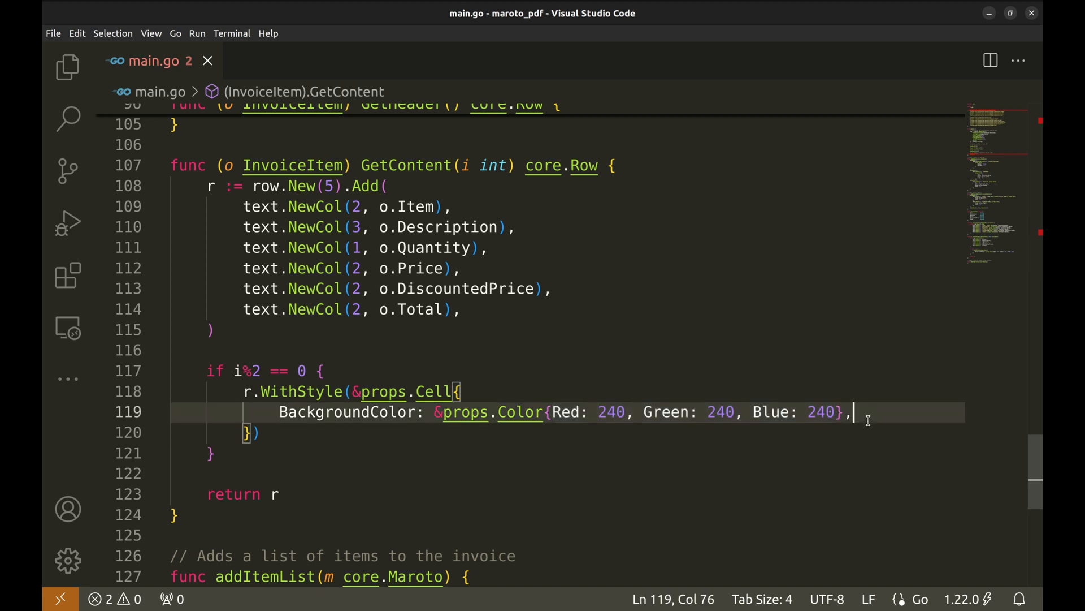
pyautogui.moveTo(818, 433)
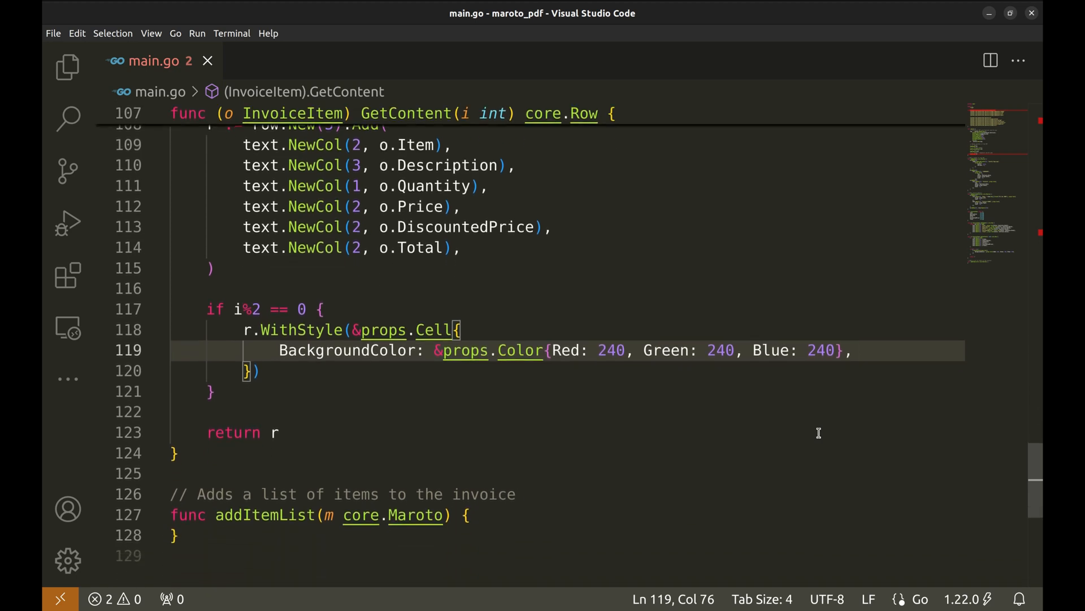
pyautogui.click(490, 452)
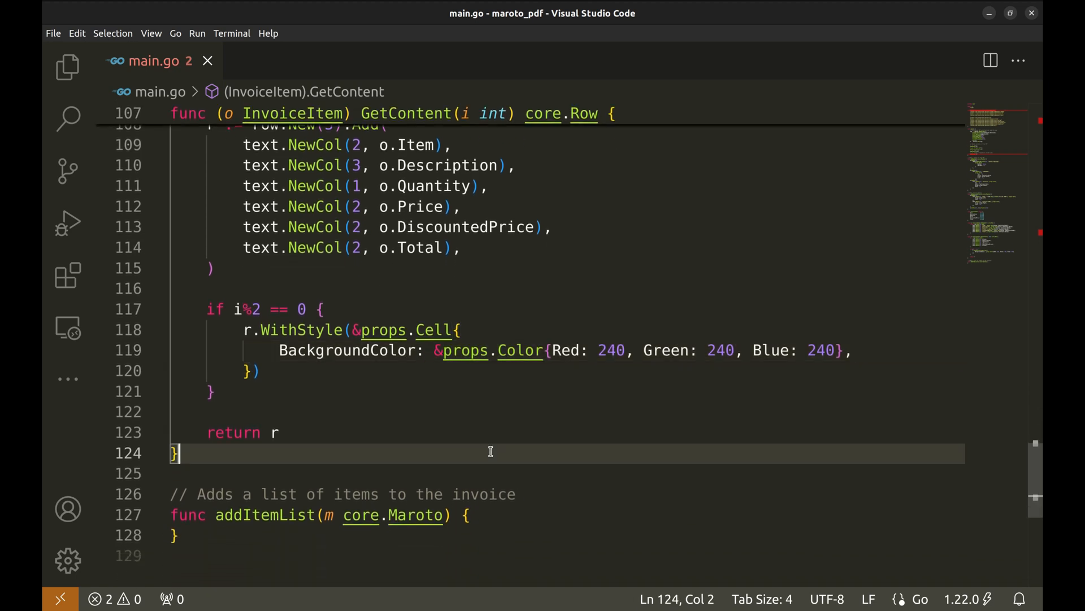
# Step: Add getObjects() []InvoiceItem building Laptop, Mouse and Keyboard items from a string table
pyautogui.press('Enter')
pyautogui.write('func getObjects() []InvoiceItem {')
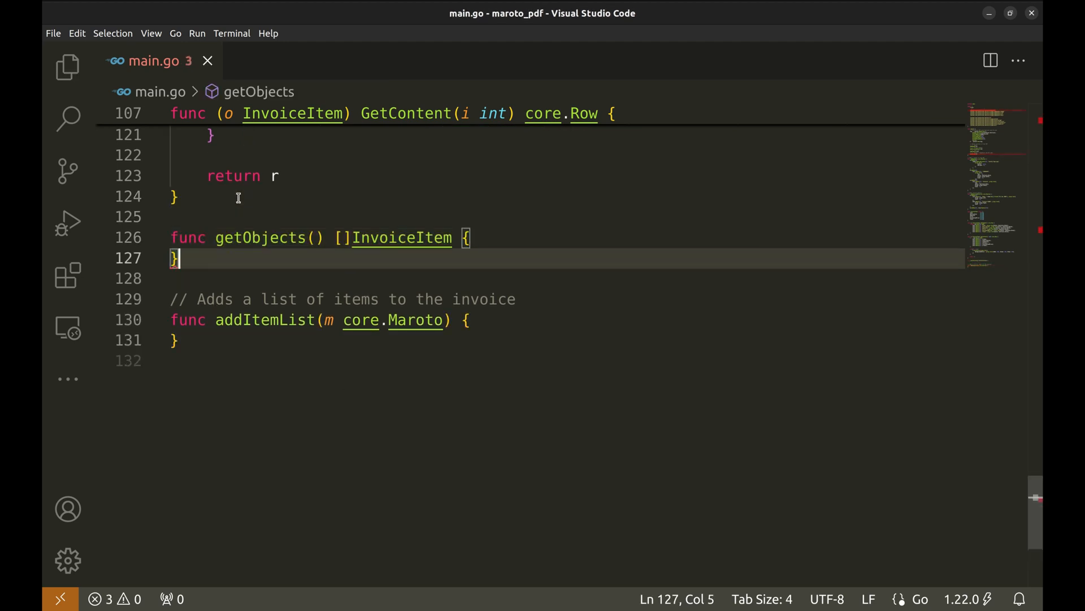
pyautogui.doubleClick(260, 237)
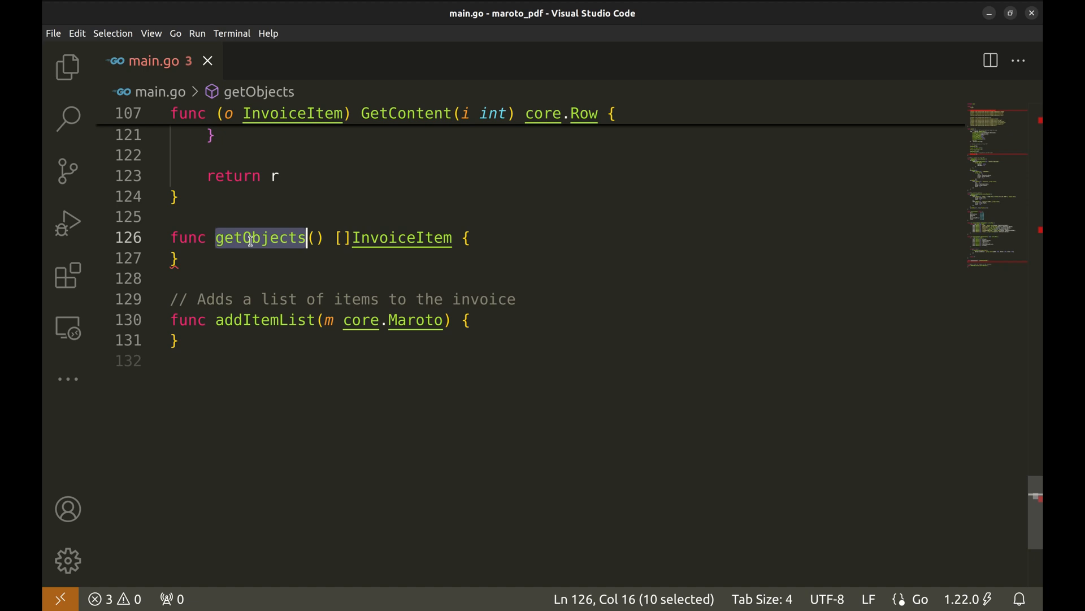
pyautogui.moveTo(265, 320)
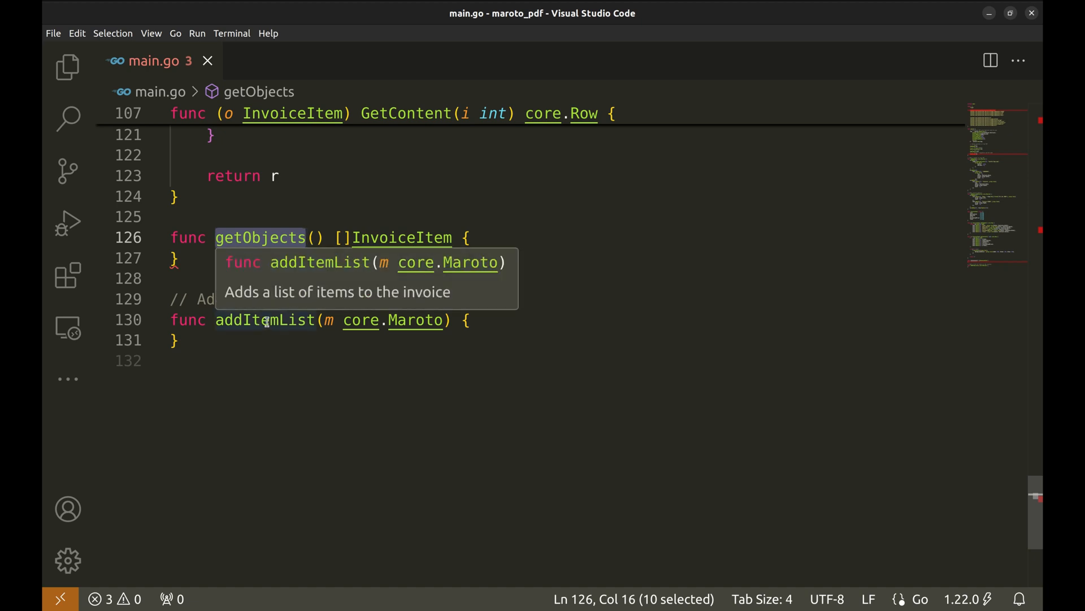
pyautogui.click(485, 237)
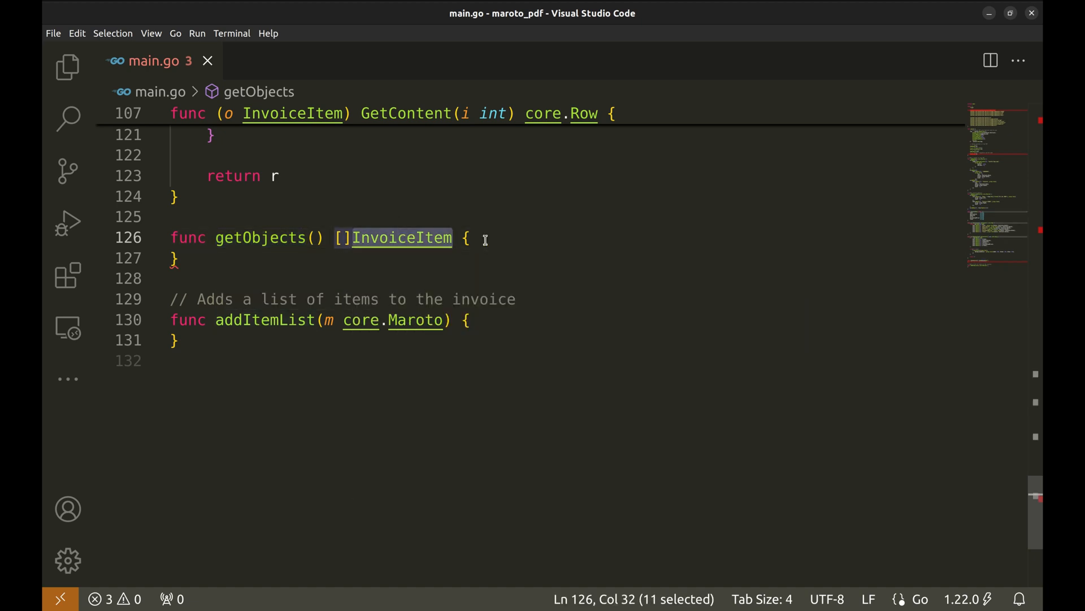
pyautogui.click(472, 238)
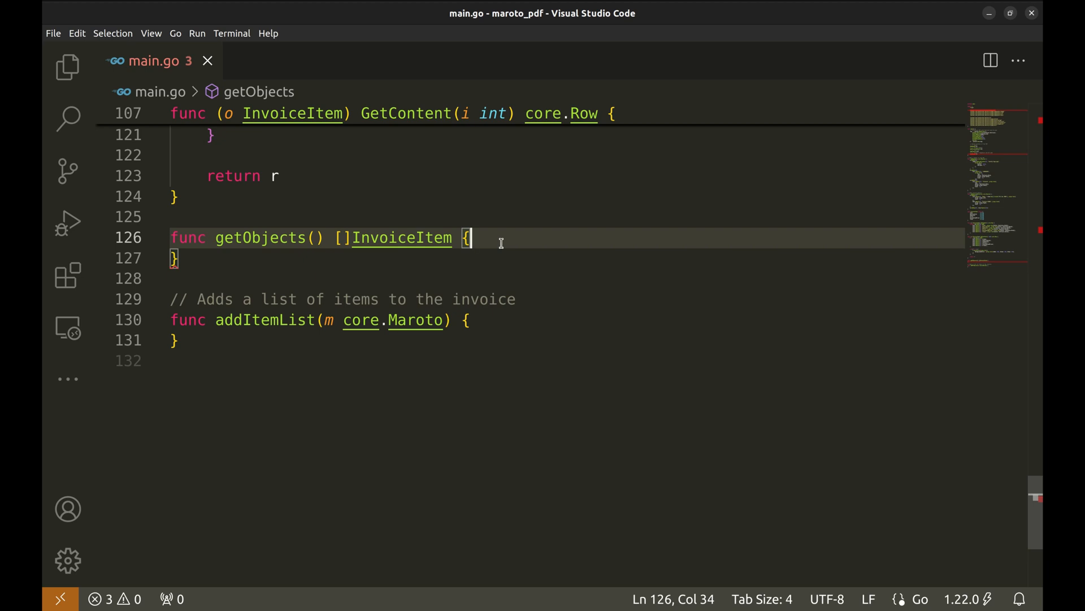
pyautogui.press('Return')
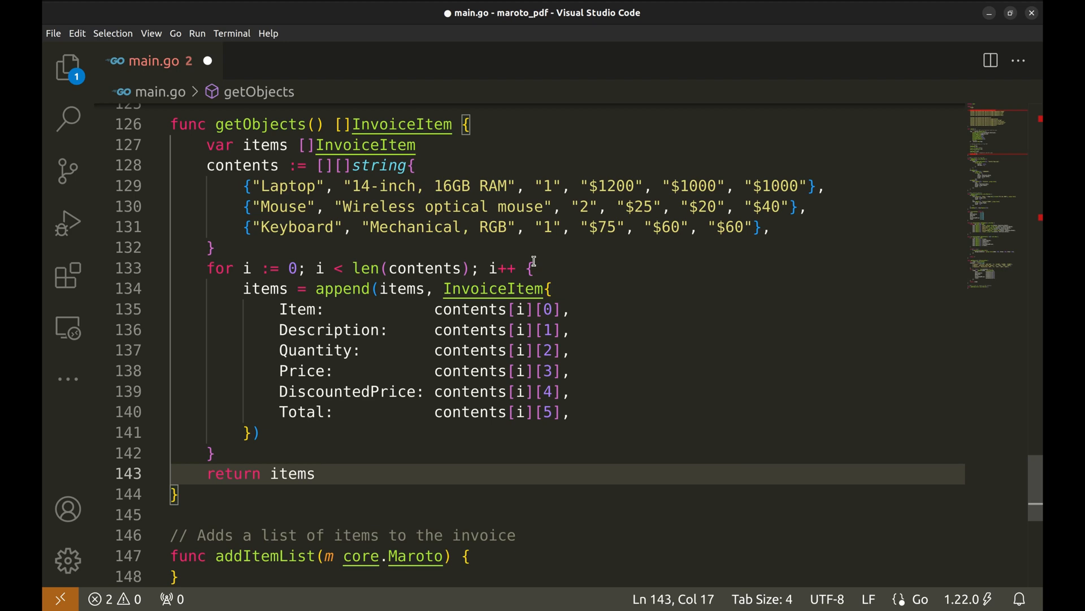
# Step: Save the file and review the contents table and the loop filling items in getObjects
pyautogui.press('ctrl+s')
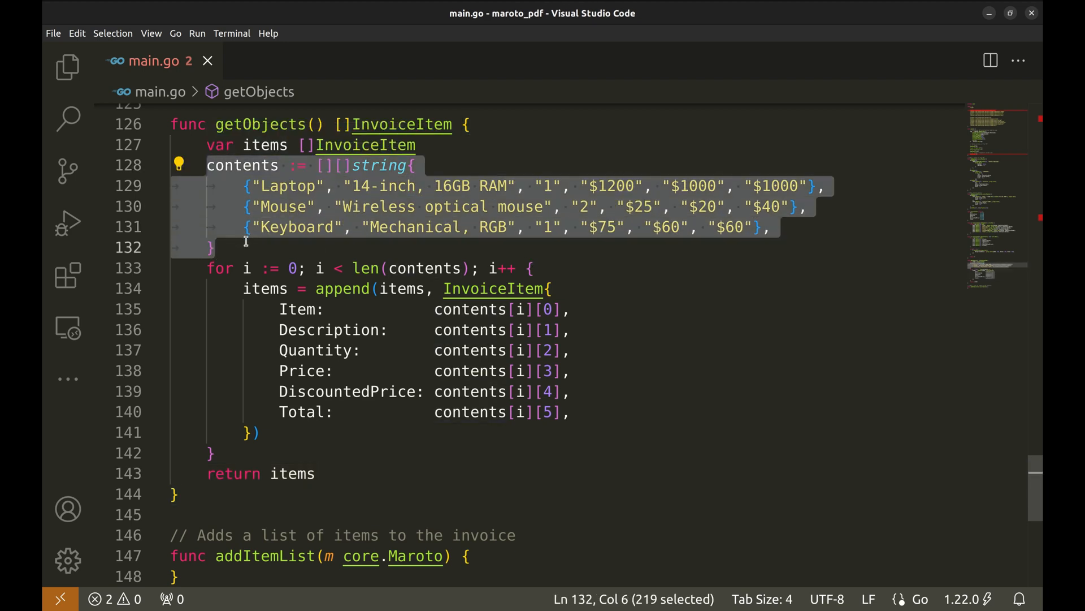
pyautogui.doubleClick(286, 185)
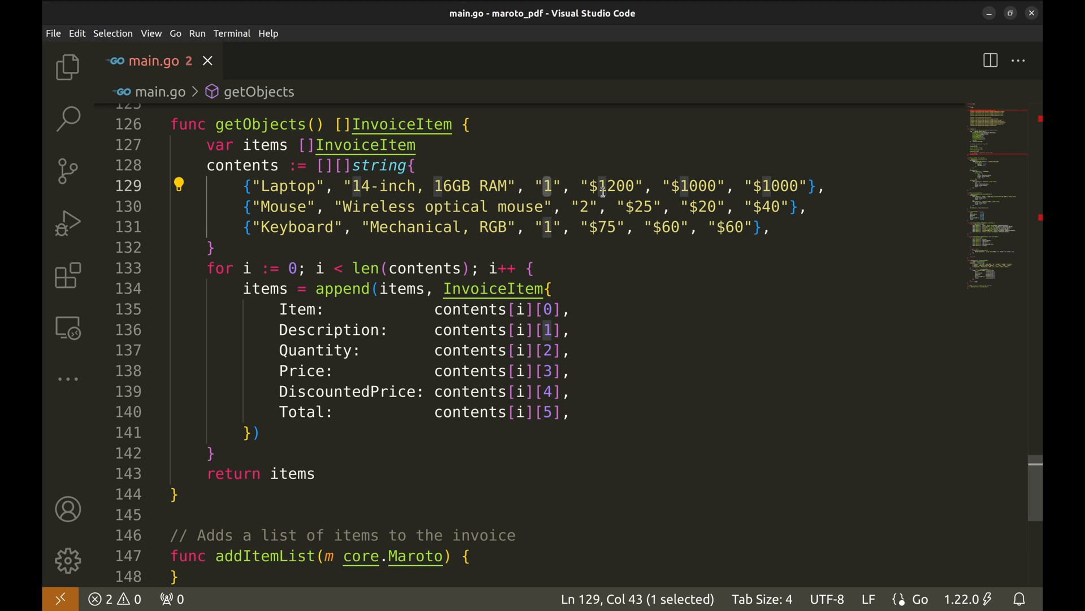
pyautogui.doubleClick(695, 186)
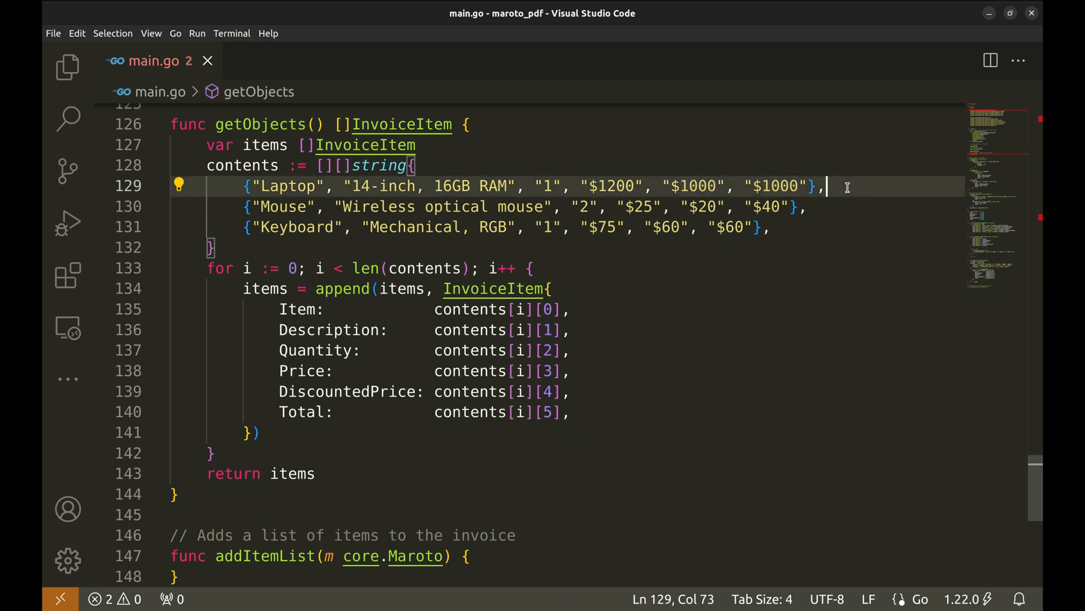
pyautogui.moveTo(525, 280)
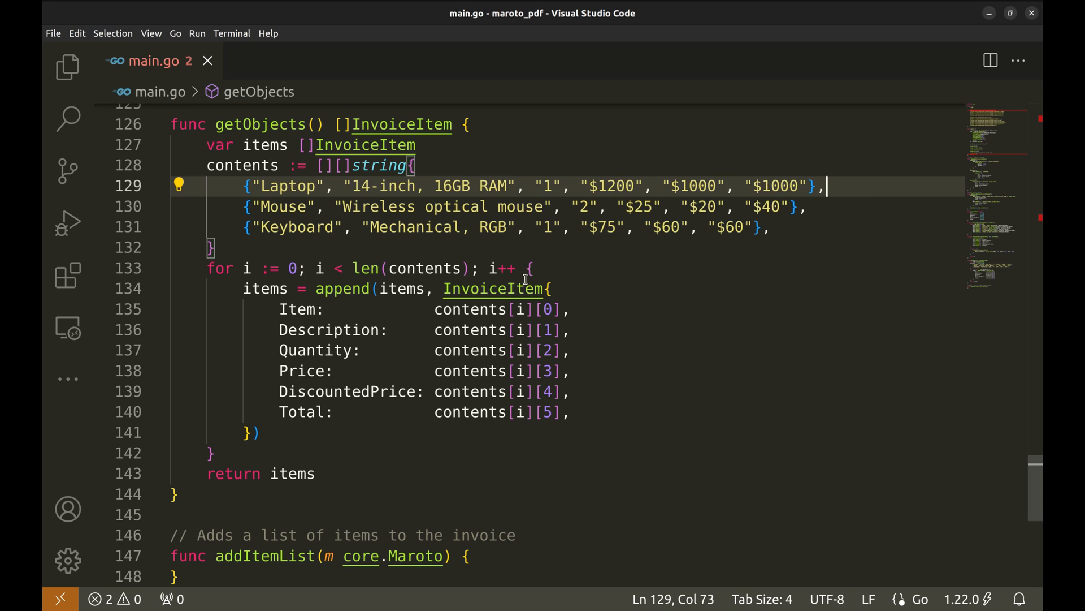
pyautogui.click(216, 268)
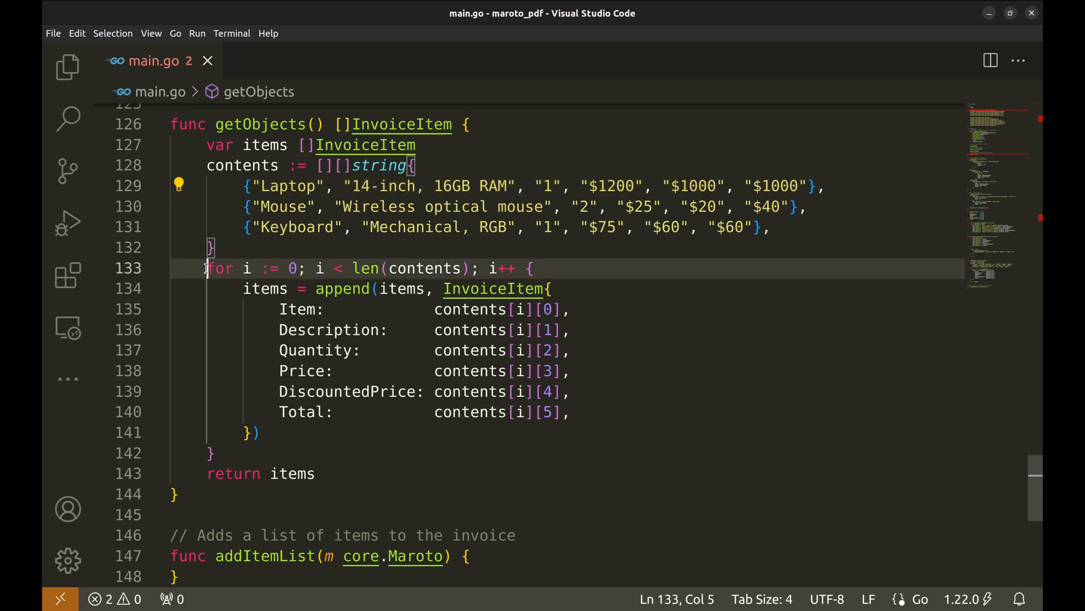
pyautogui.click(214, 452)
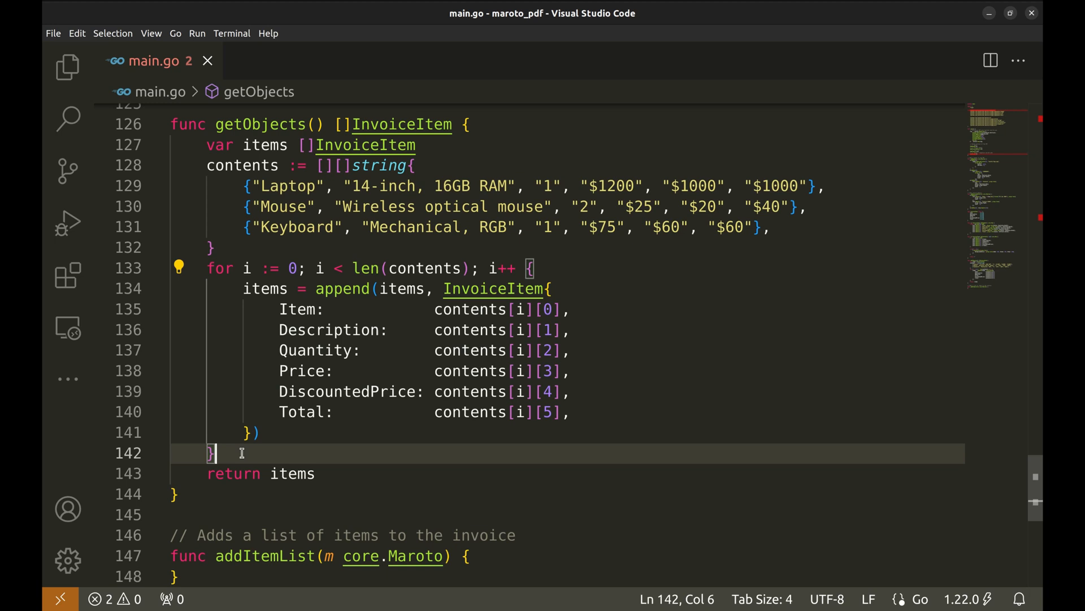
pyautogui.doubleClick(264, 288)
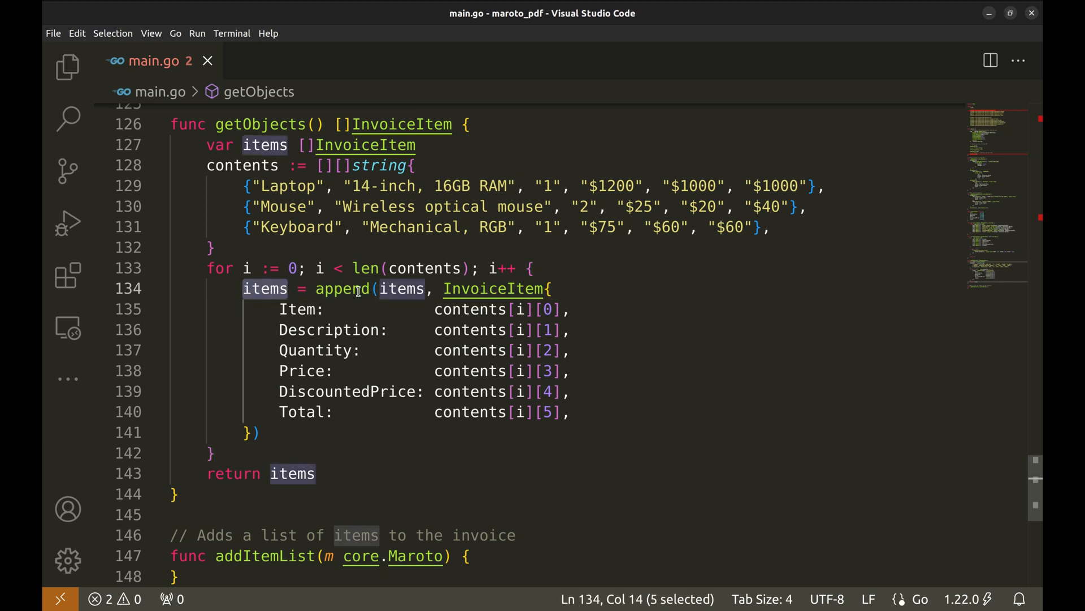
pyautogui.moveTo(342, 288)
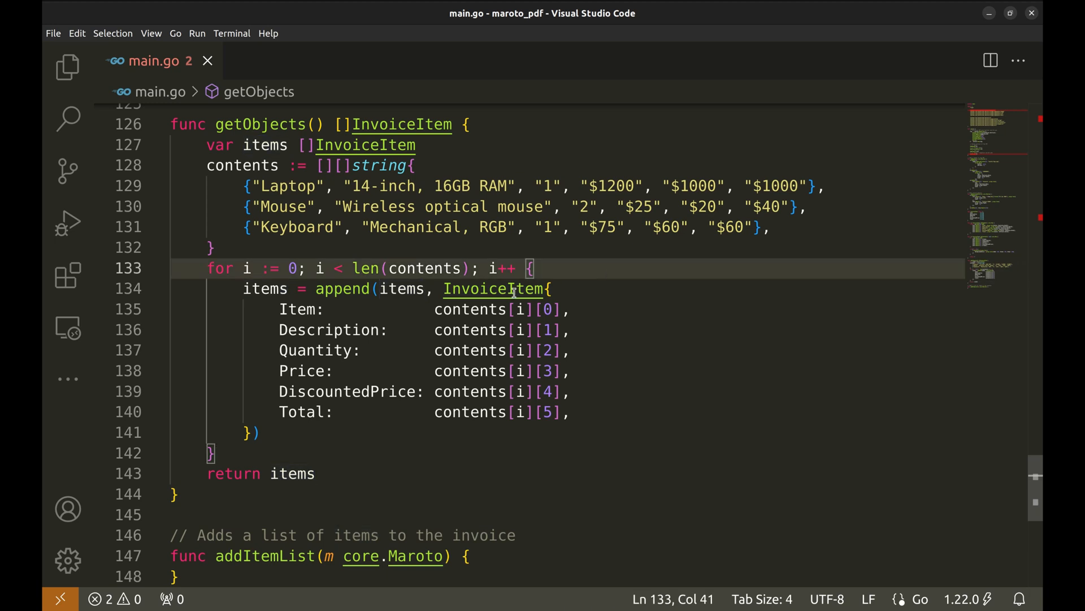
# Step: Review the contents index lookups and returned items, then open a line inside addItemList
pyautogui.doubleClick(493, 288)
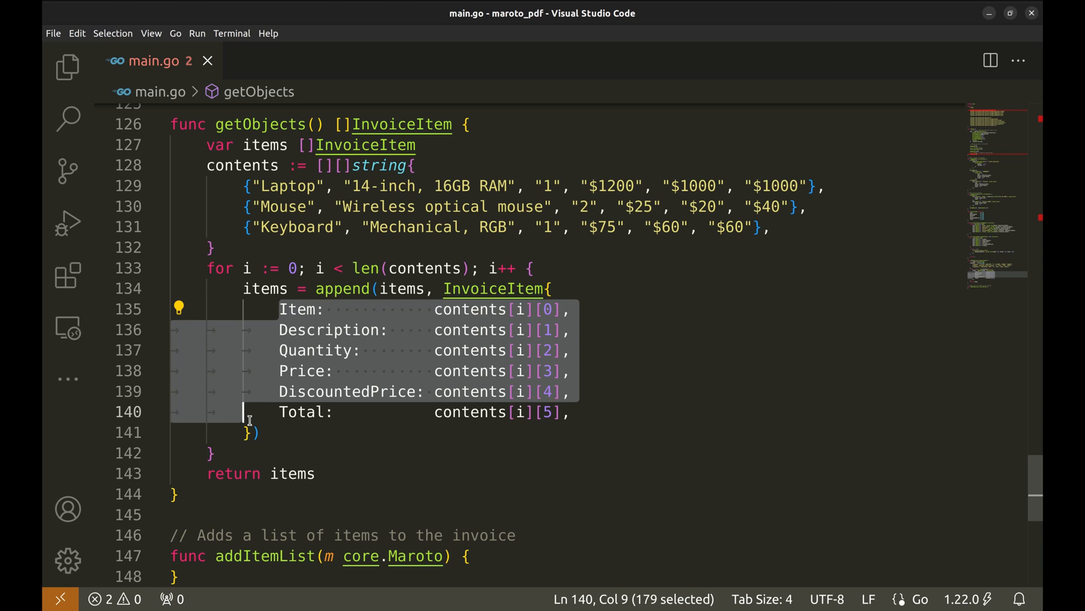
pyautogui.click(472, 310)
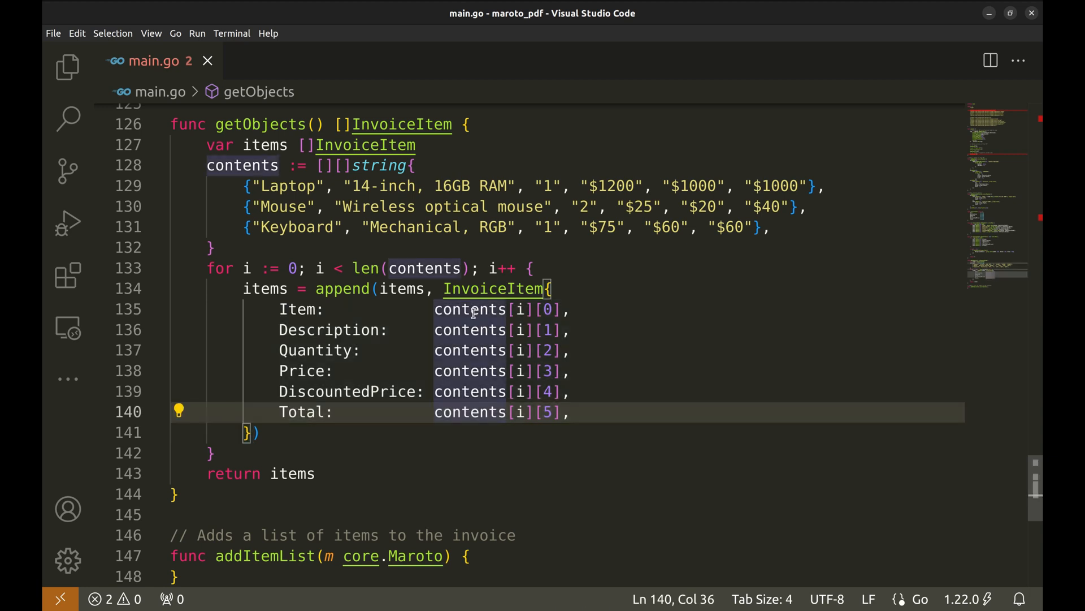
pyautogui.doubleClick(471, 310)
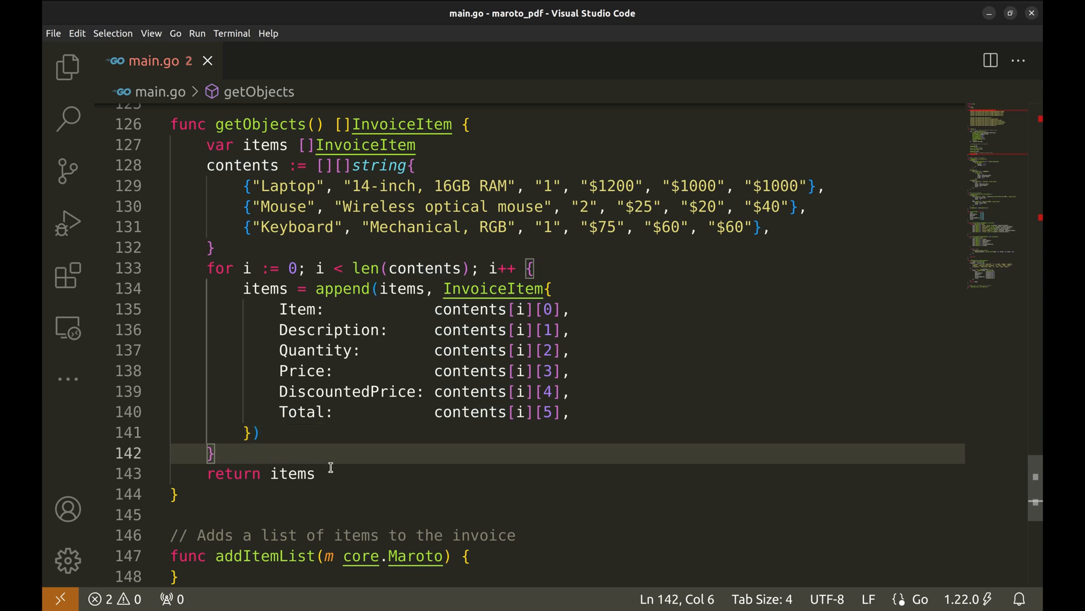
pyautogui.click(316, 474)
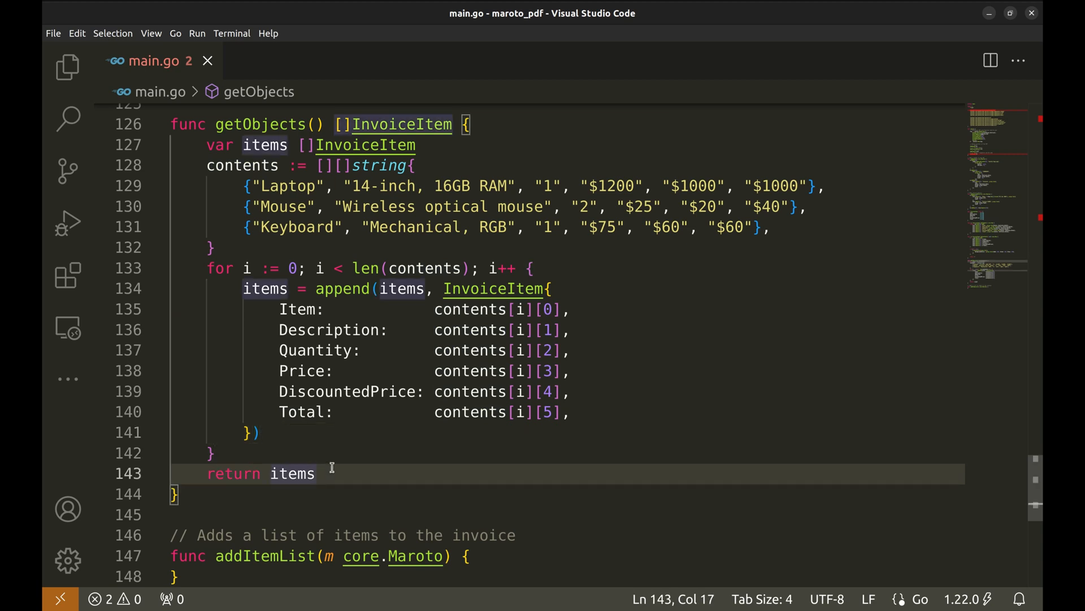
pyautogui.doubleClick(260, 124)
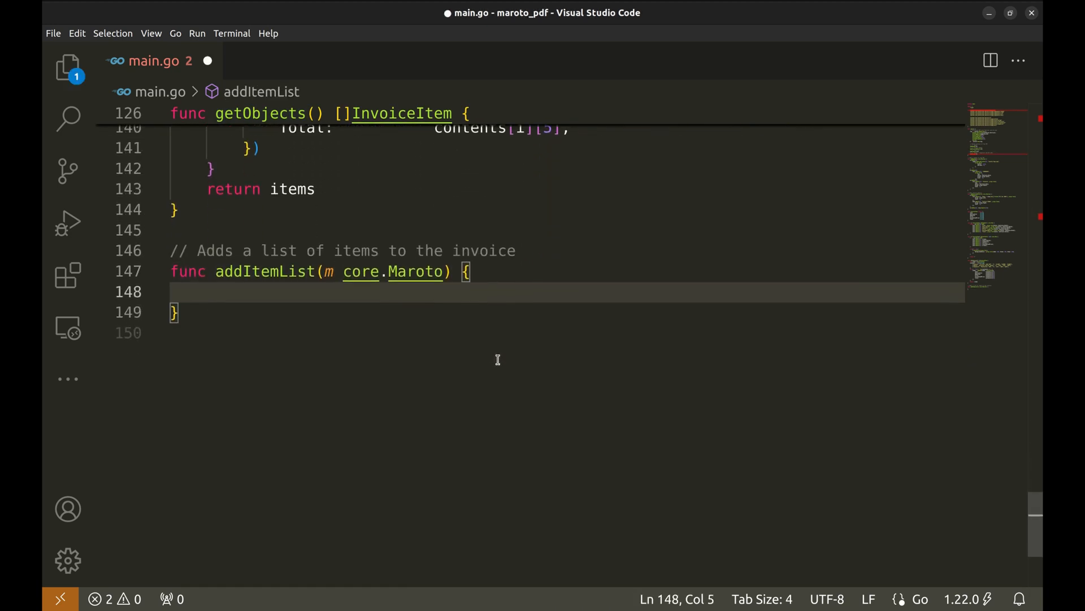
# Step: Write rows, err := list.Build[InvoiceItem](getObjects()) in addItemList
pyautogui.write('list.Build[')
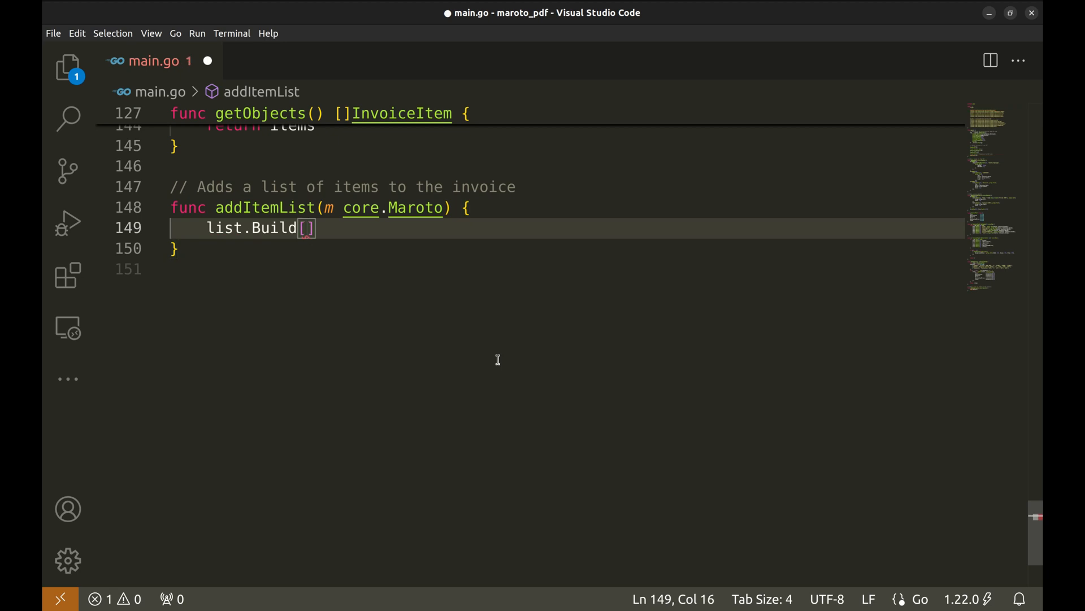
pyautogui.write('Item')
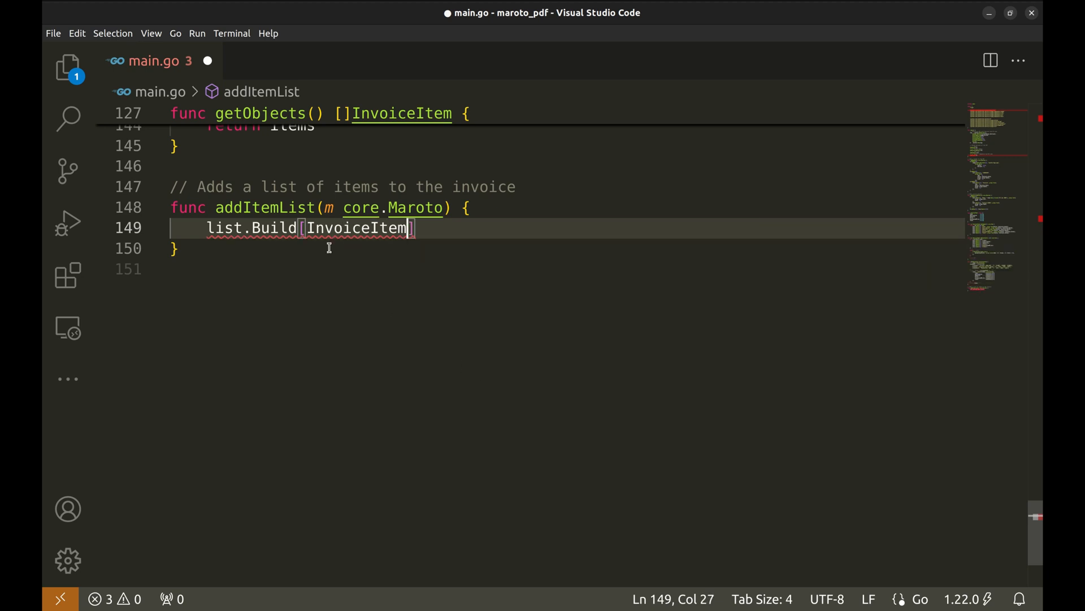
pyautogui.press('Right')
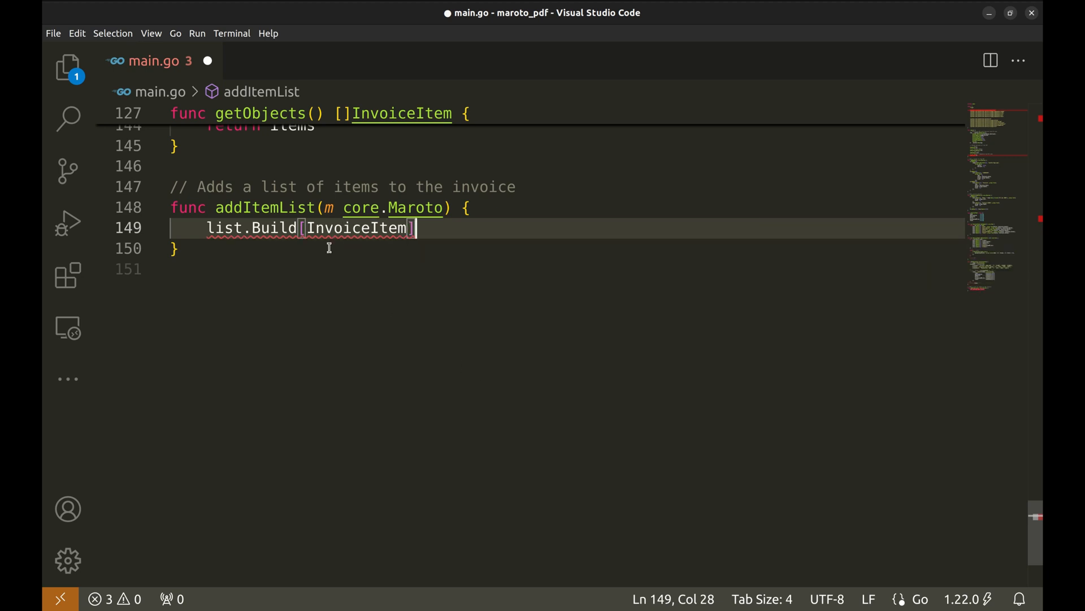
pyautogui.write('()')
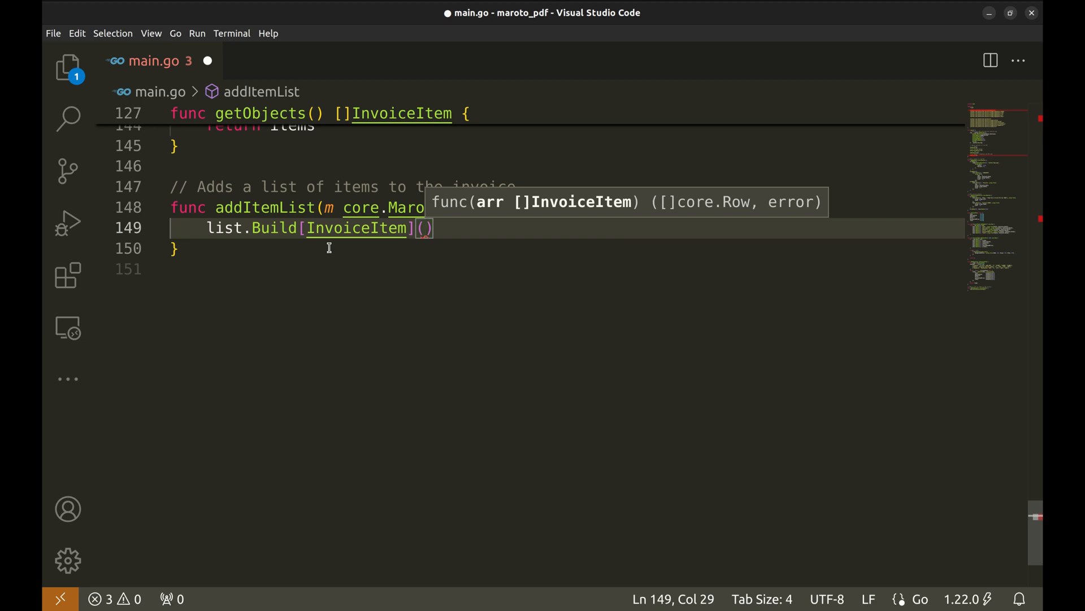
pyautogui.write('getObjects()')
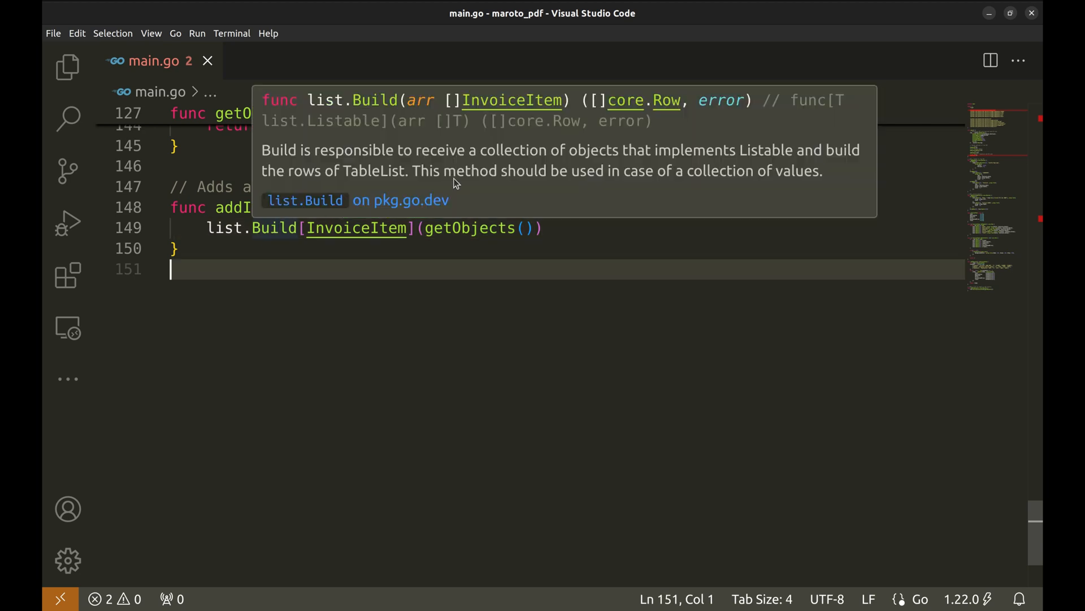
pyautogui.moveTo(681, 111)
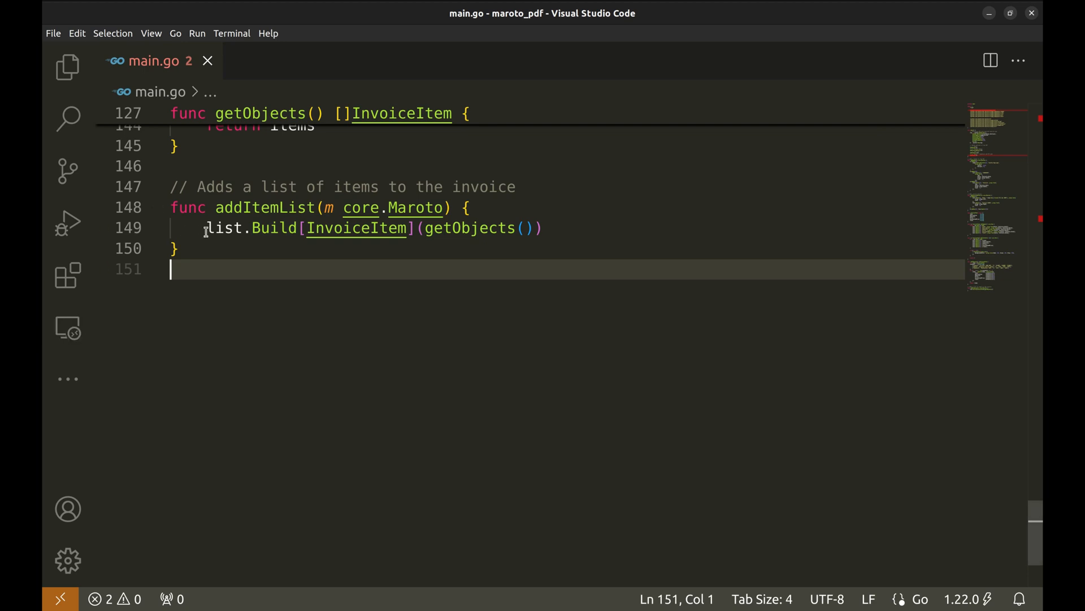
pyautogui.write('rows,')
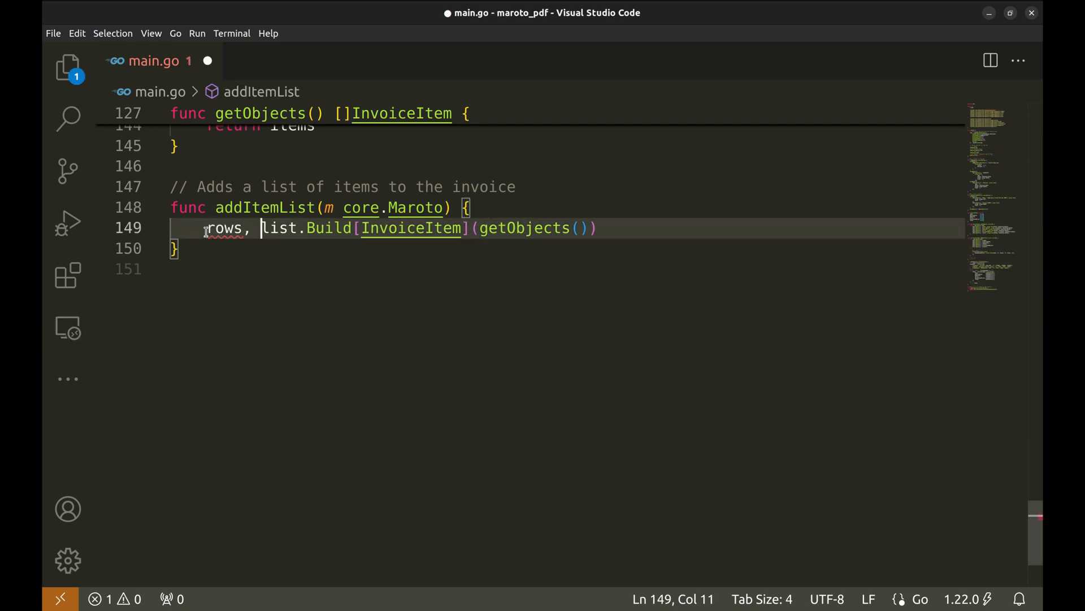
pyautogui.write('err :=')
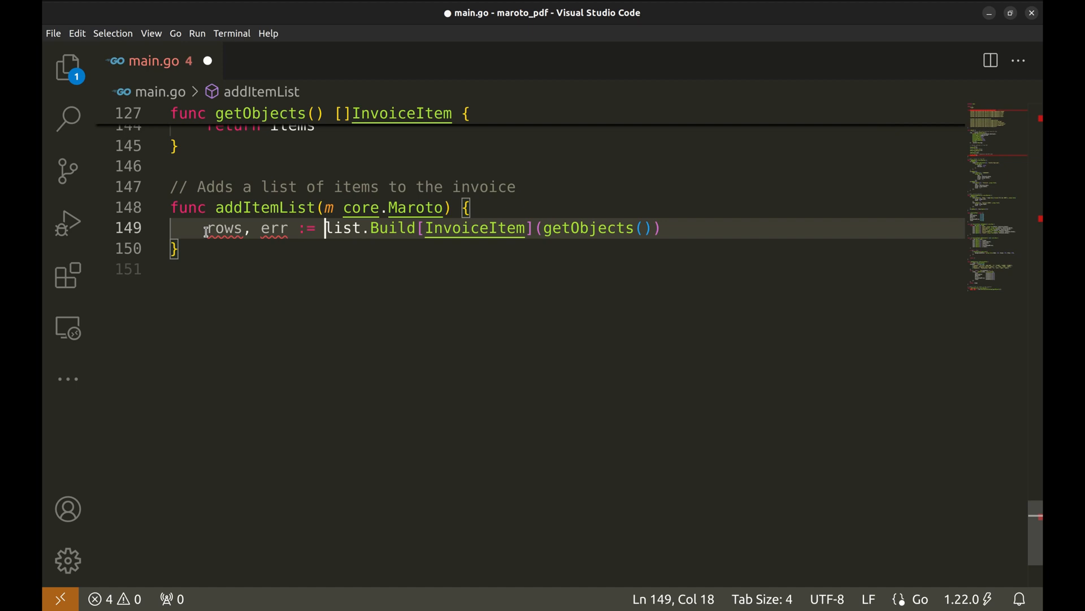
pyautogui.click(659, 227)
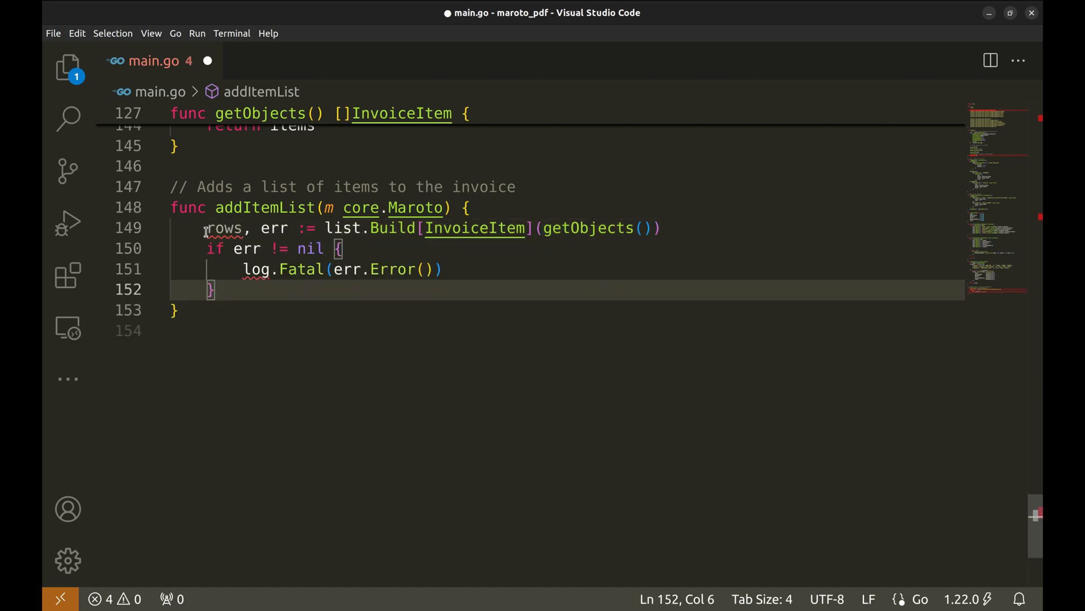
# Step: Add the if err != nil log.Fatal check and m.AddRows(rows...), leaving a blank line after addItemList
pyautogui.press('Enter')
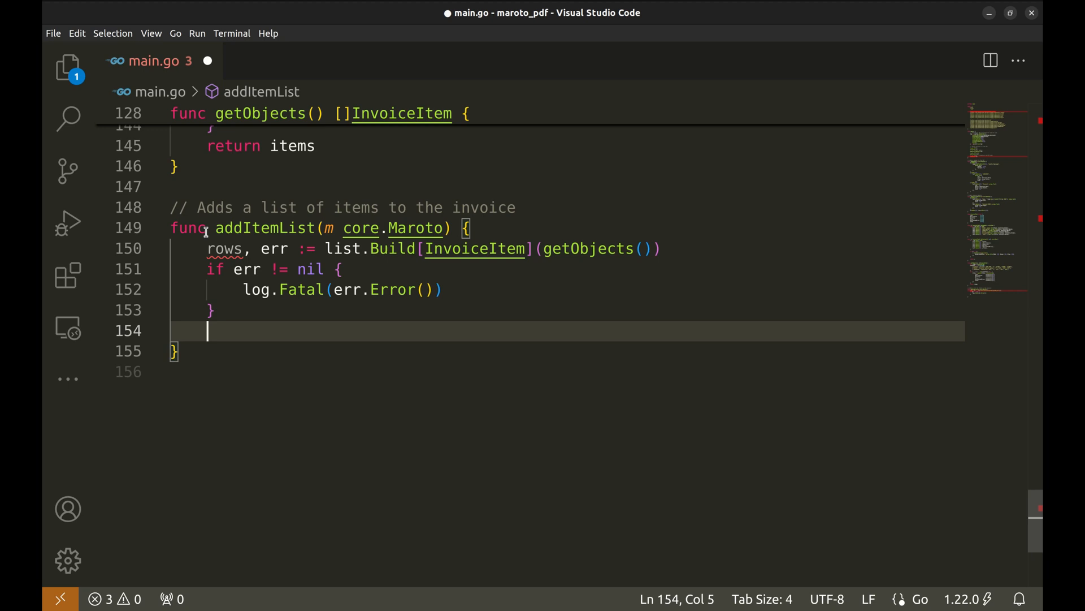
pyautogui.write('m.Ad')
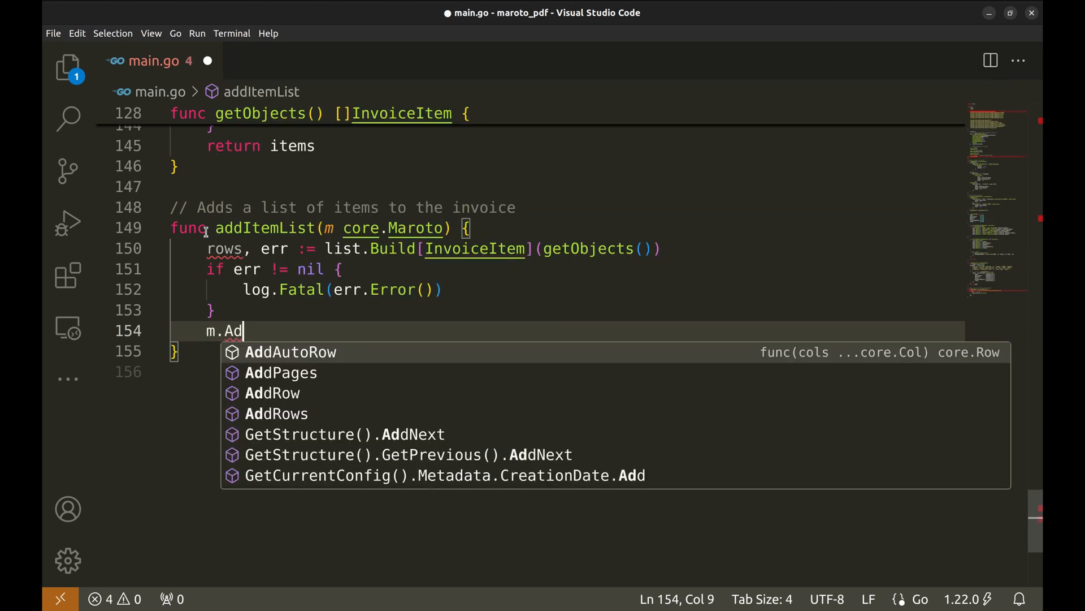
pyautogui.write('dRows(rows...')
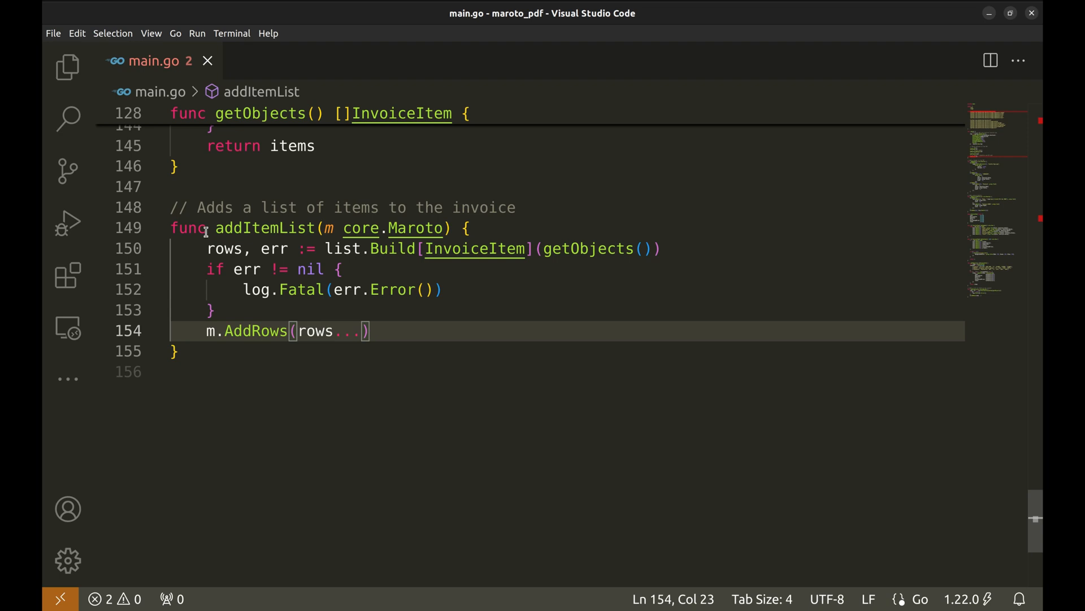
pyautogui.click(210, 372)
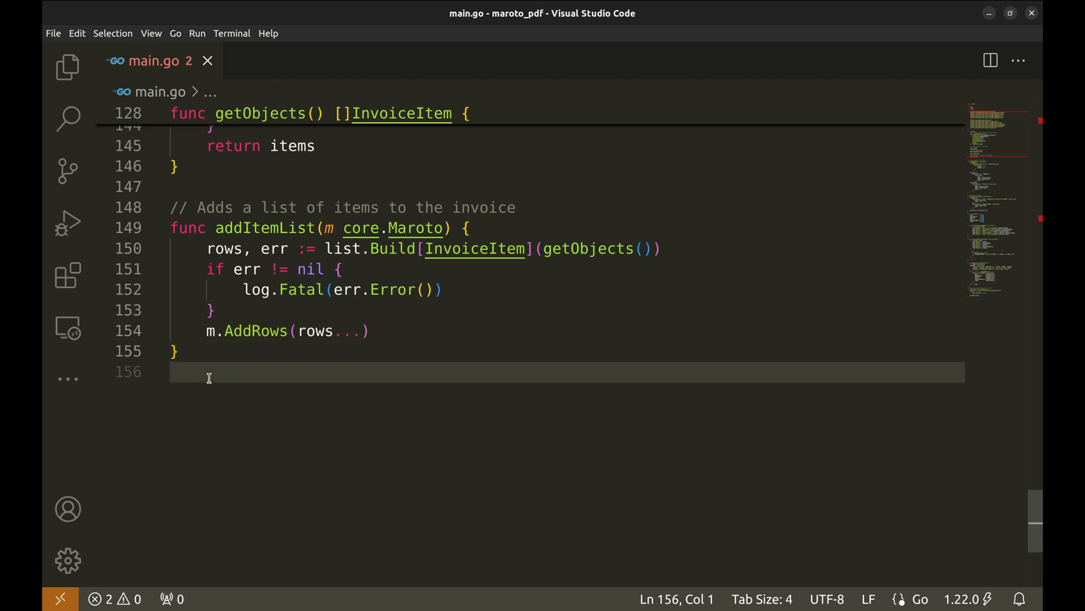
pyautogui.press('Return')
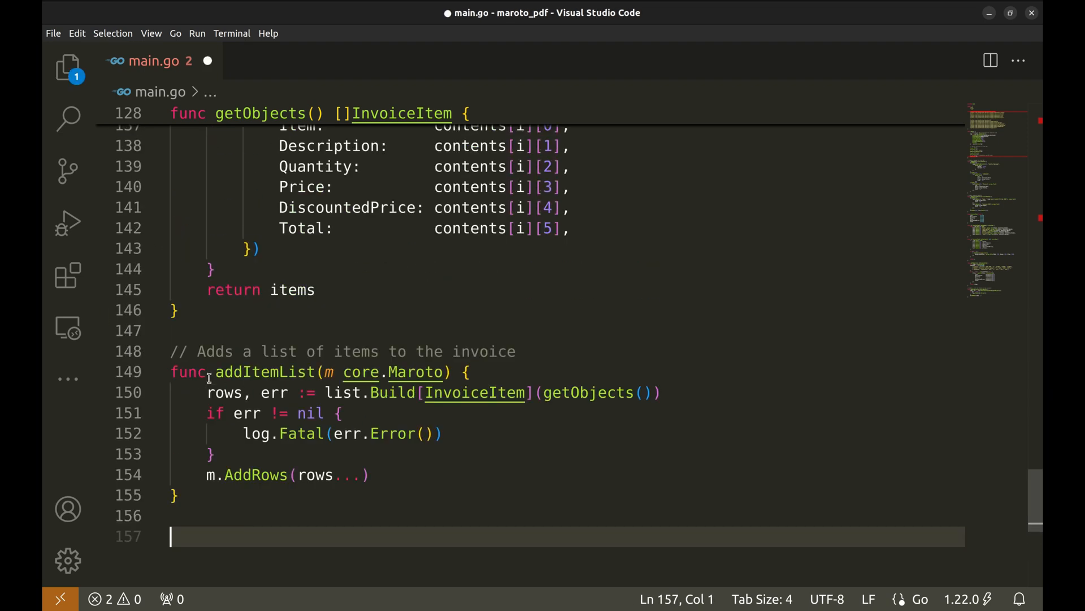
# Step: Write addFooter adding a 15-high row with bold right-aligned "Total Amount" and bold centered "$1100", then save
pyautogui.scroll(3)
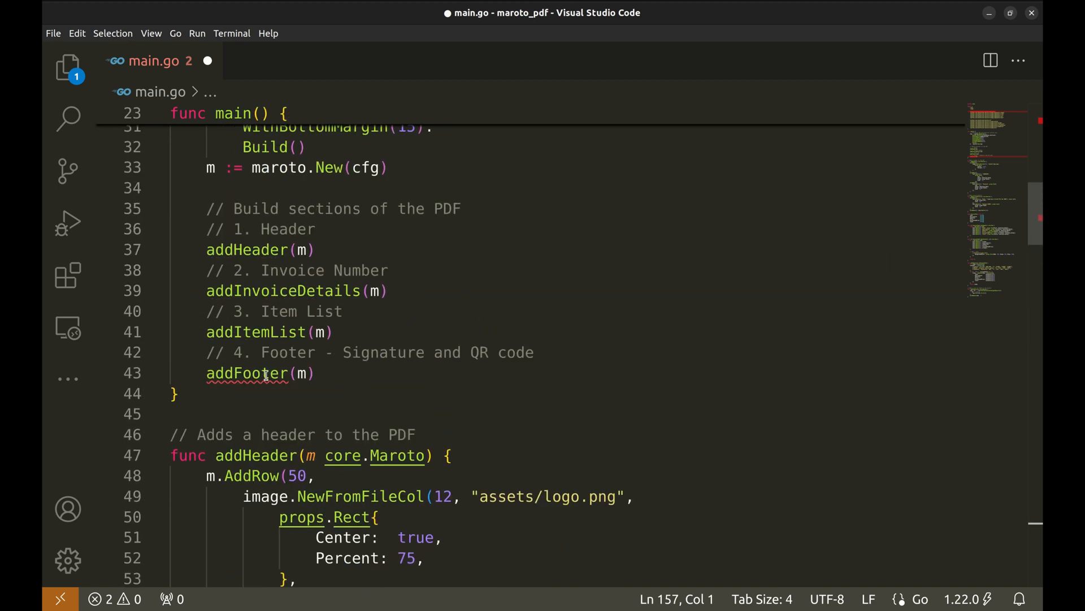
pyautogui.doubleClick(248, 373)
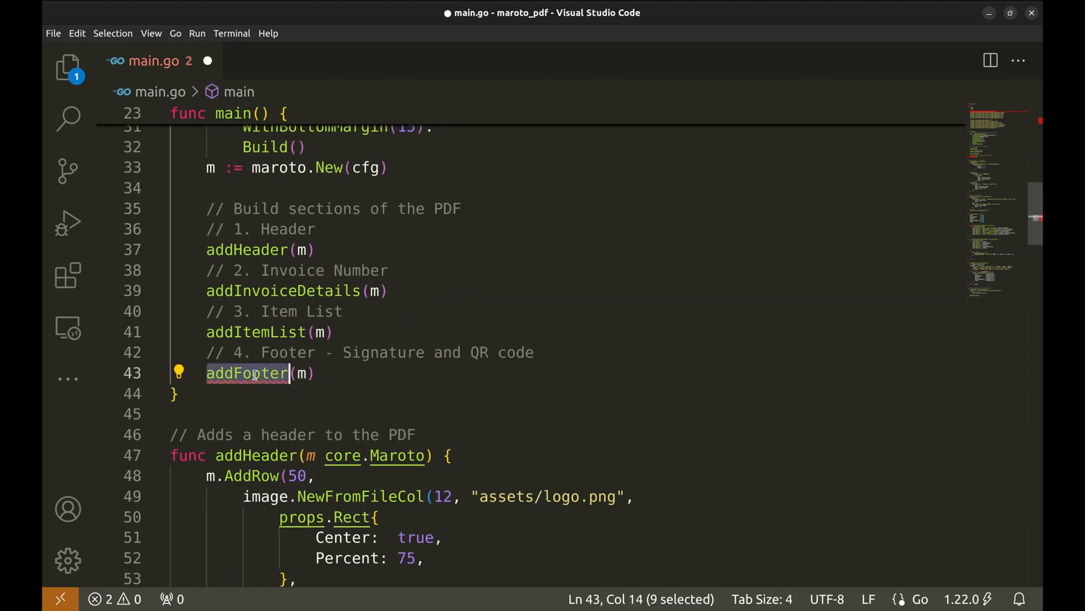
pyautogui.scroll(-3)
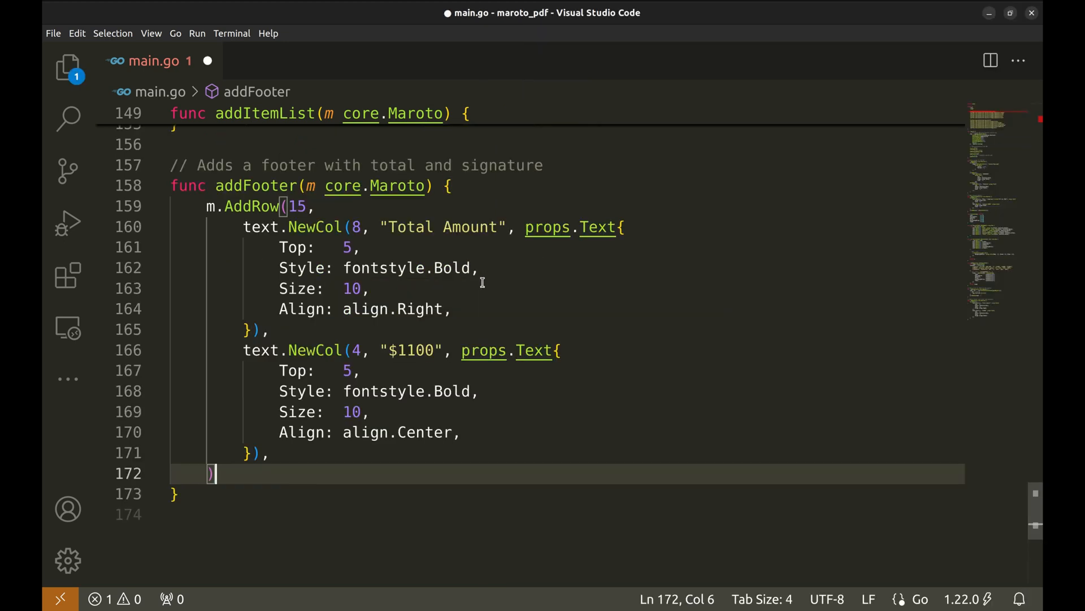
pyautogui.press('ctrl+s')
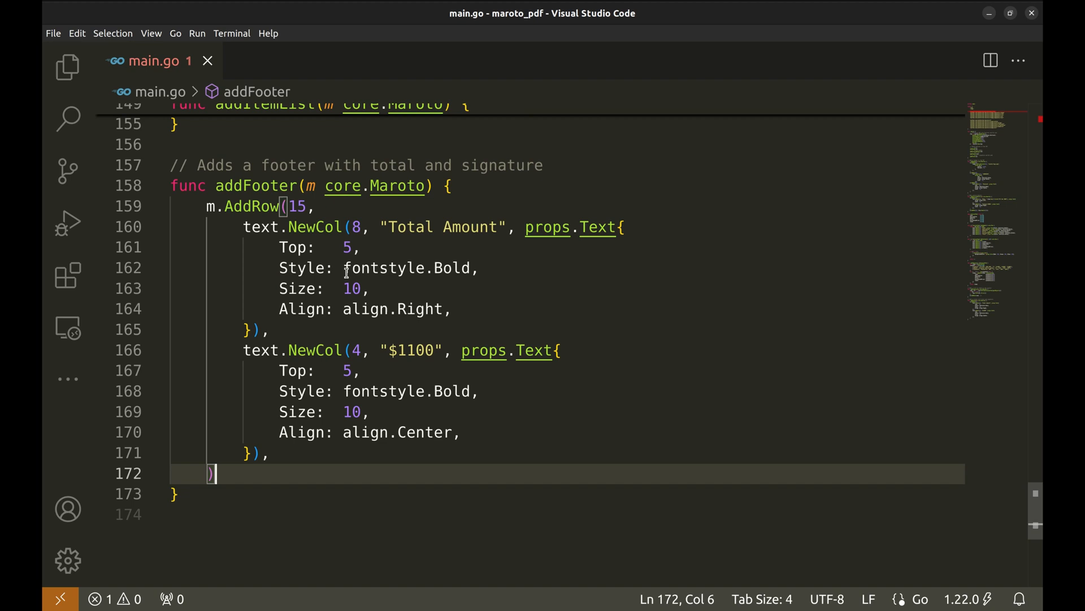
# Step: Add a 40-high footer row after the total row with an "Authorized Signatory" signature column of width 6
pyautogui.click(304, 206)
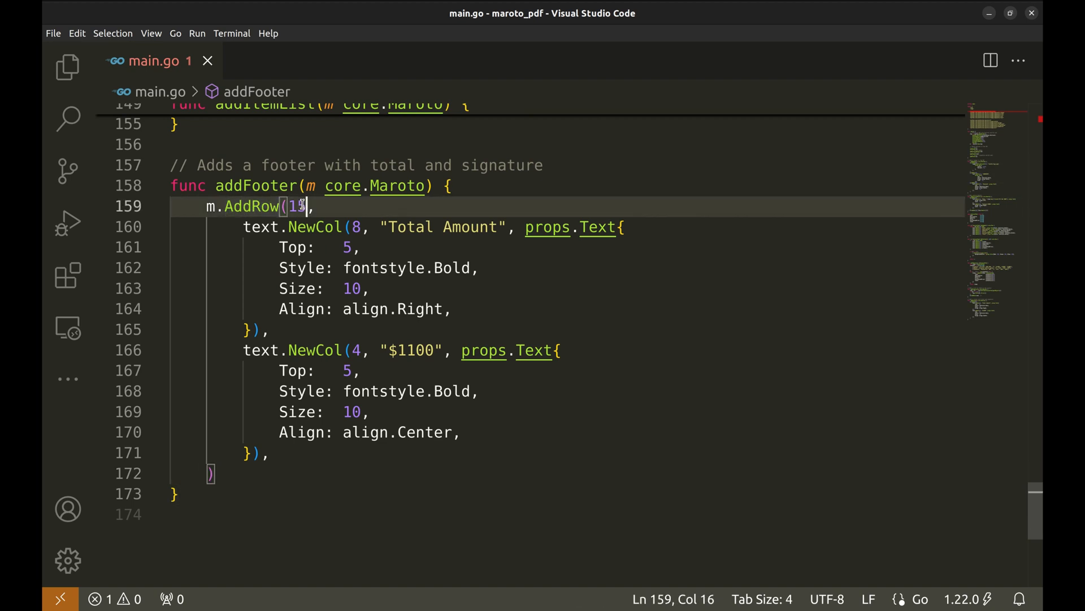
pyautogui.doubleClick(315, 226)
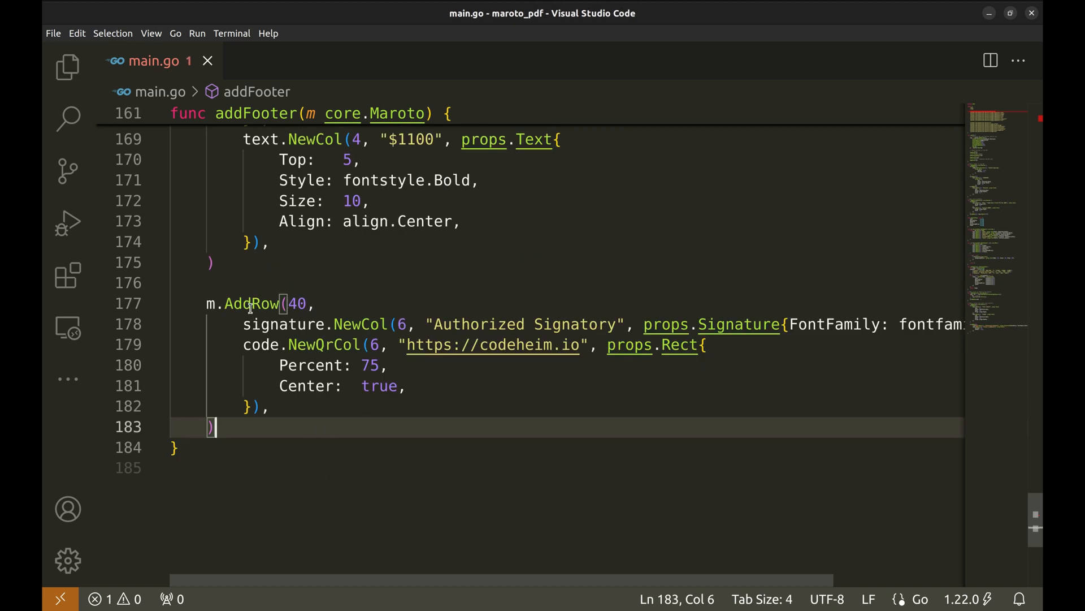
pyautogui.doubleClick(296, 303)
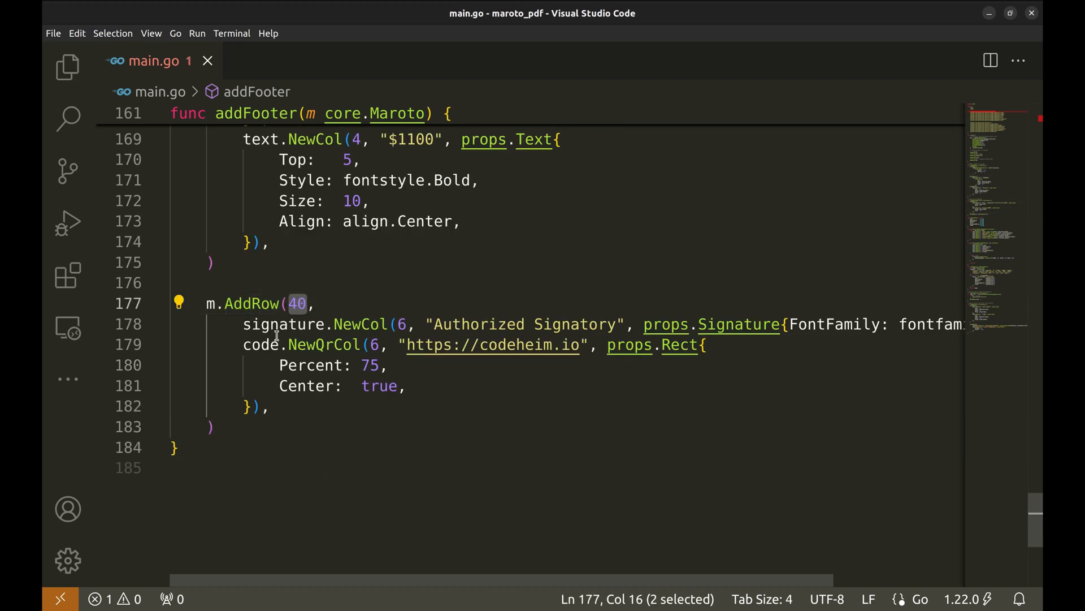
pyautogui.moveTo(261, 331)
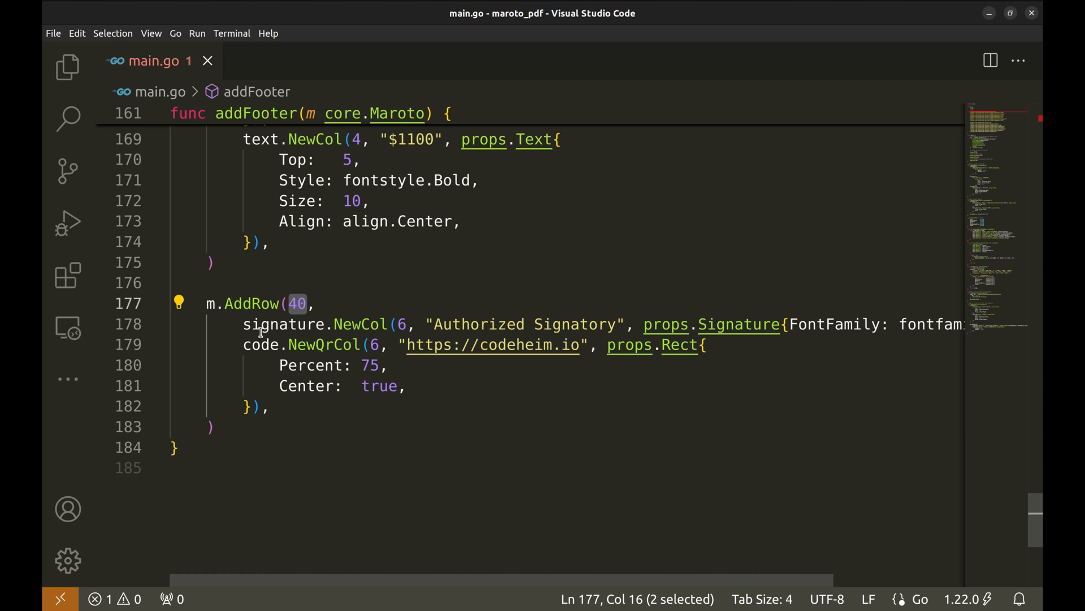
pyautogui.click(261, 324)
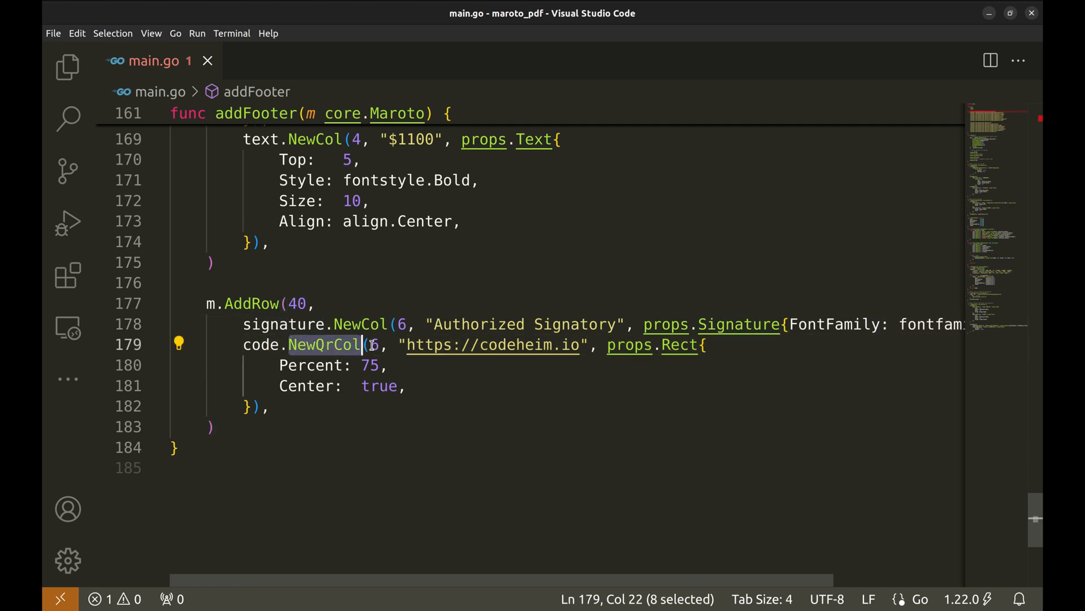
pyautogui.click(366, 345)
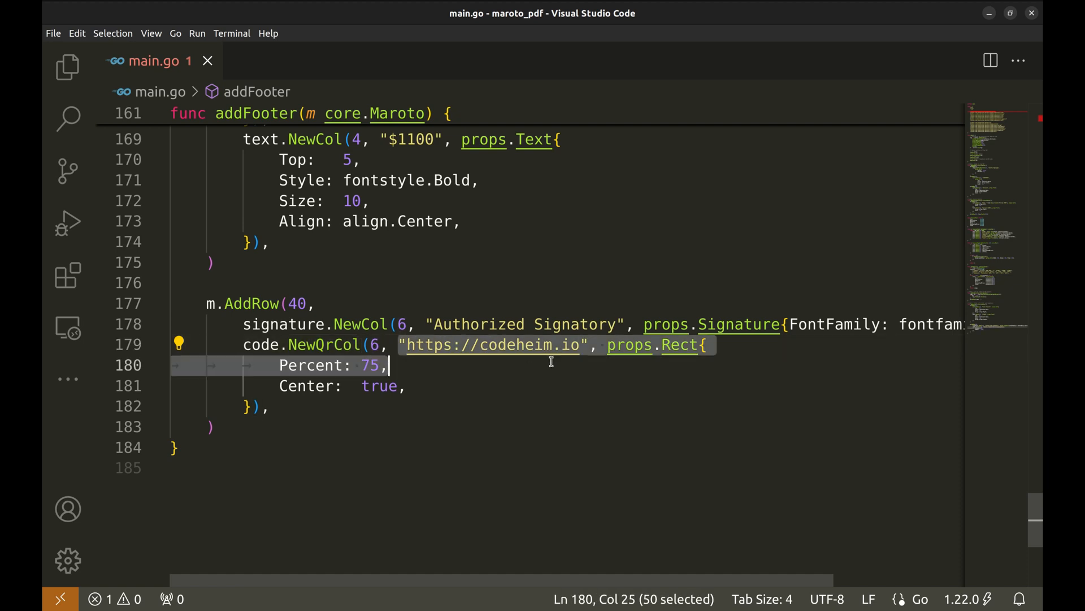
pyautogui.click(609, 344)
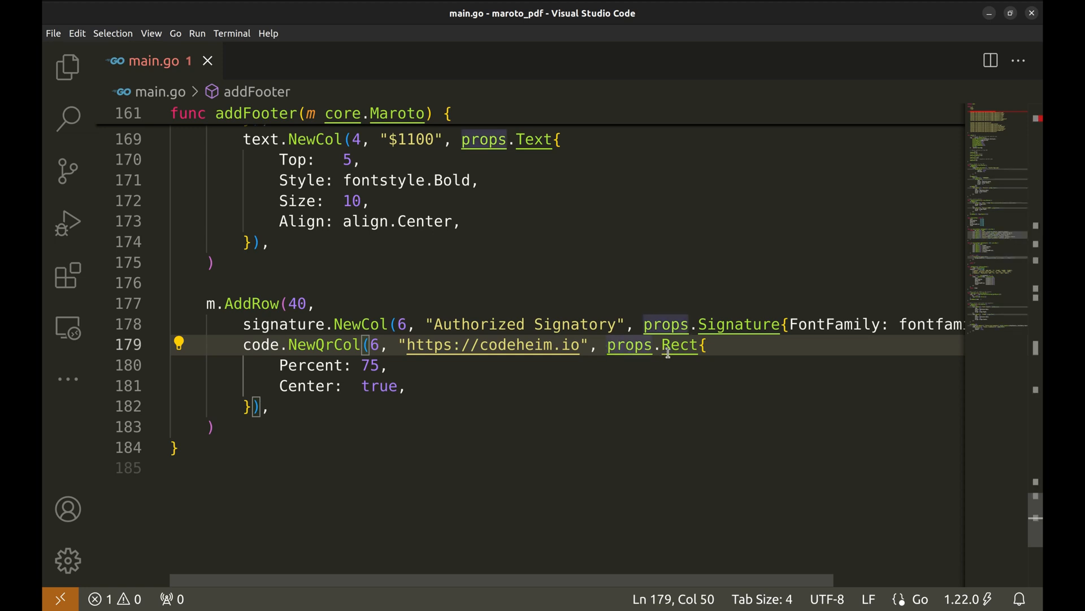
pyautogui.click(671, 345)
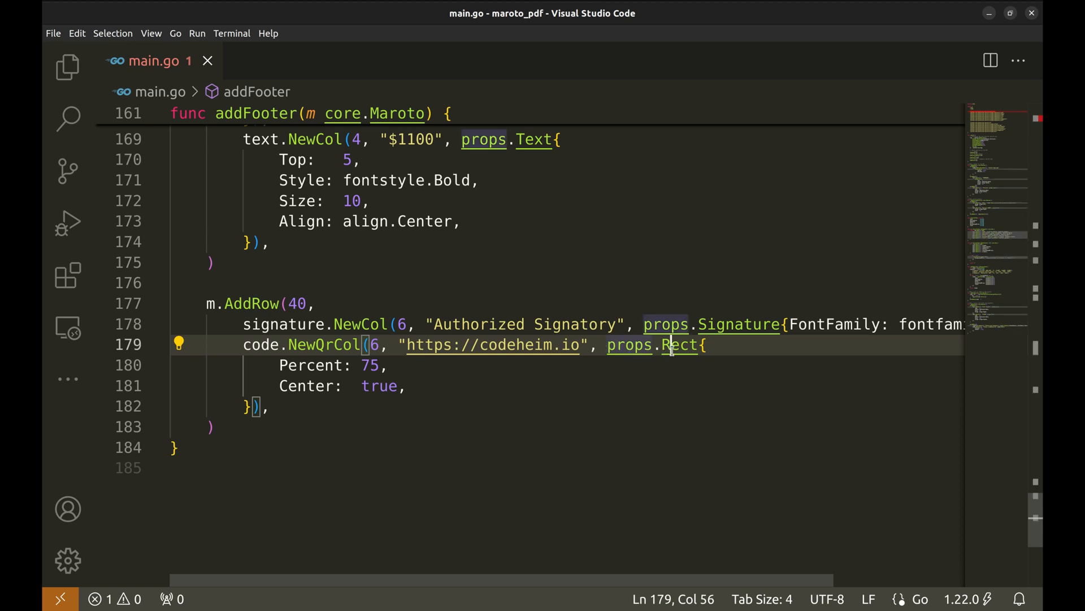
pyautogui.doubleClick(679, 345)
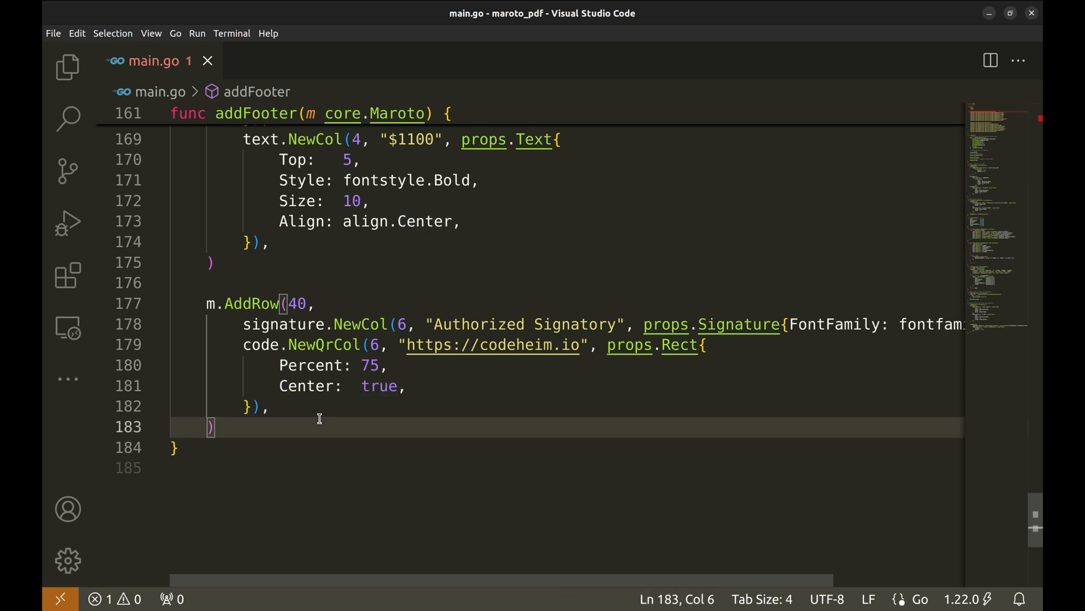
pyautogui.scroll(3)
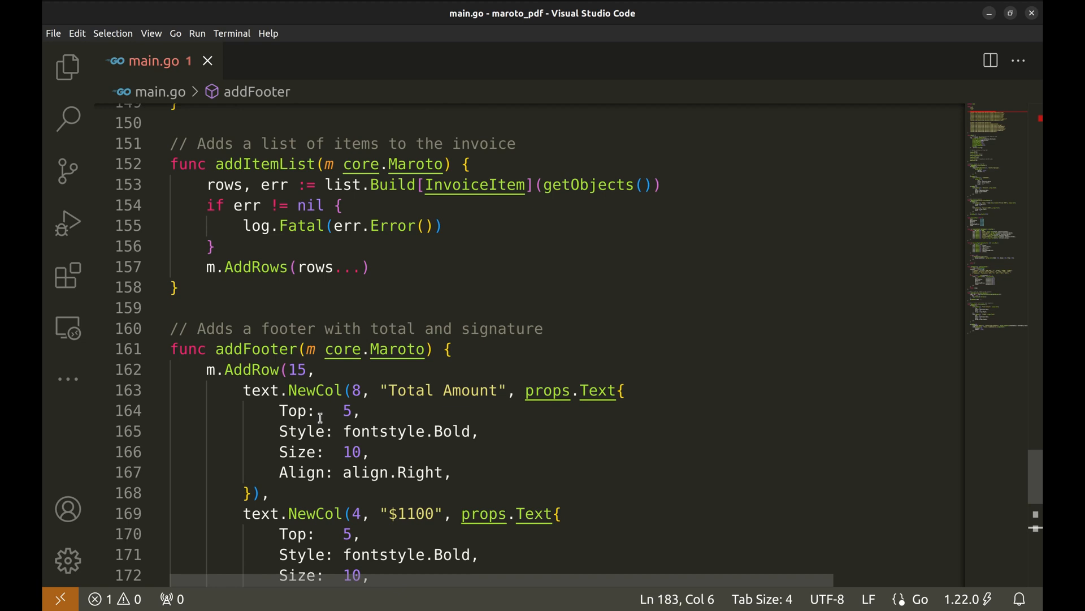
# Step: Fix the props import to github.com/johnfercher/maroto/v2/pkg/props and save main.go without errors
pyautogui.press('ctrl+Home')
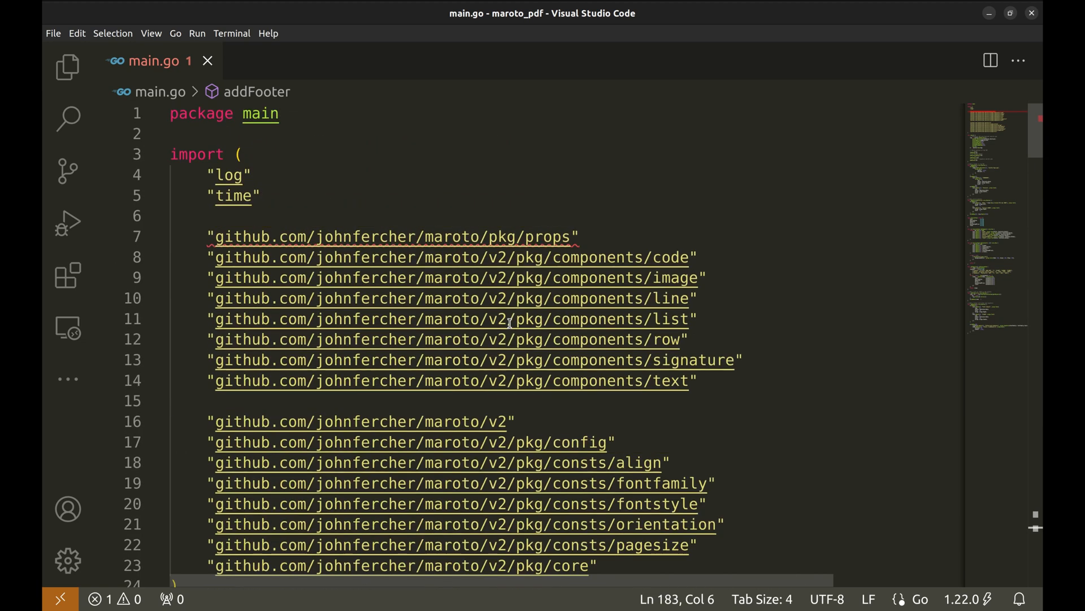
pyautogui.click(591, 237)
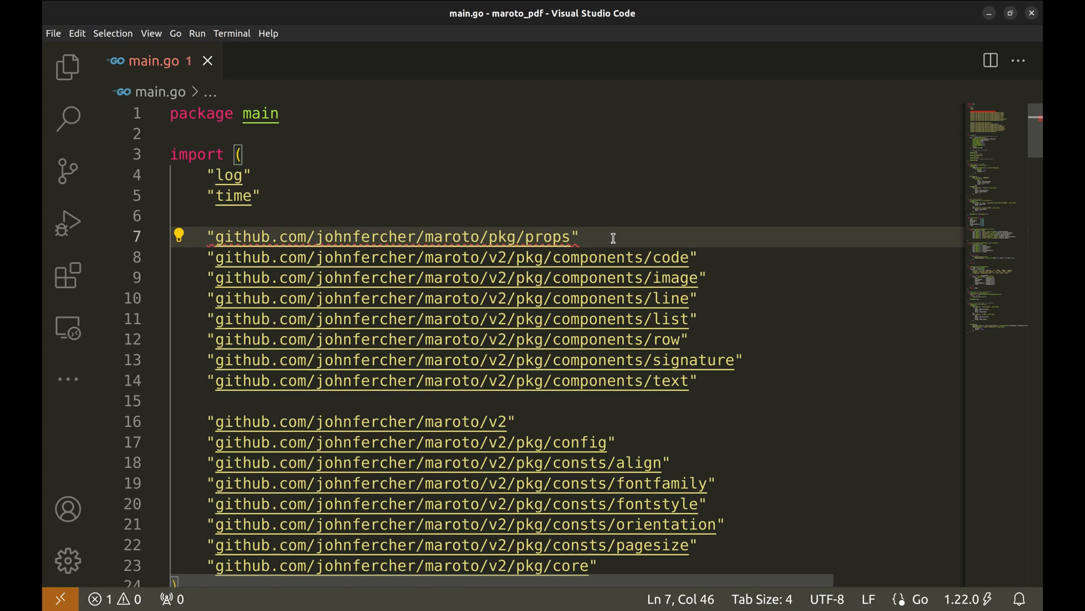
pyautogui.click(580, 236)
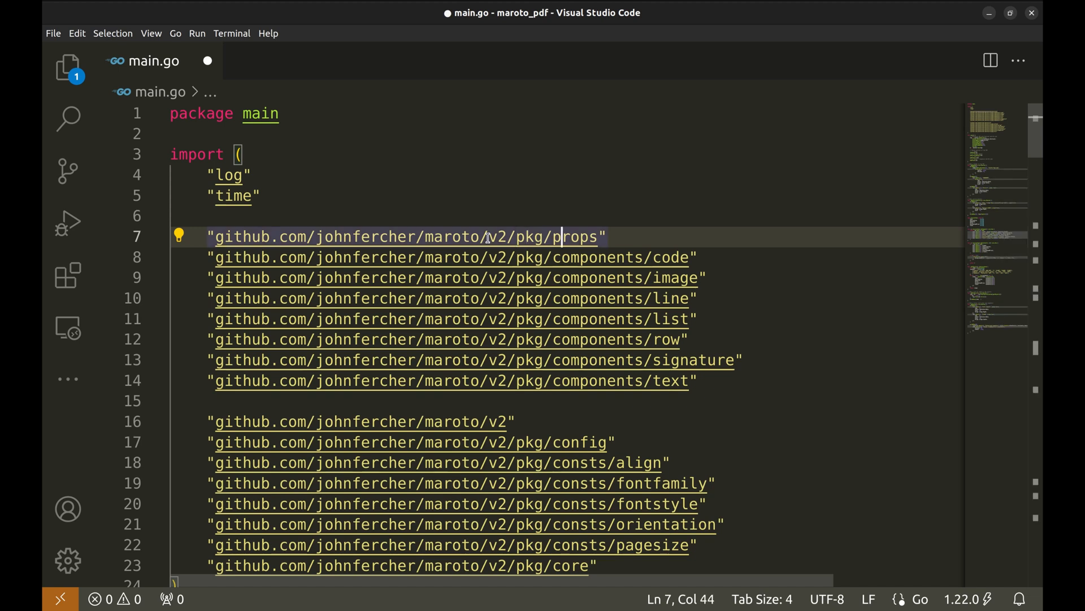
pyautogui.press('ctrl+s')
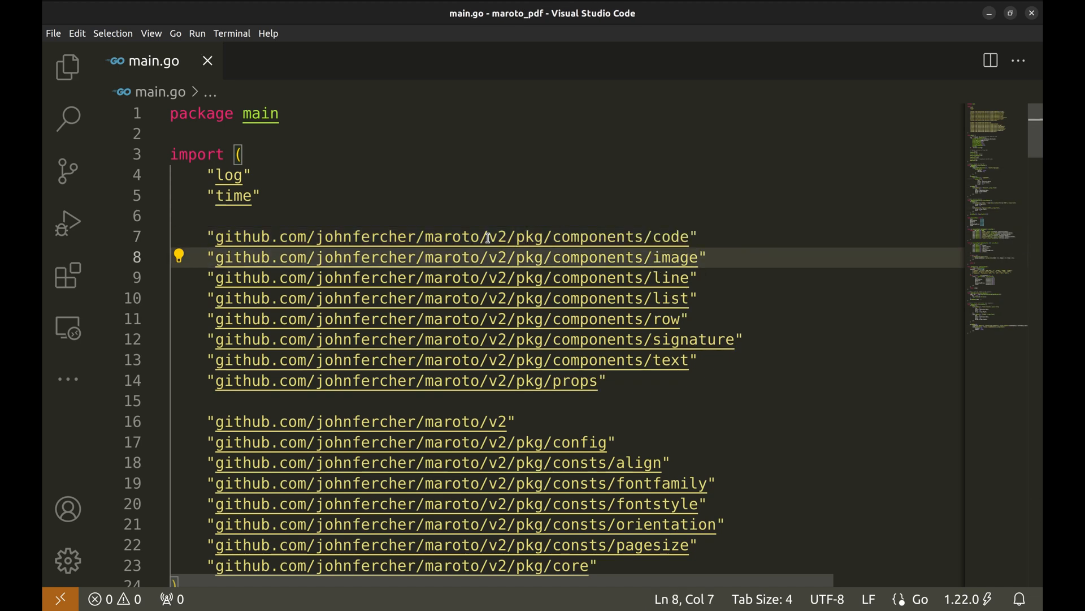
pyautogui.scroll(-3)
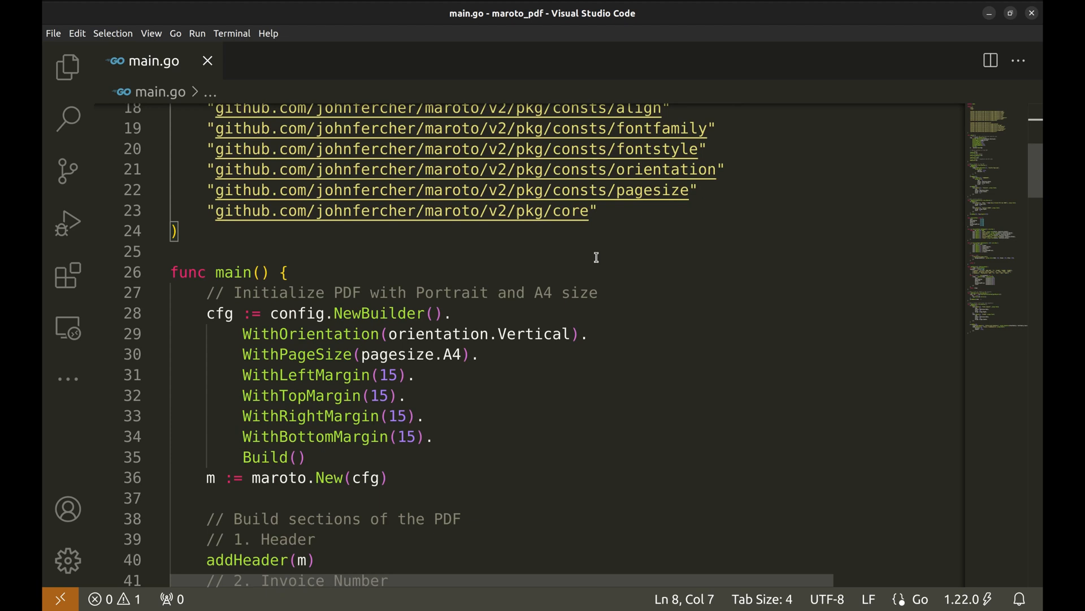
pyautogui.scroll(-3)
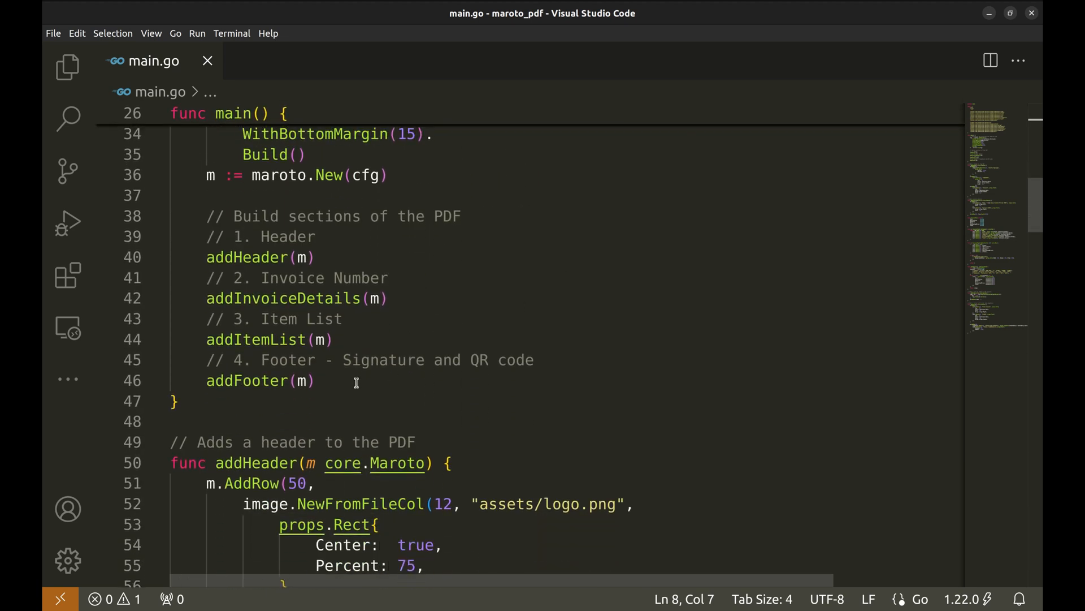
# Step: End main with m.Generate(), document.Save("output/invoice_sample.pdf") error checks and a success log, then save
pyautogui.press('Enter')
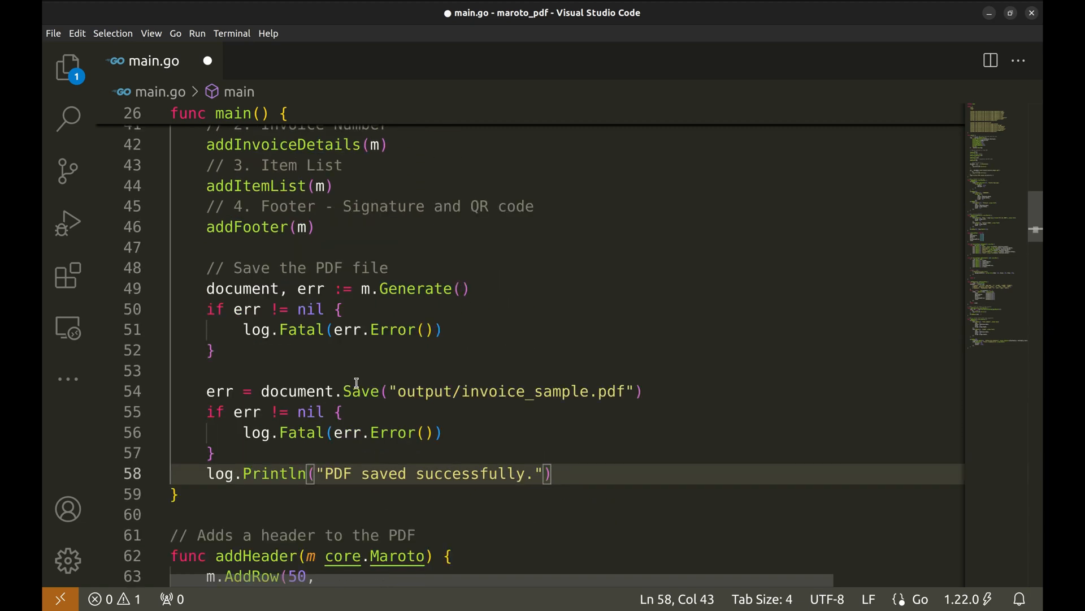
pyautogui.press('ctrl+s')
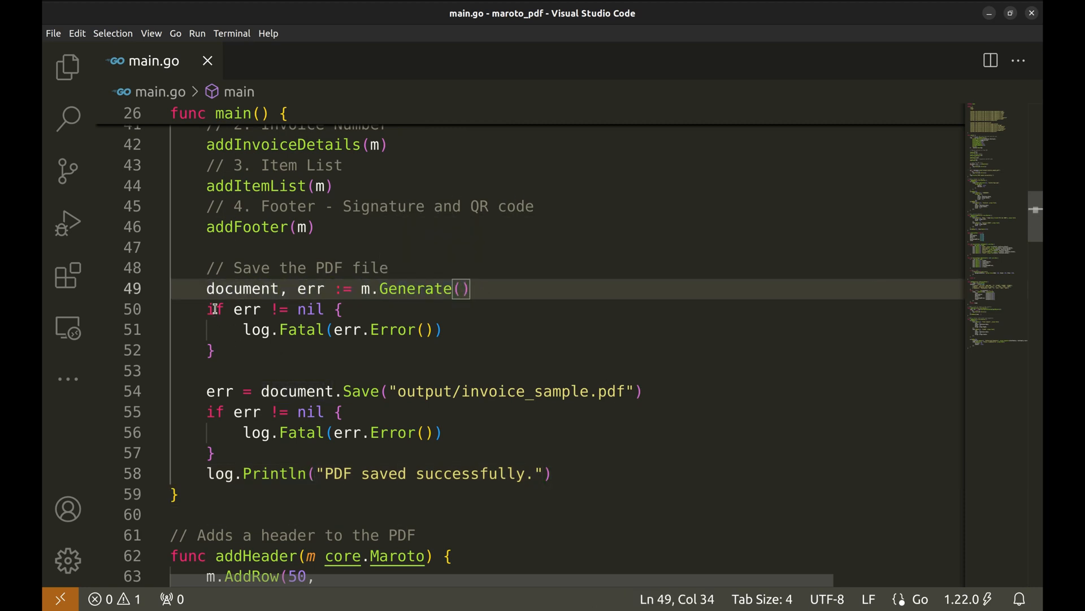
pyautogui.click(215, 350)
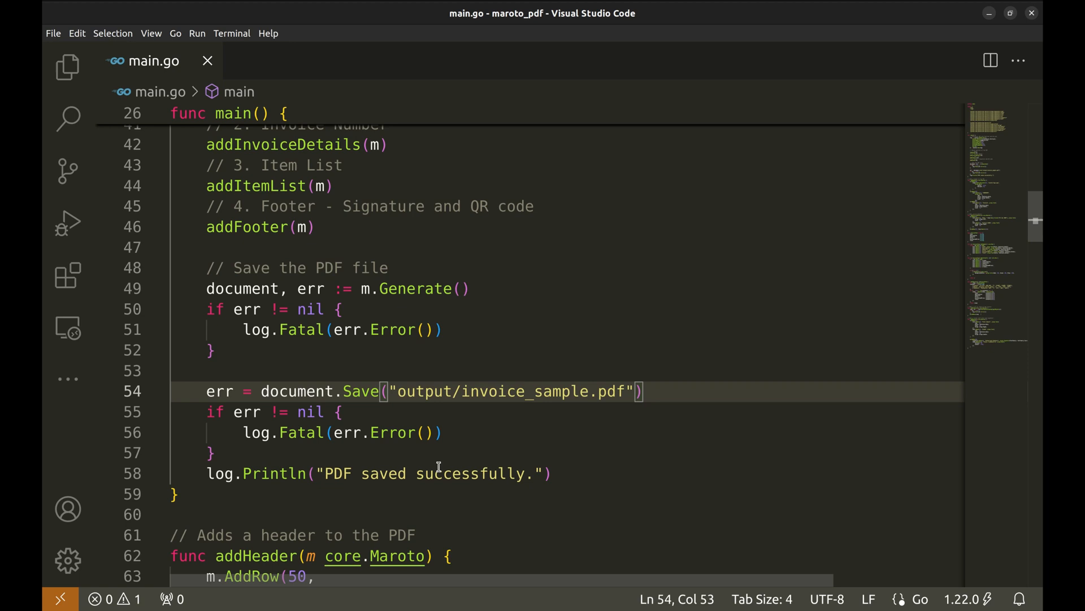
pyautogui.scroll(-3)
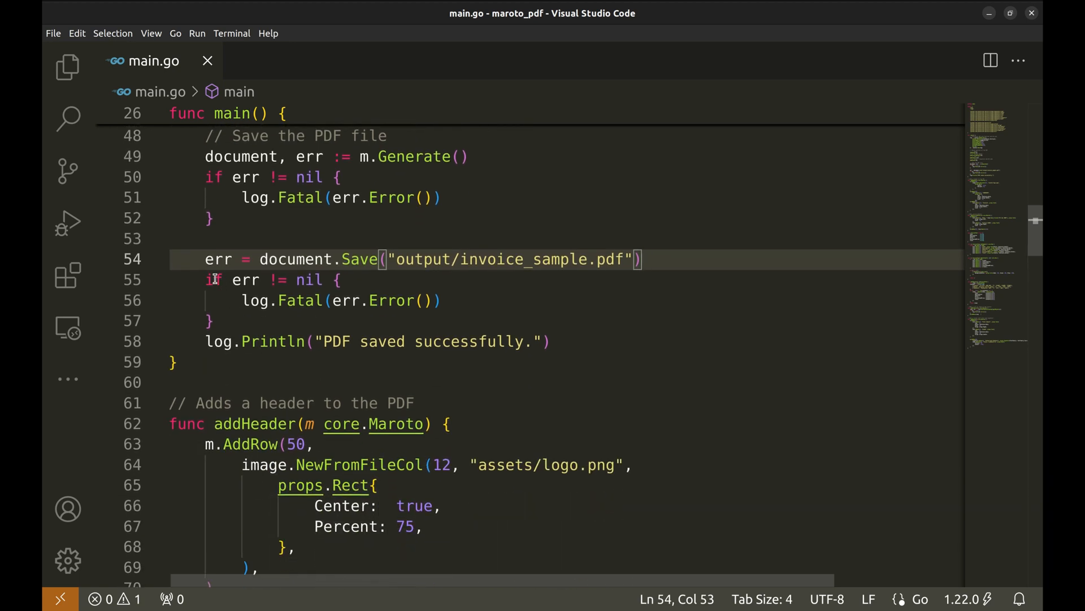
pyautogui.click(211, 320)
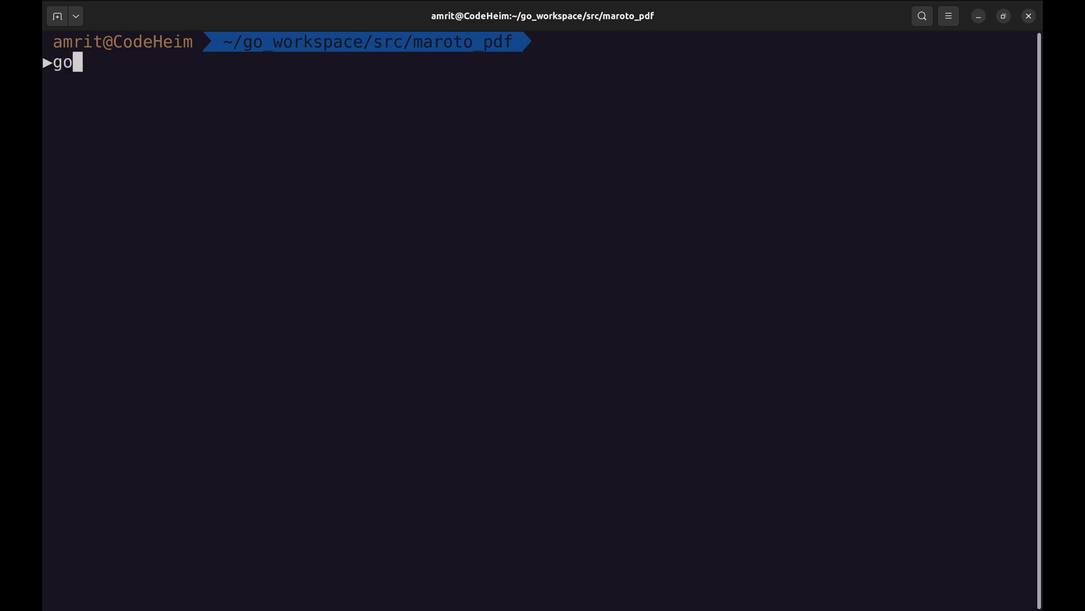
# Step: Run go run main.go in the terminal to produce invoice_sample.pdf
pyautogui.write('run main.go')
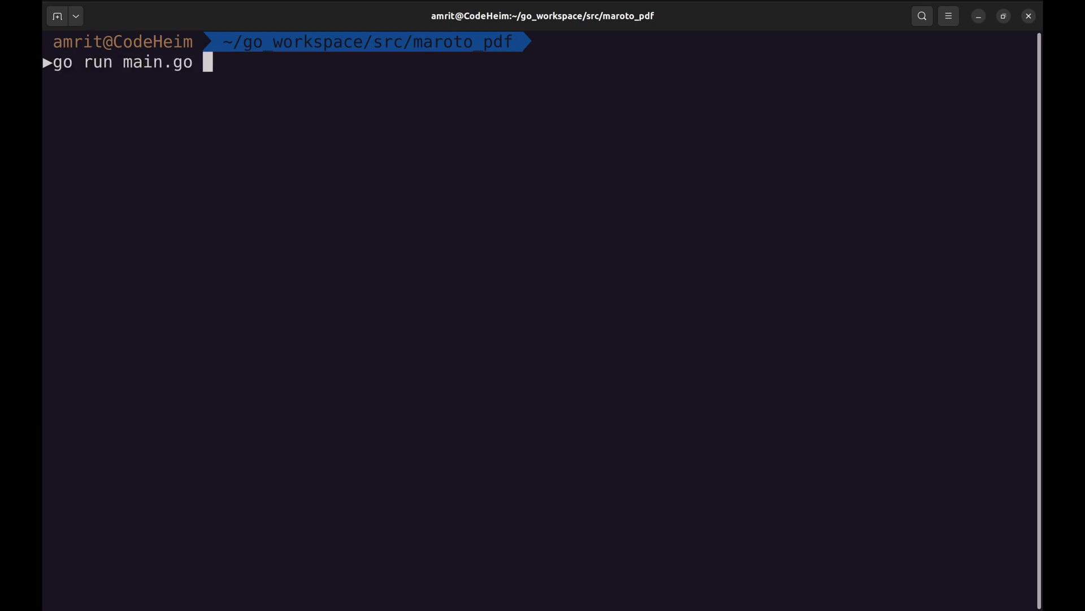
pyautogui.press('Return')
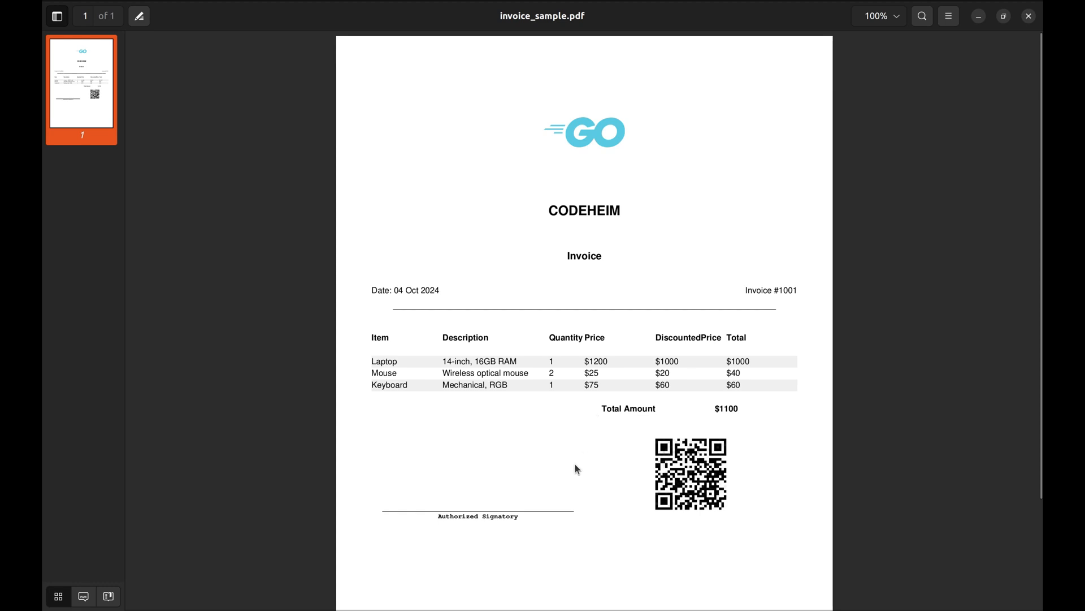
pyautogui.moveTo(711, 554)
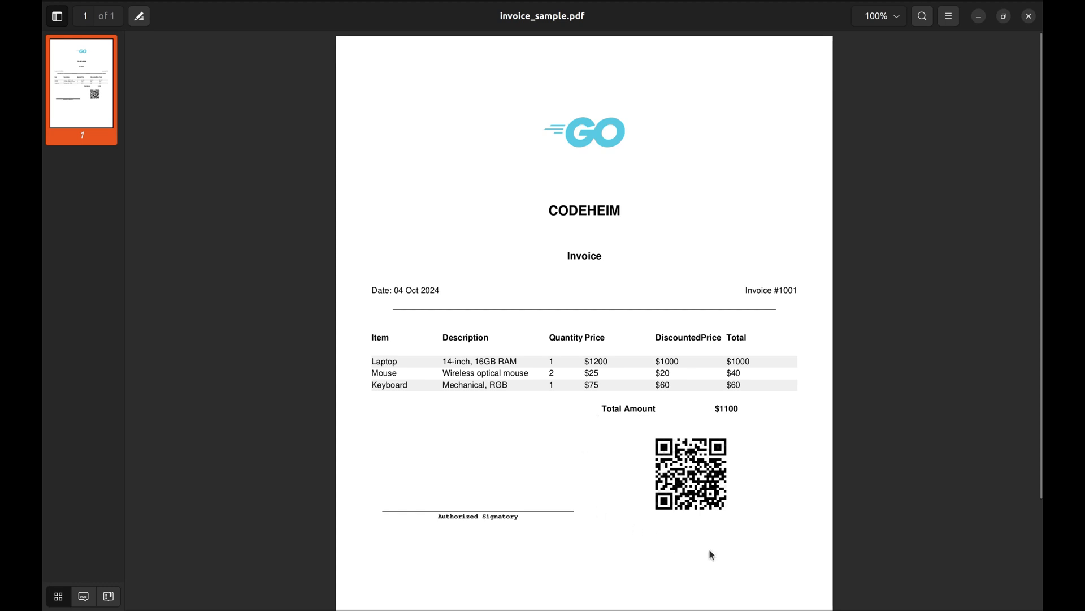